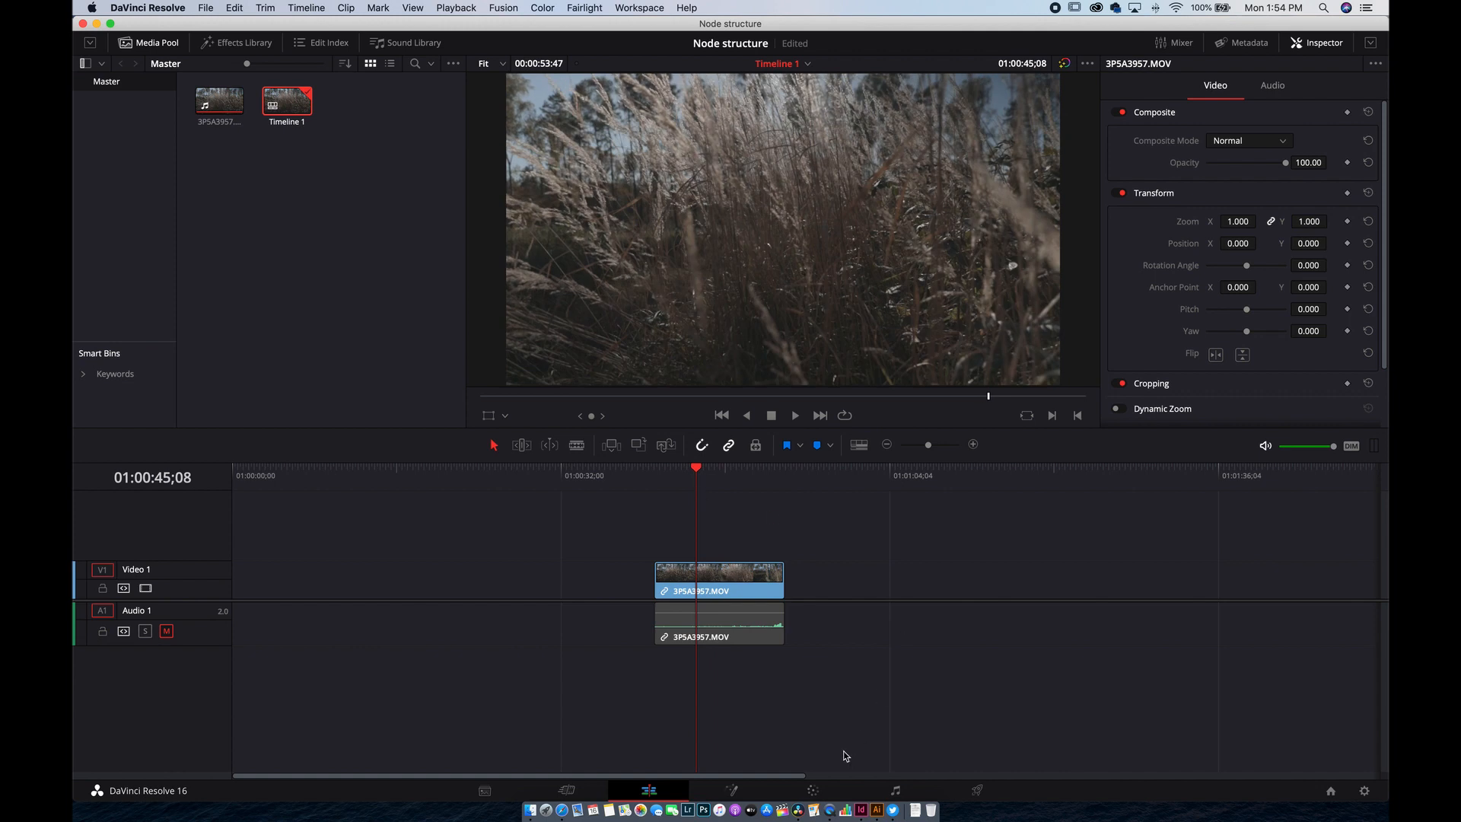
{"action": "mouse_move", "coordinate": [813, 790]}
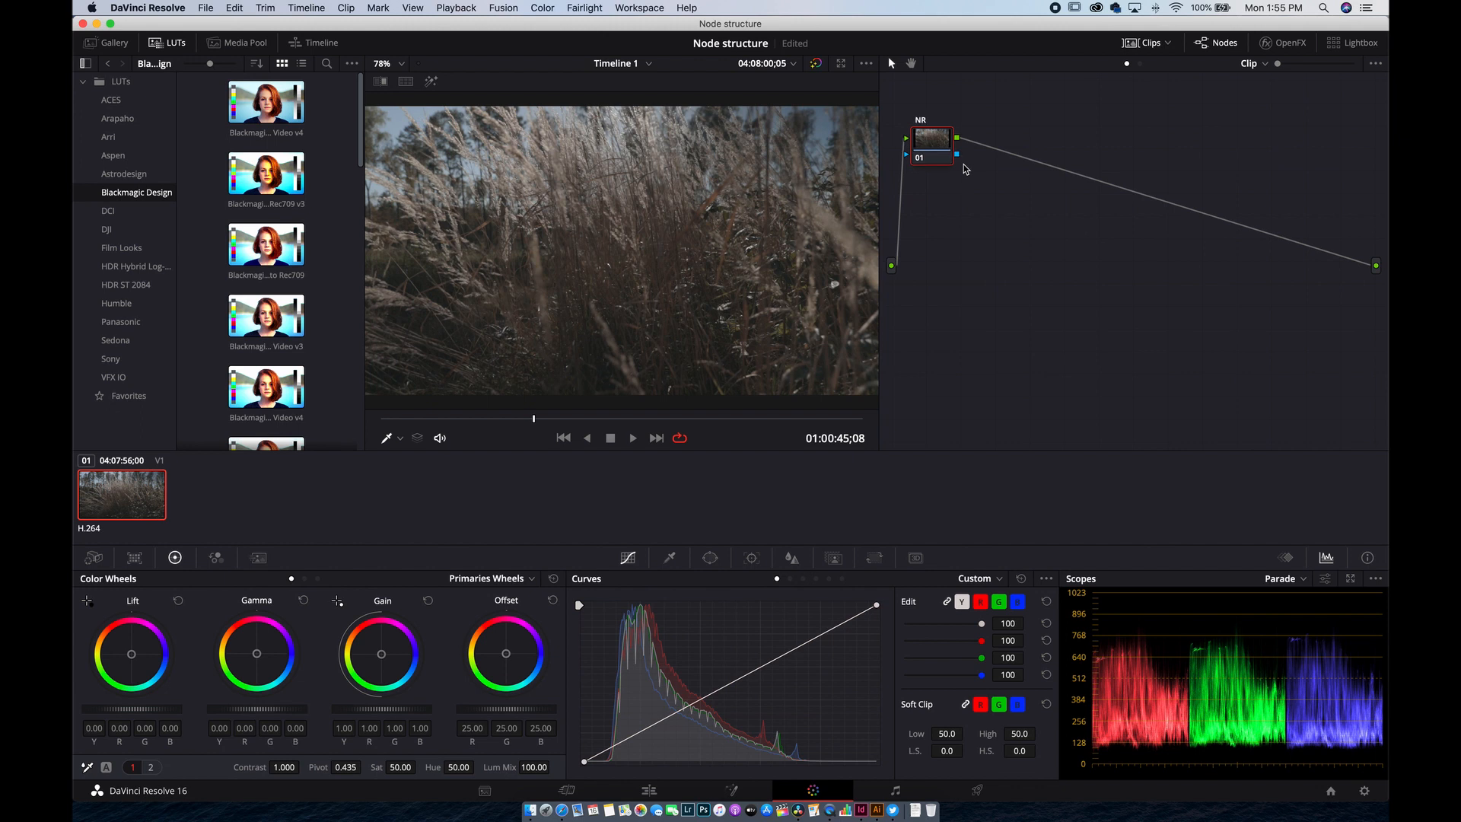
Step: Add a serial node after NR and label it Prime
{"action": "right_click", "coordinate": [931, 154]}
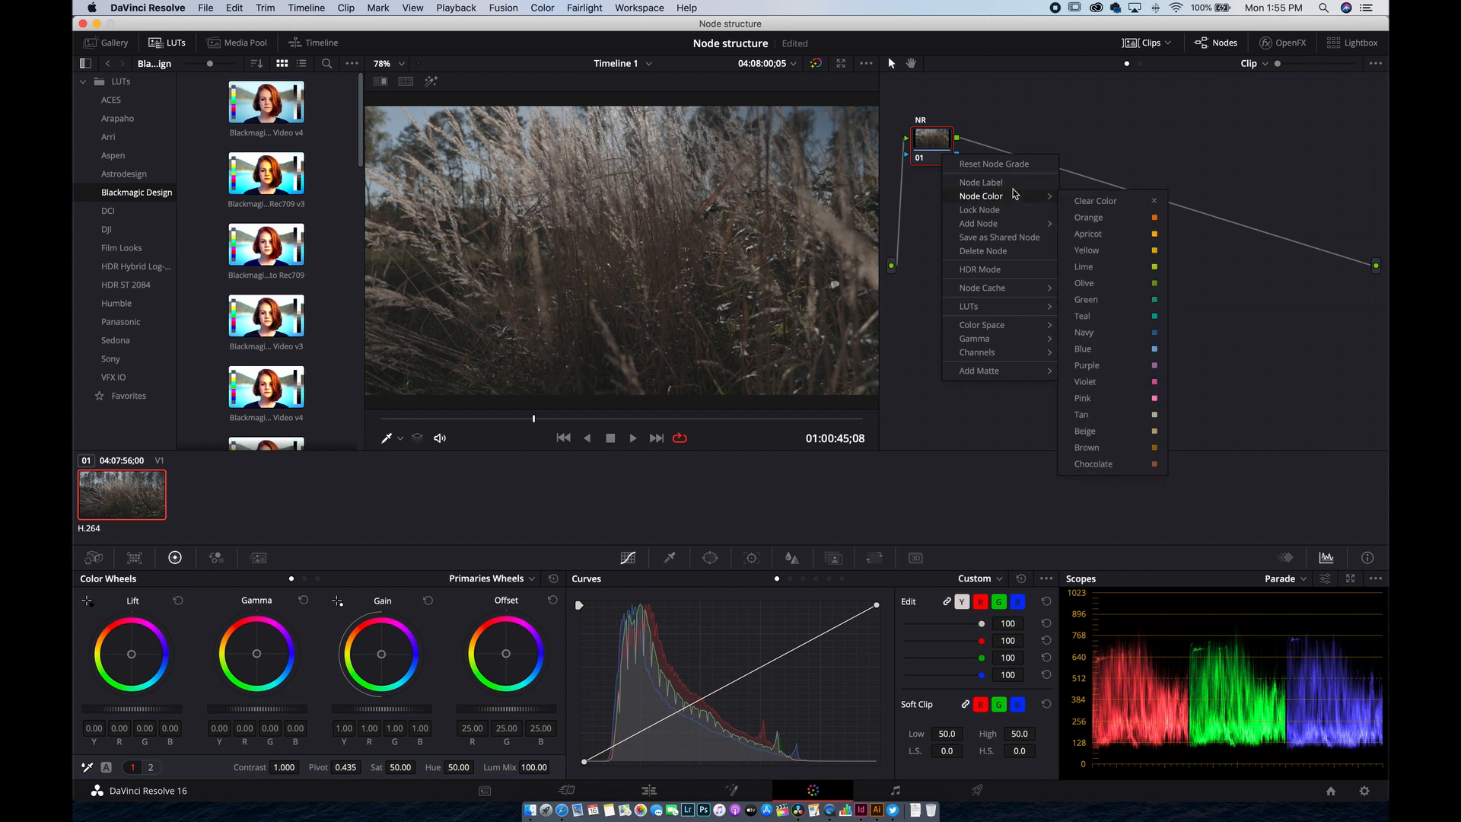
{"action": "mouse_move", "coordinate": [1015, 193]}
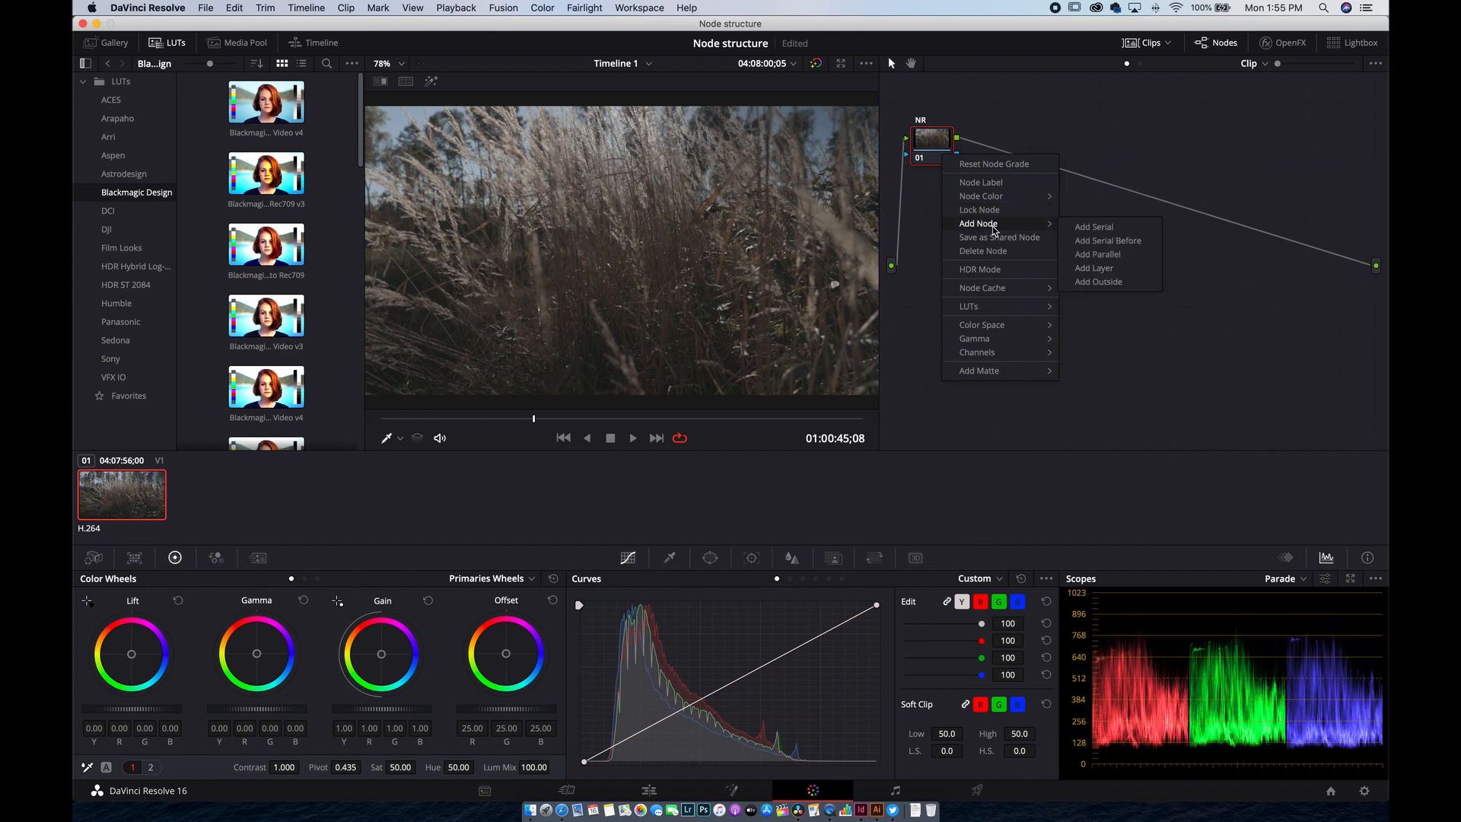
{"action": "left_click", "coordinate": [1092, 227]}
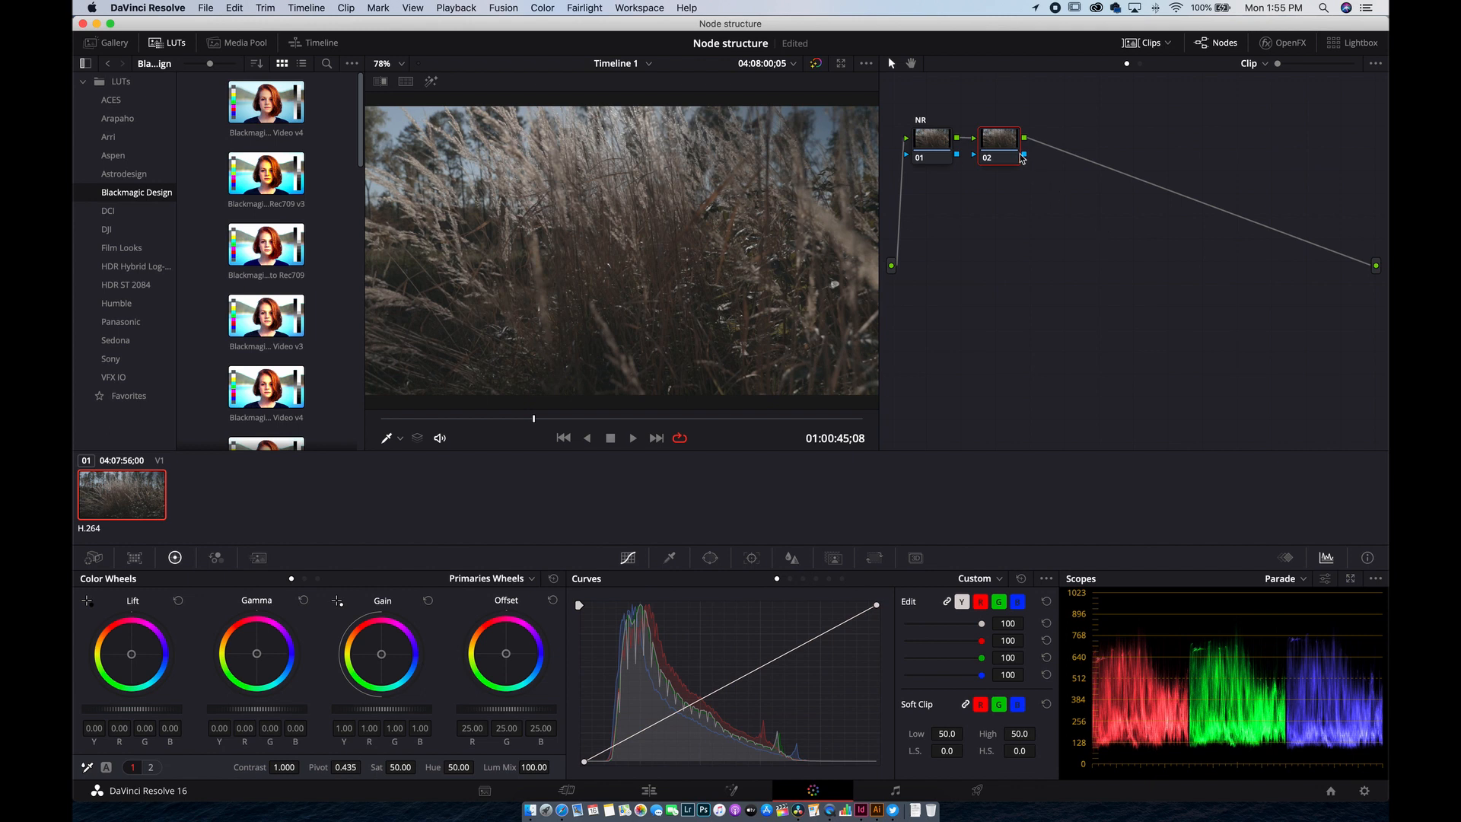
{"action": "right_click", "coordinate": [999, 138]}
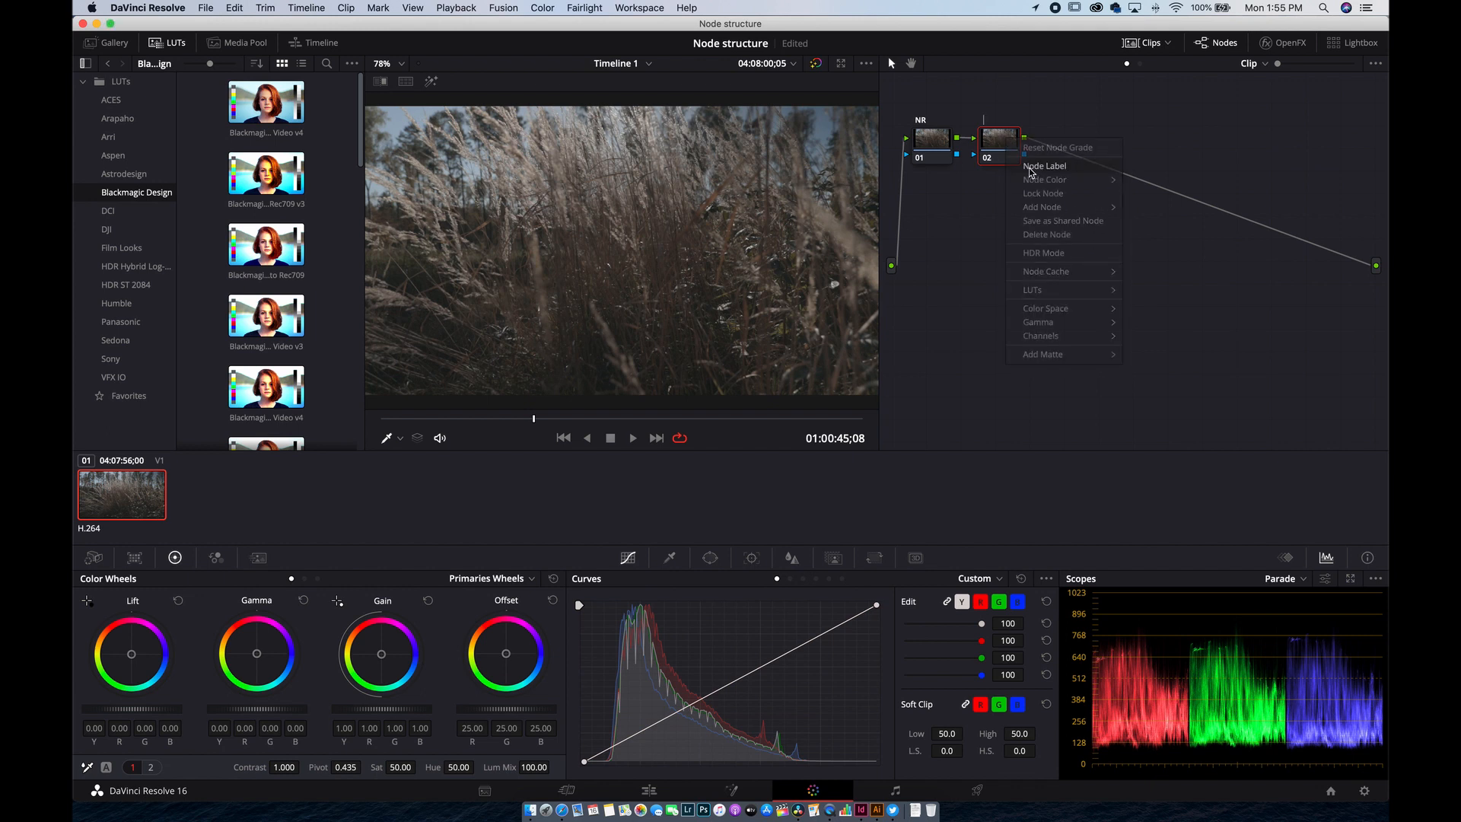
{"action": "left_click", "coordinate": [1045, 166]}
{"action": "type", "text": "Prime"}
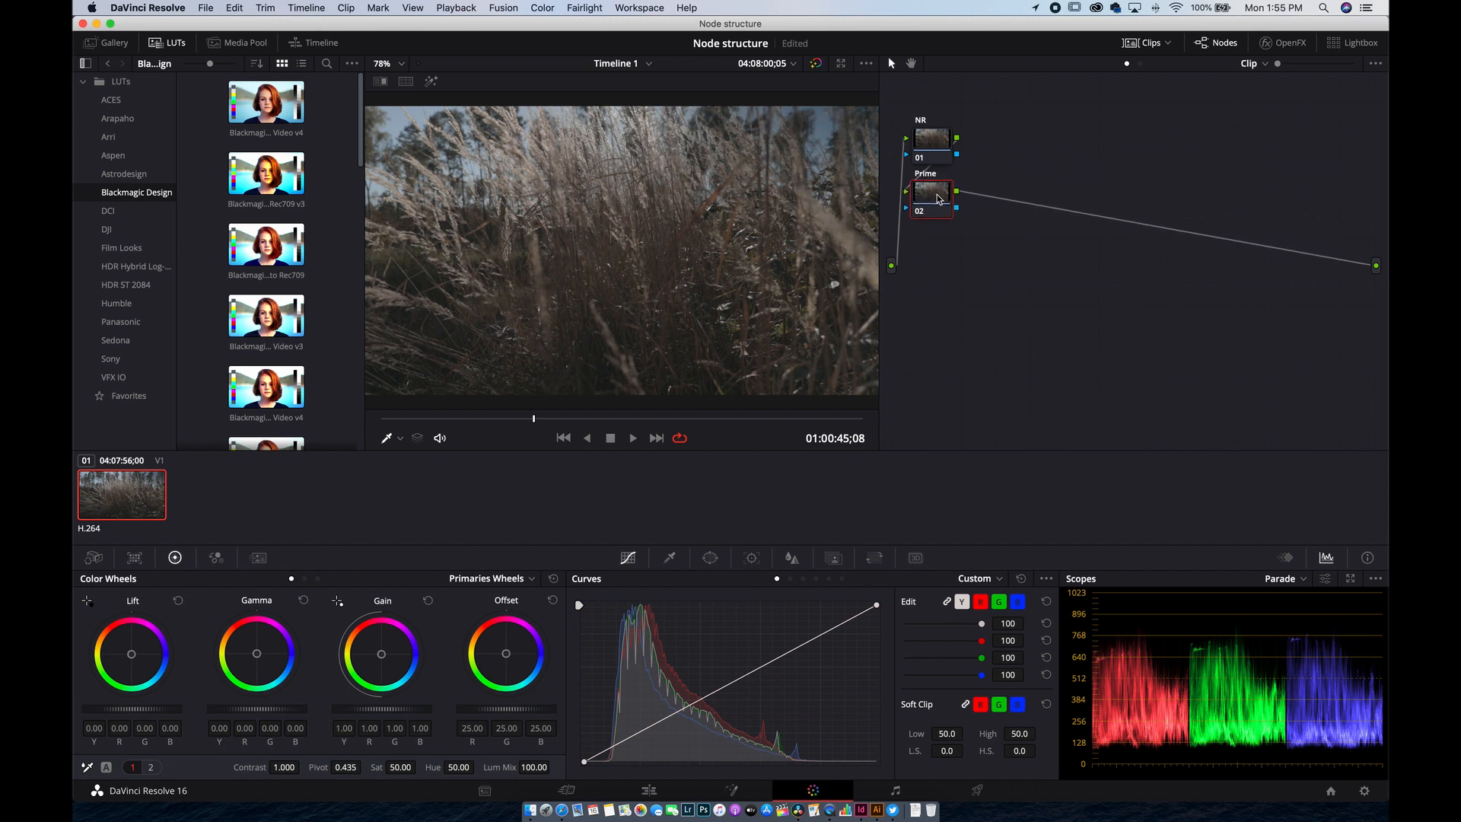
Step: Add another serial node after Prime and label it LUT
{"action": "right_click", "coordinate": [931, 197]}
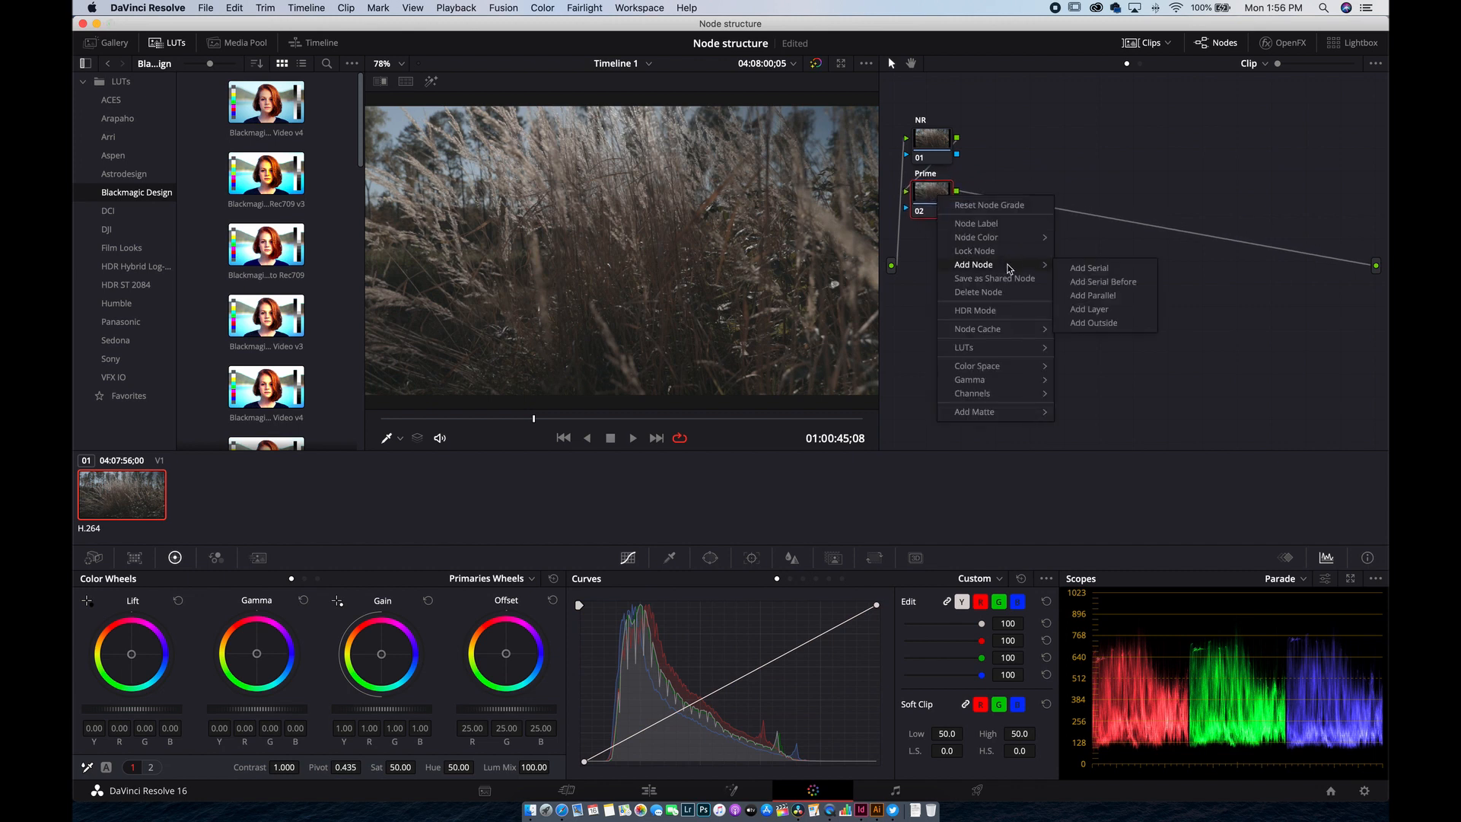
{"action": "left_click", "coordinate": [1089, 267]}
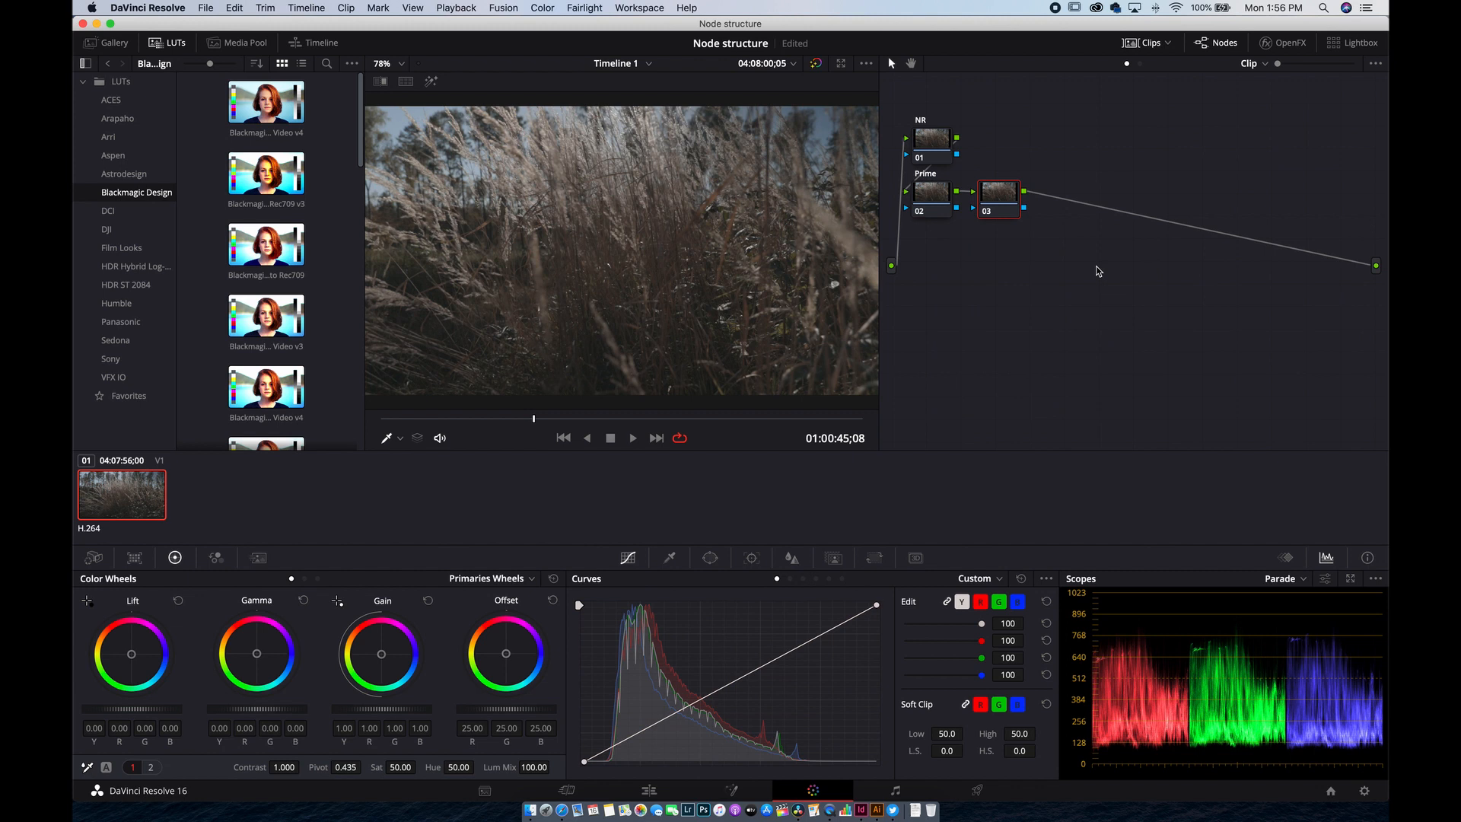
{"action": "right_click", "coordinate": [998, 194]}
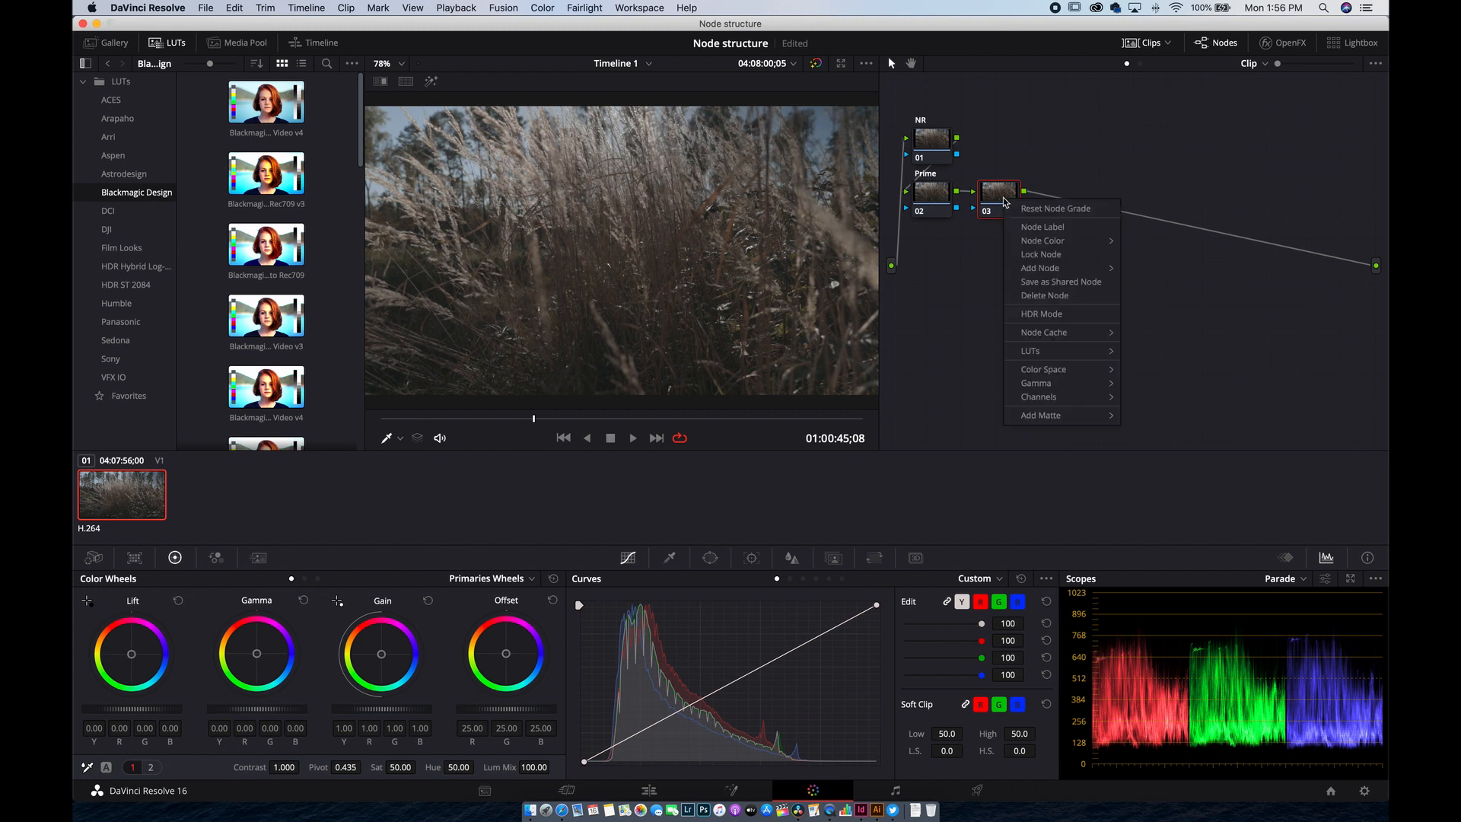
{"action": "left_click", "coordinate": [1035, 236]}
{"action": "type", "text": "LUT"}
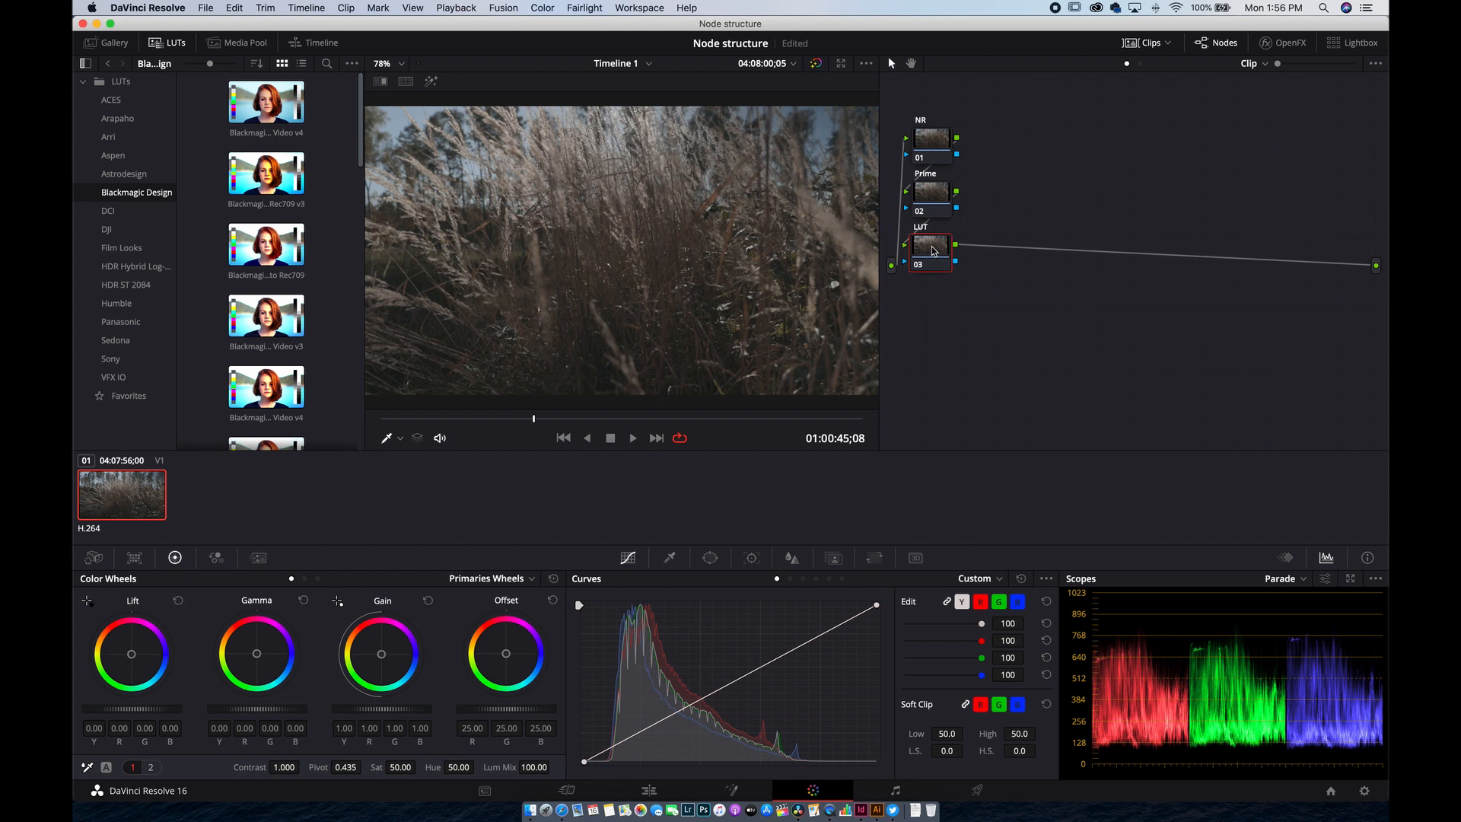
{"action": "mouse_move", "coordinate": [931, 247]}
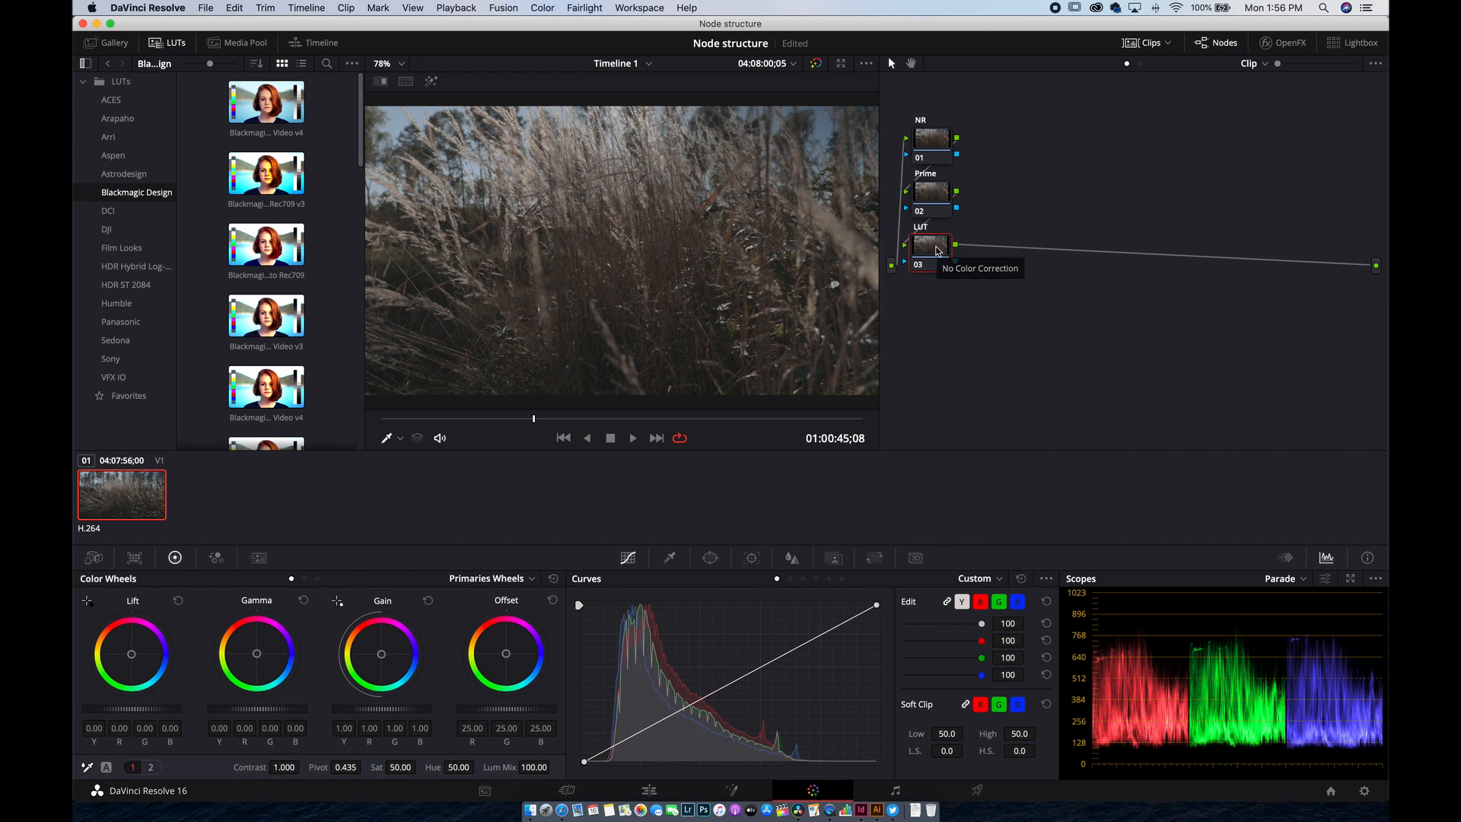
Step: Add an outside node after LUT, a serial node 05, and a layer node 07 joined via a mixer
{"action": "right_click", "coordinate": [934, 245]}
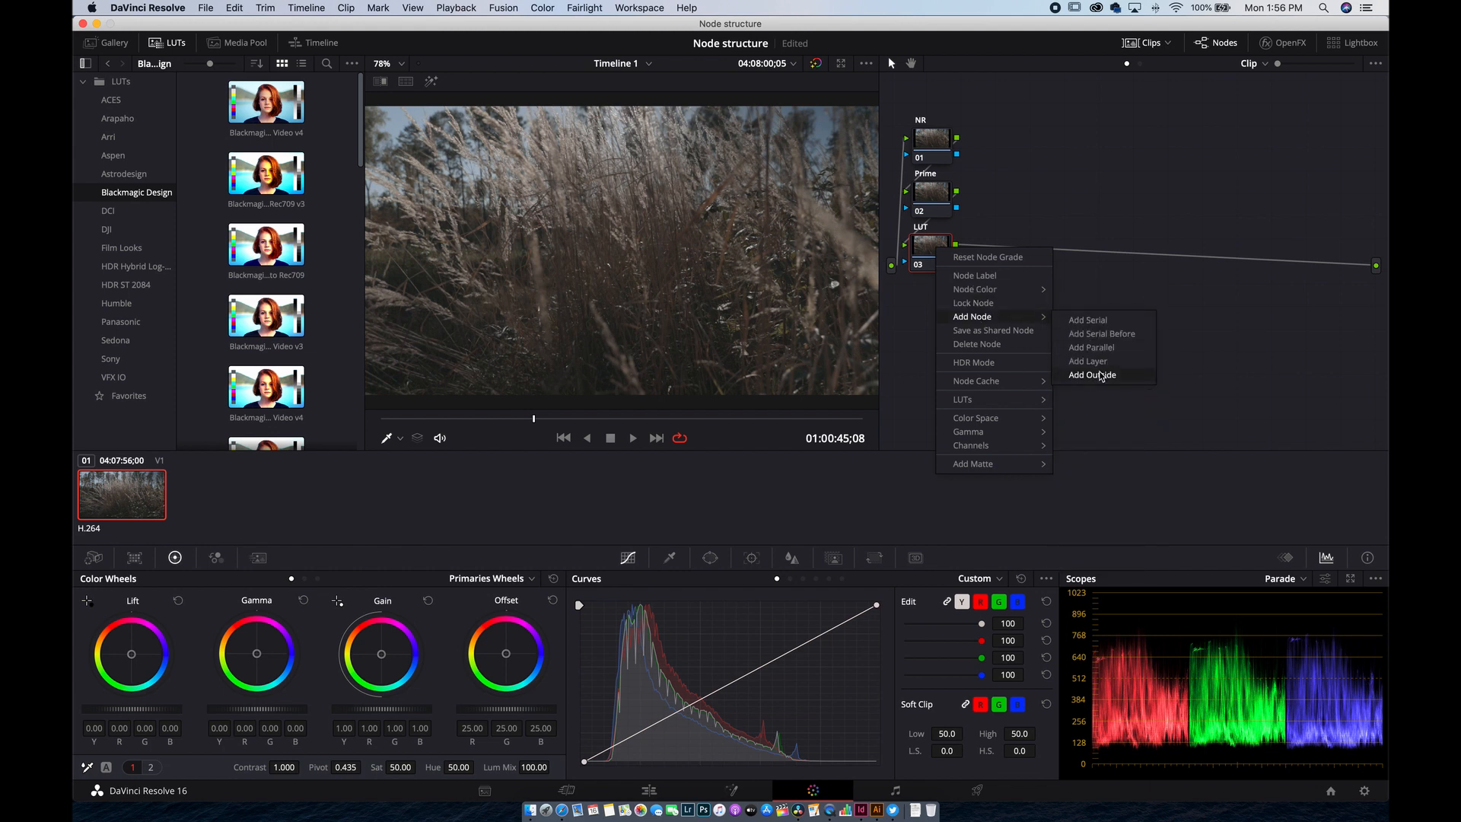
{"action": "left_click", "coordinate": [1089, 374]}
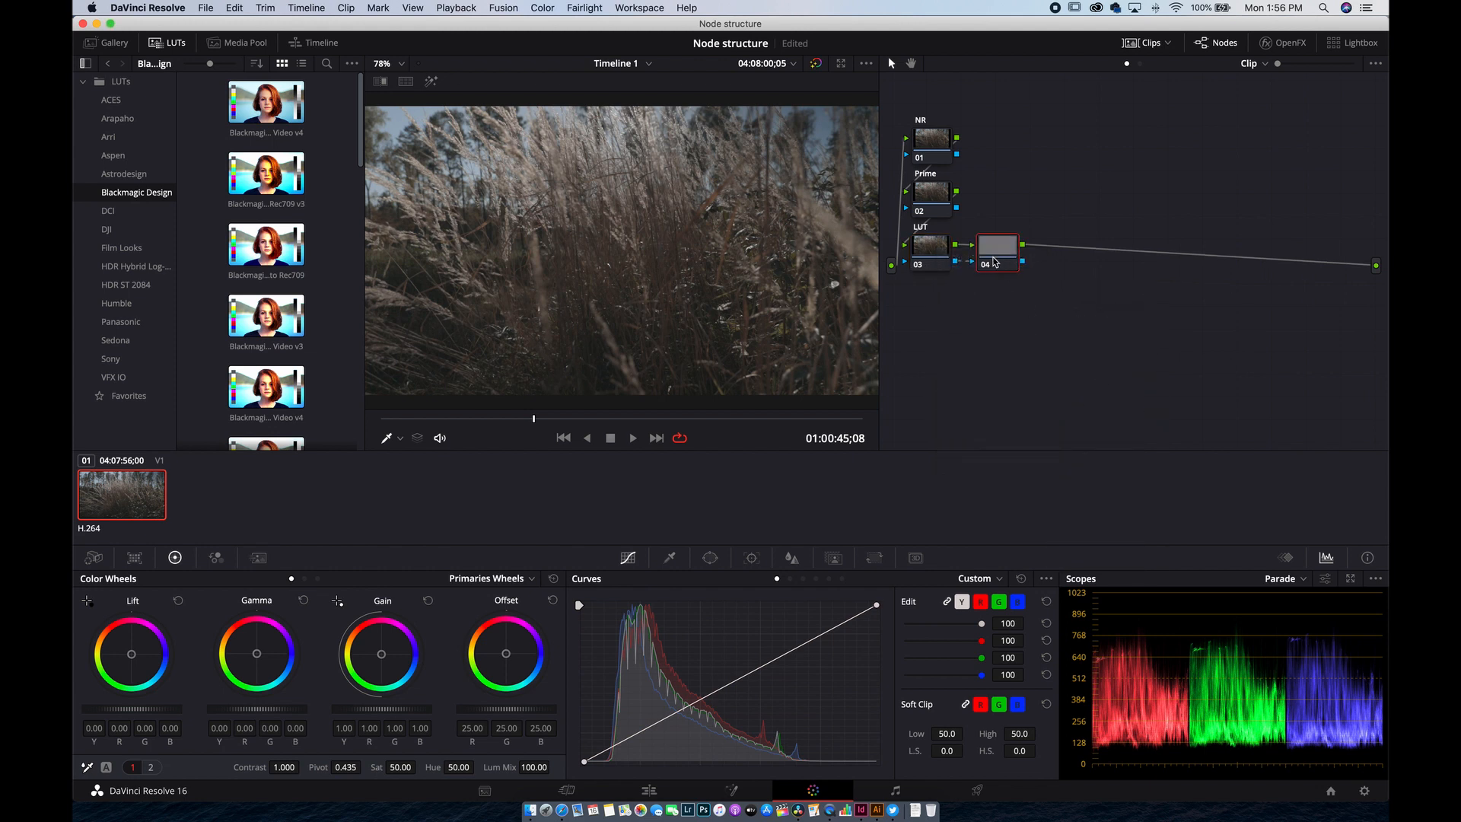
{"action": "mouse_move", "coordinate": [995, 248]}
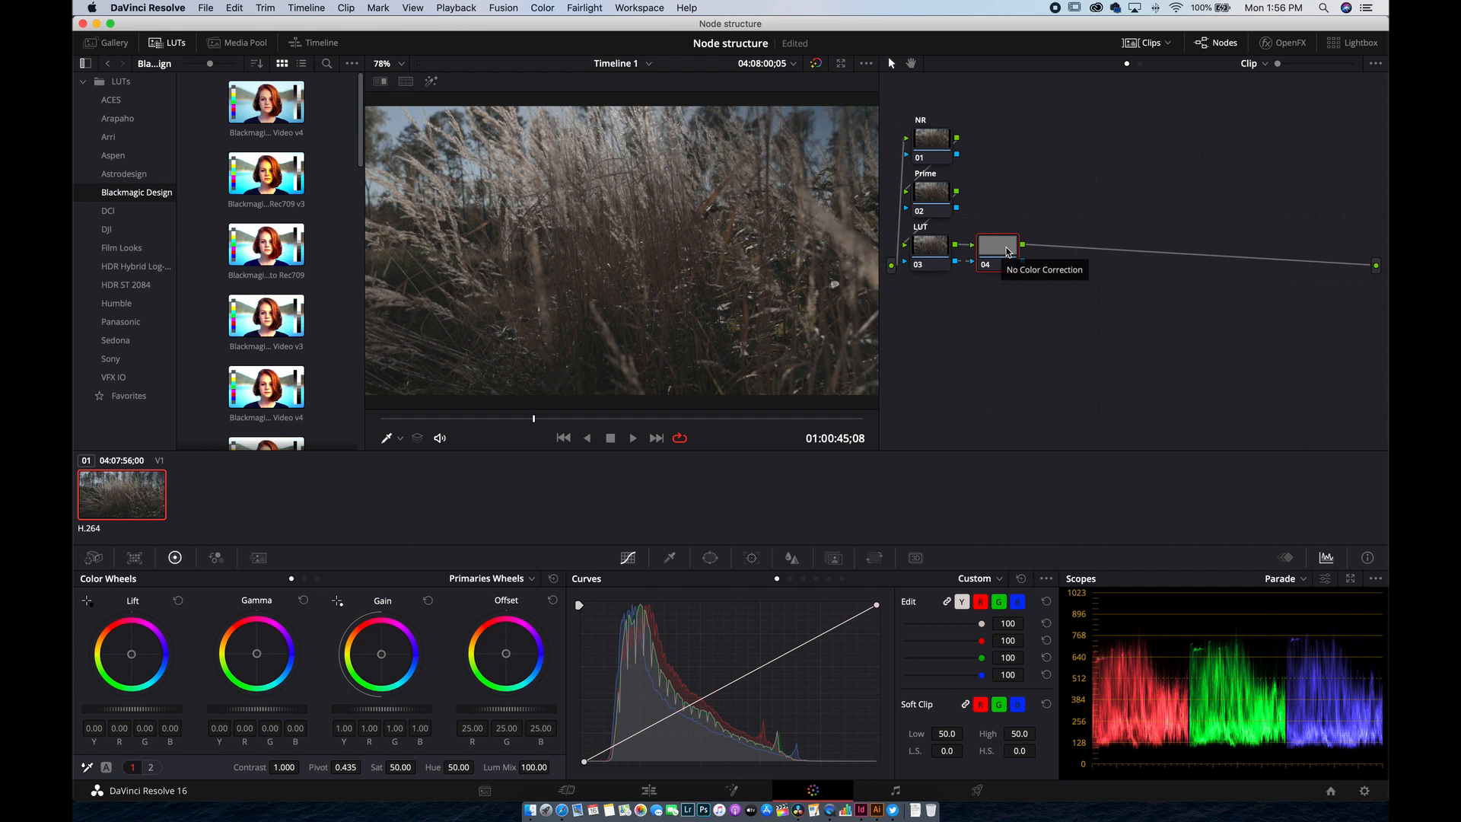
{"action": "right_click", "coordinate": [995, 245]}
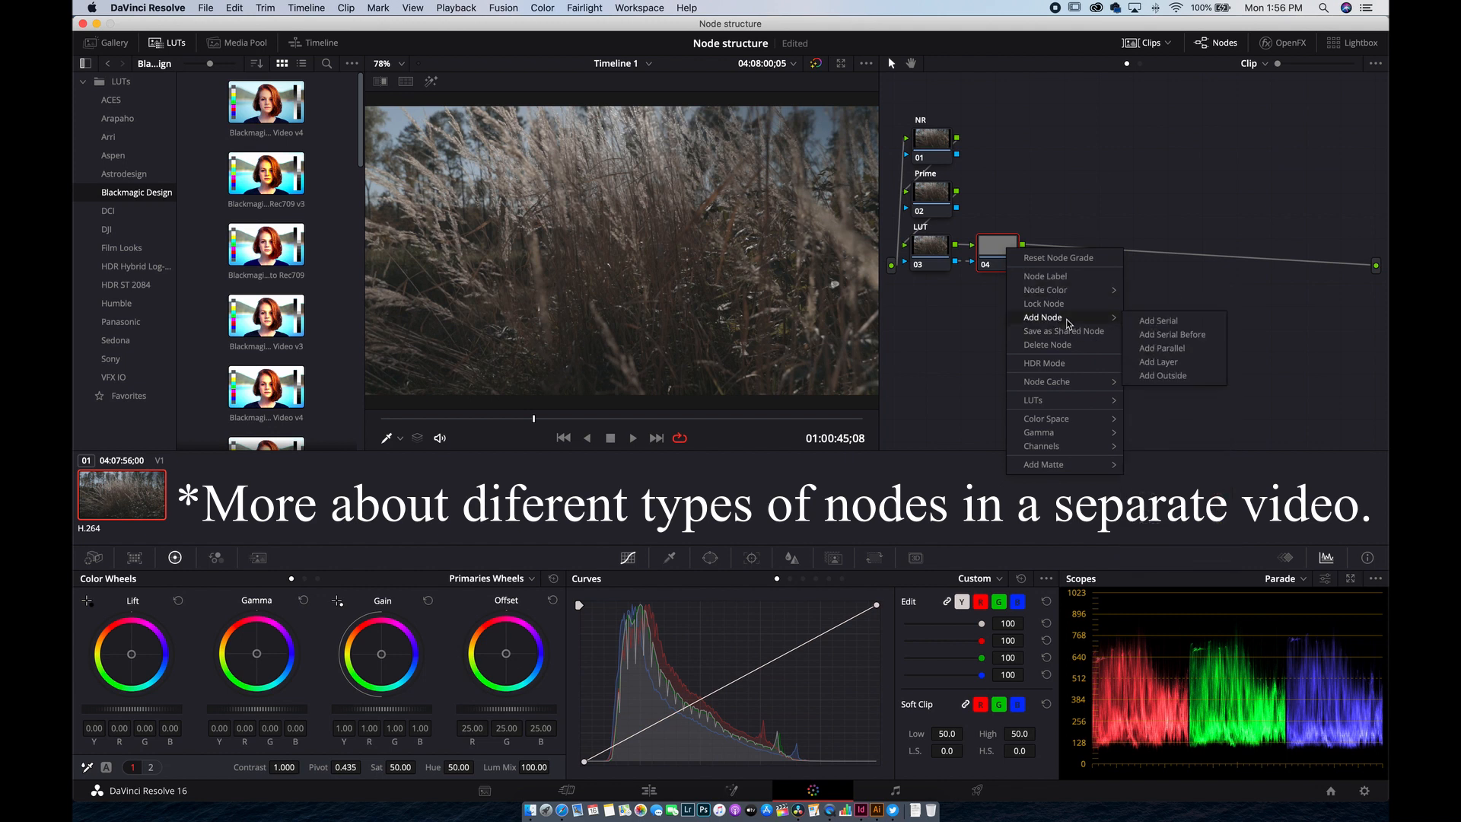
{"action": "left_click", "coordinate": [1156, 319]}
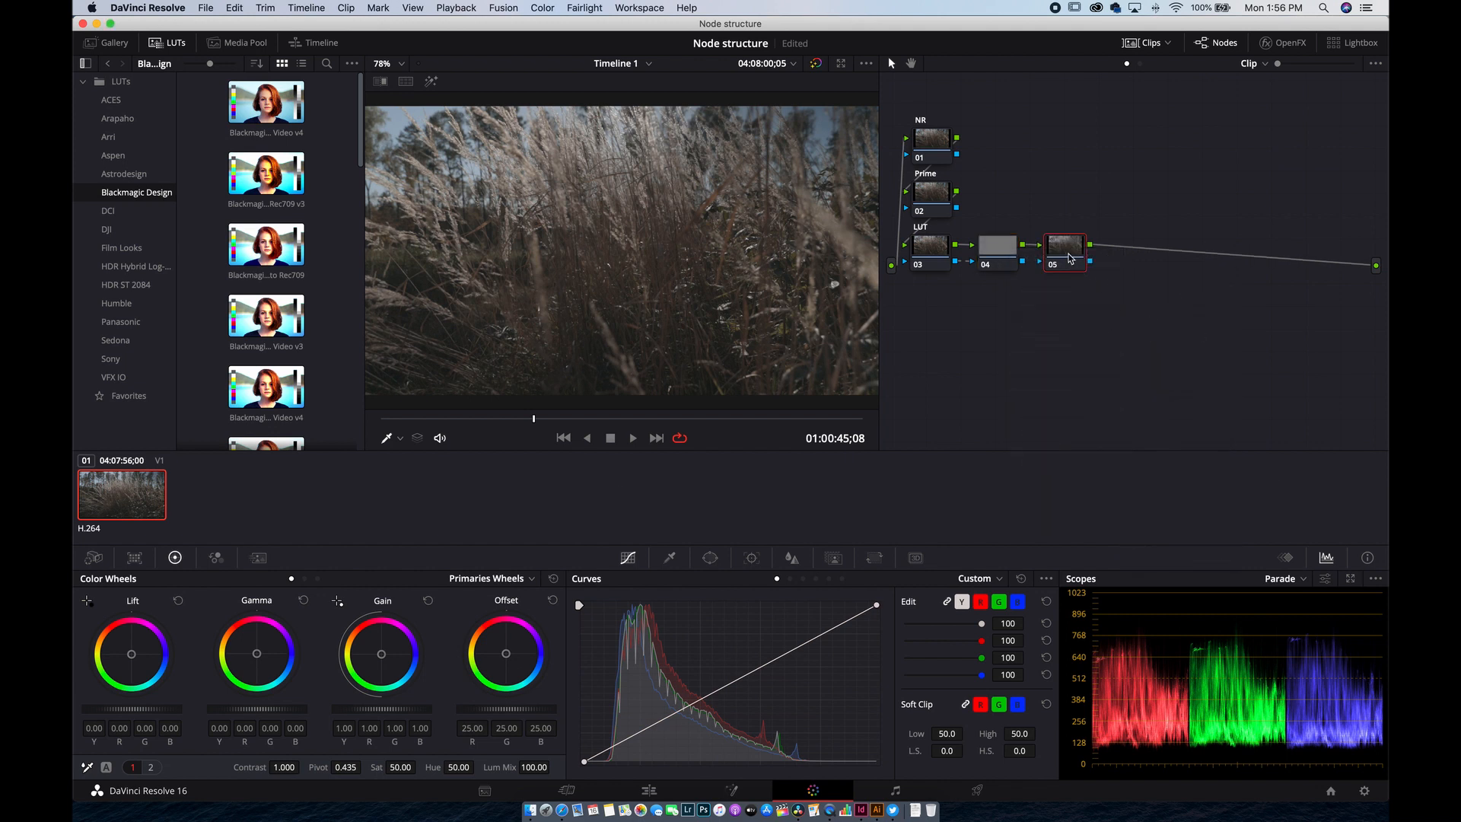
{"action": "right_click", "coordinate": [1065, 245]}
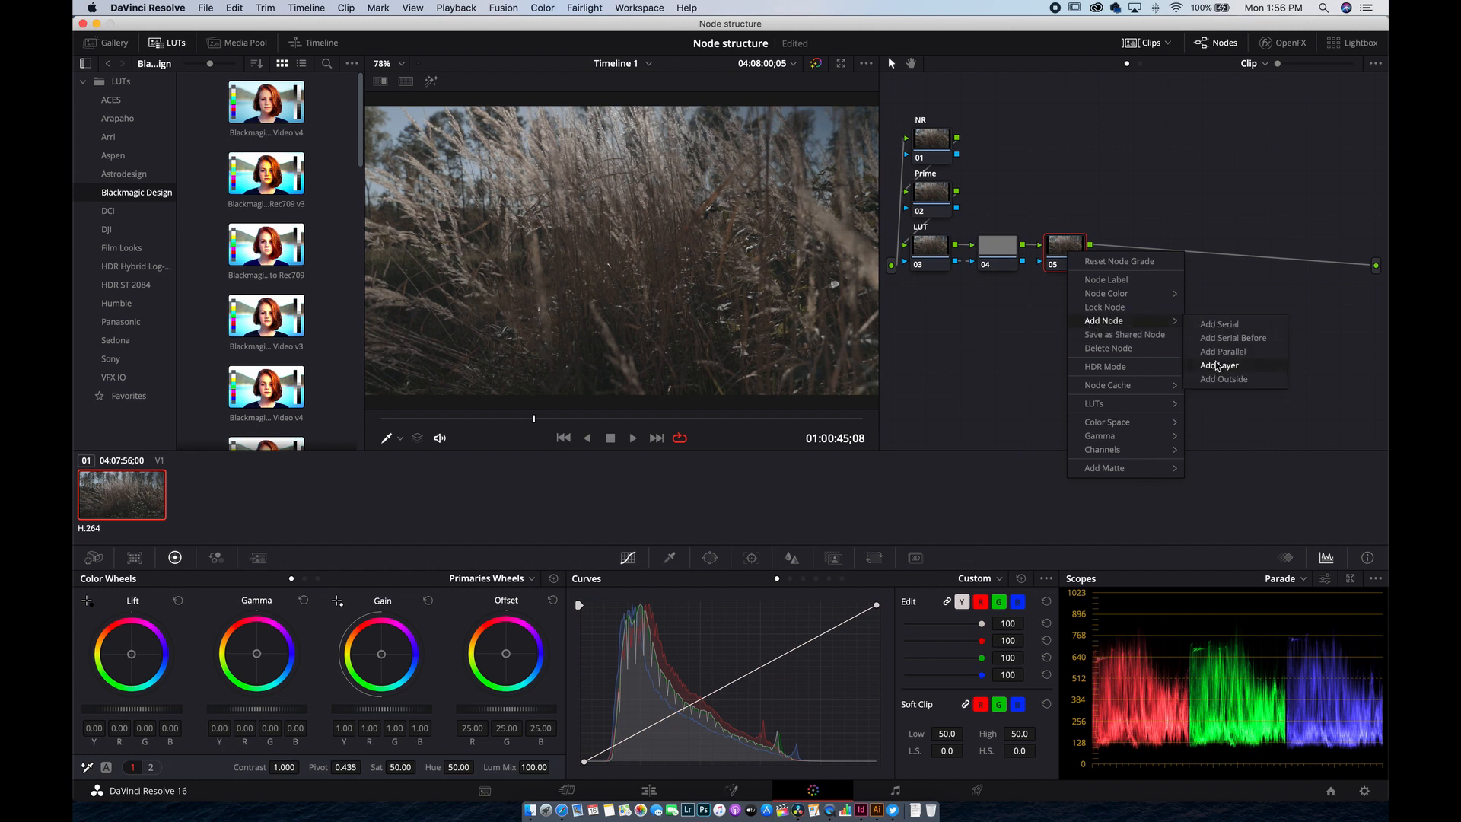
{"action": "left_click", "coordinate": [1219, 364]}
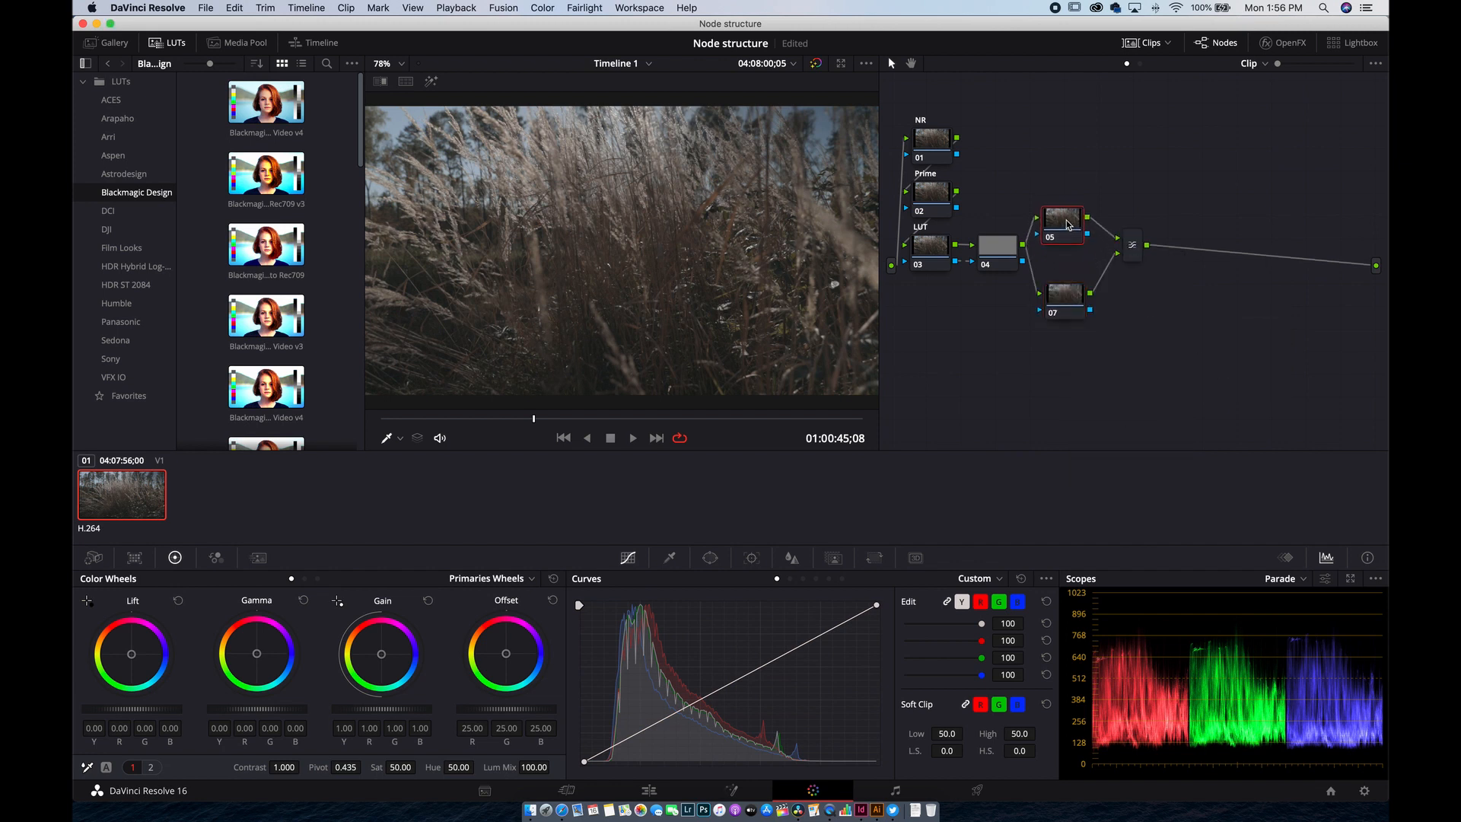
Step: Label the layered nodes 05 and 07 as BG and Skin
{"action": "right_click", "coordinate": [1062, 224]}
{"action": "type", "text": "BG"}
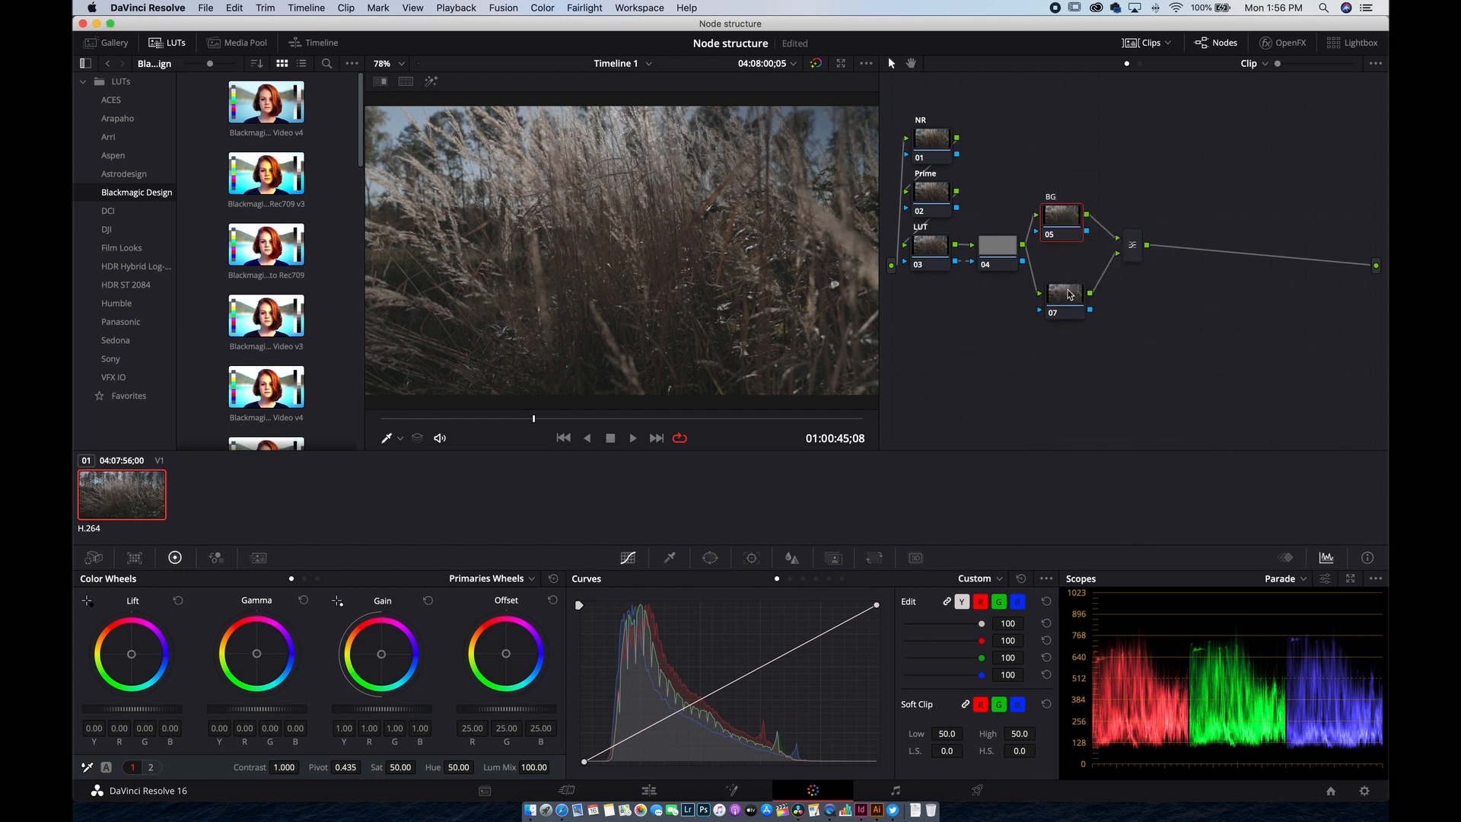
{"action": "right_click", "coordinate": [1064, 292]}
{"action": "type", "text": "Skin"}
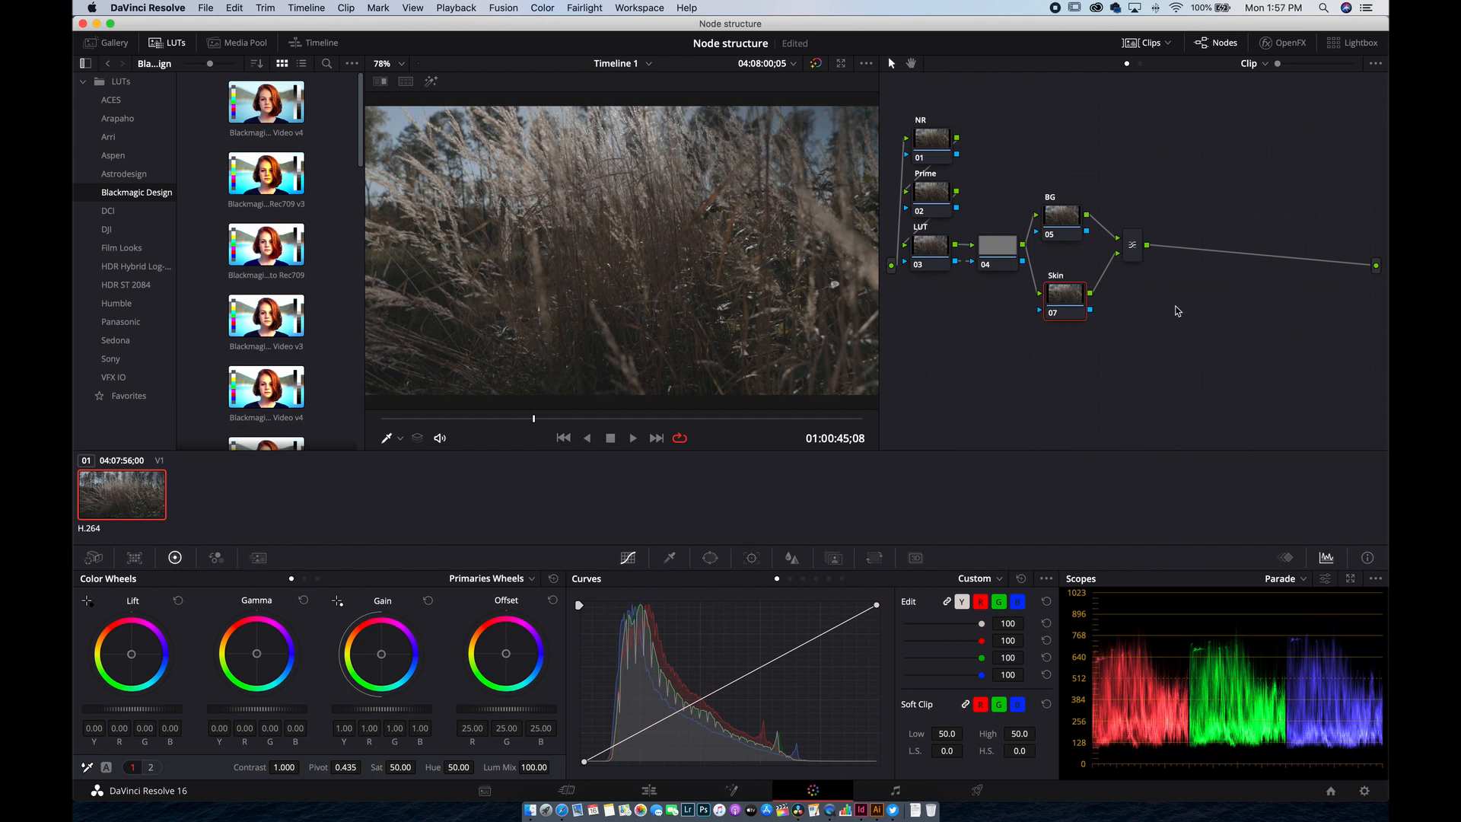
{"action": "mouse_move", "coordinate": [961, 293]}
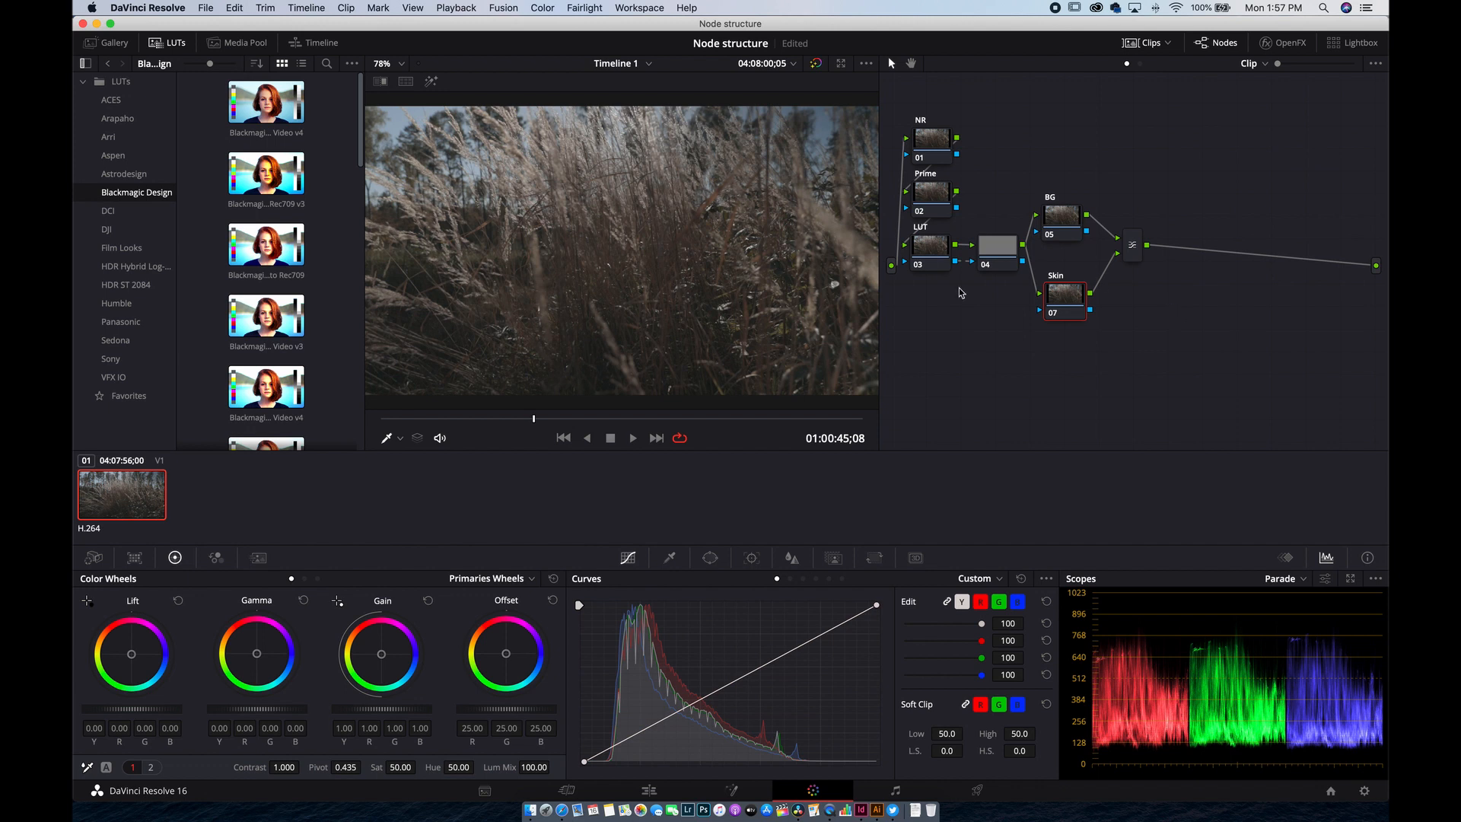
{"action": "mouse_move", "coordinate": [1066, 292]}
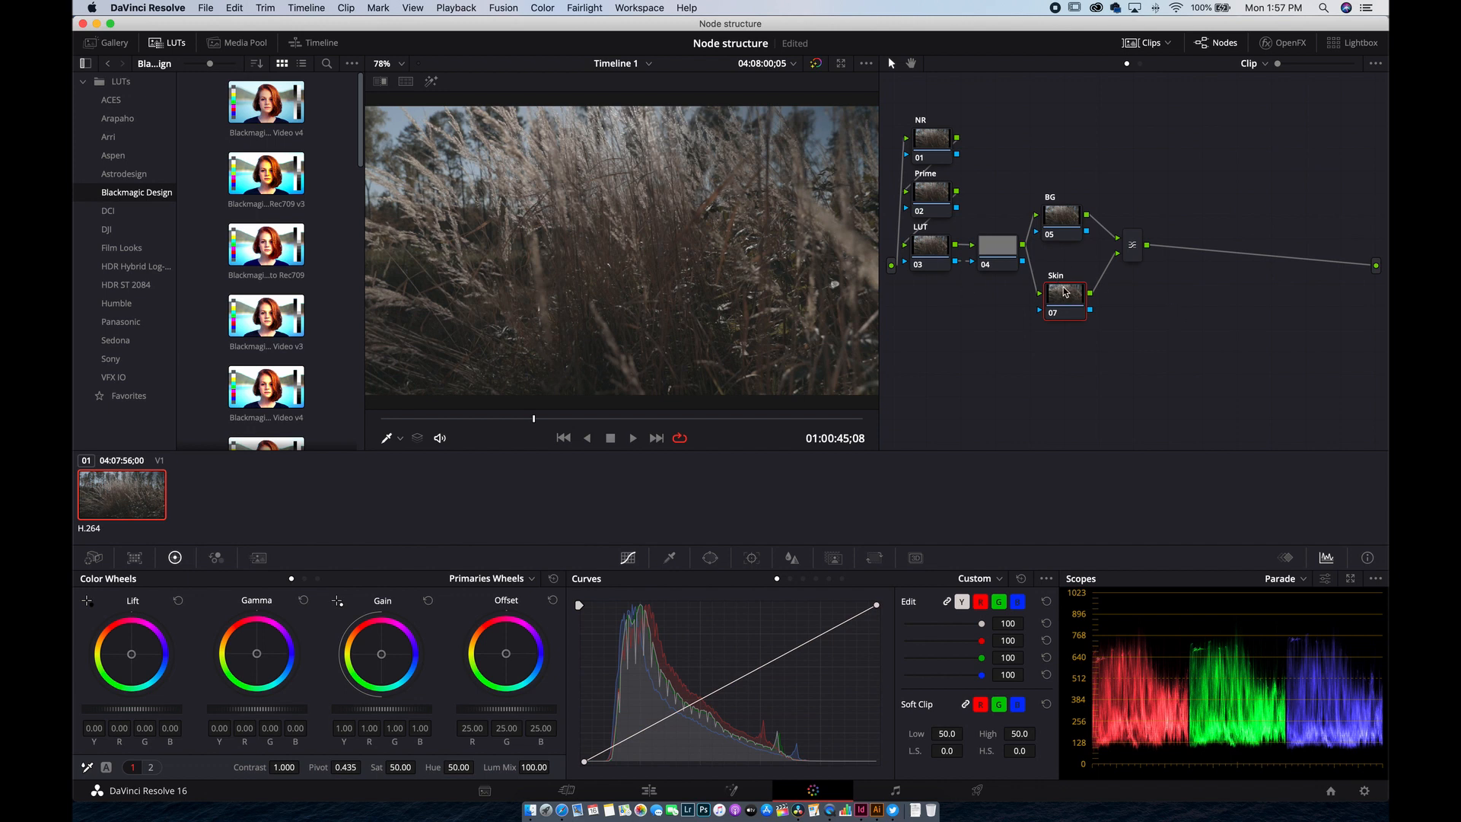
{"action": "mouse_move", "coordinate": [1065, 292]}
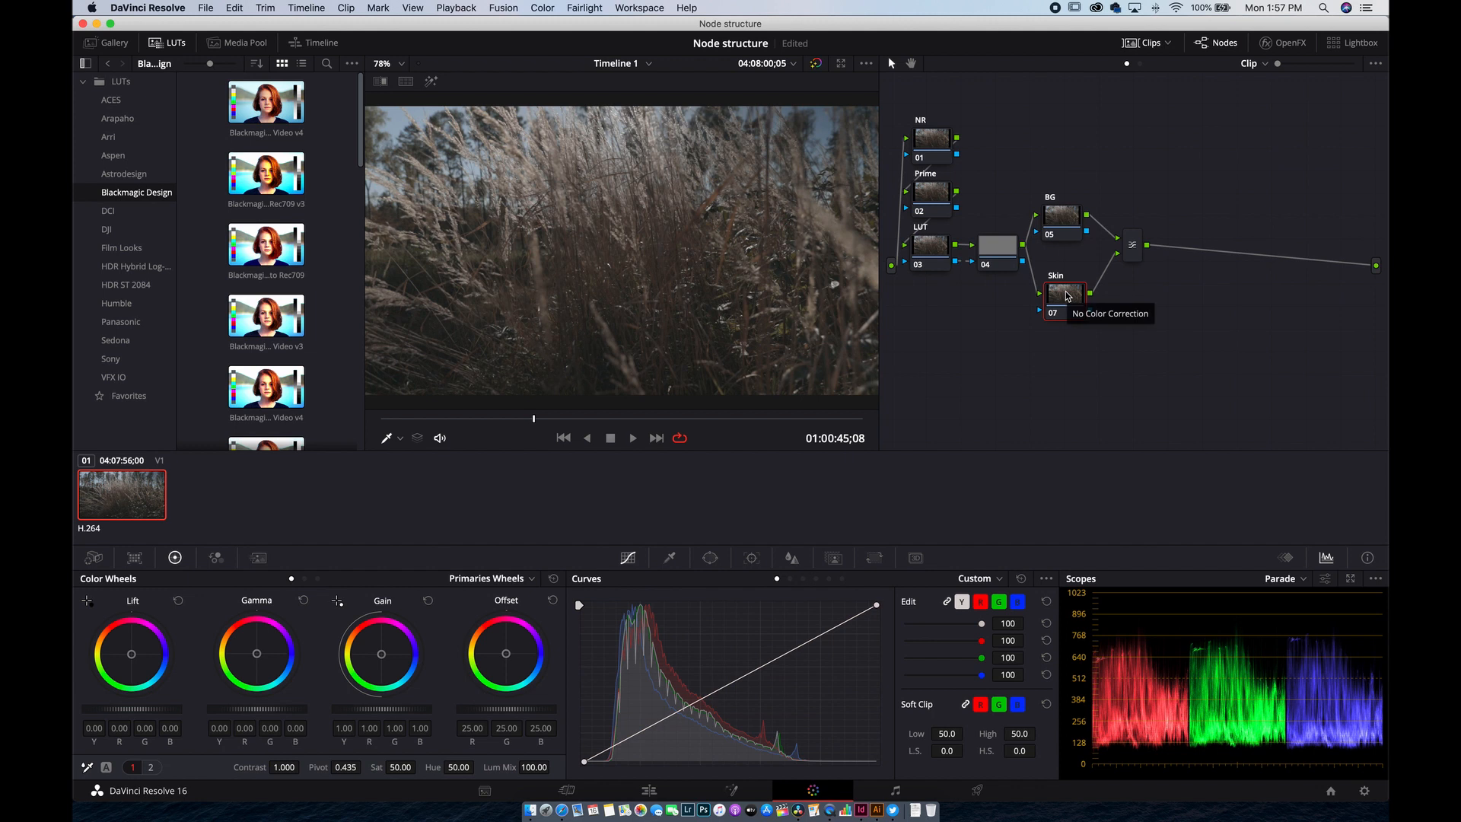
{"action": "mouse_move", "coordinate": [1140, 251]}
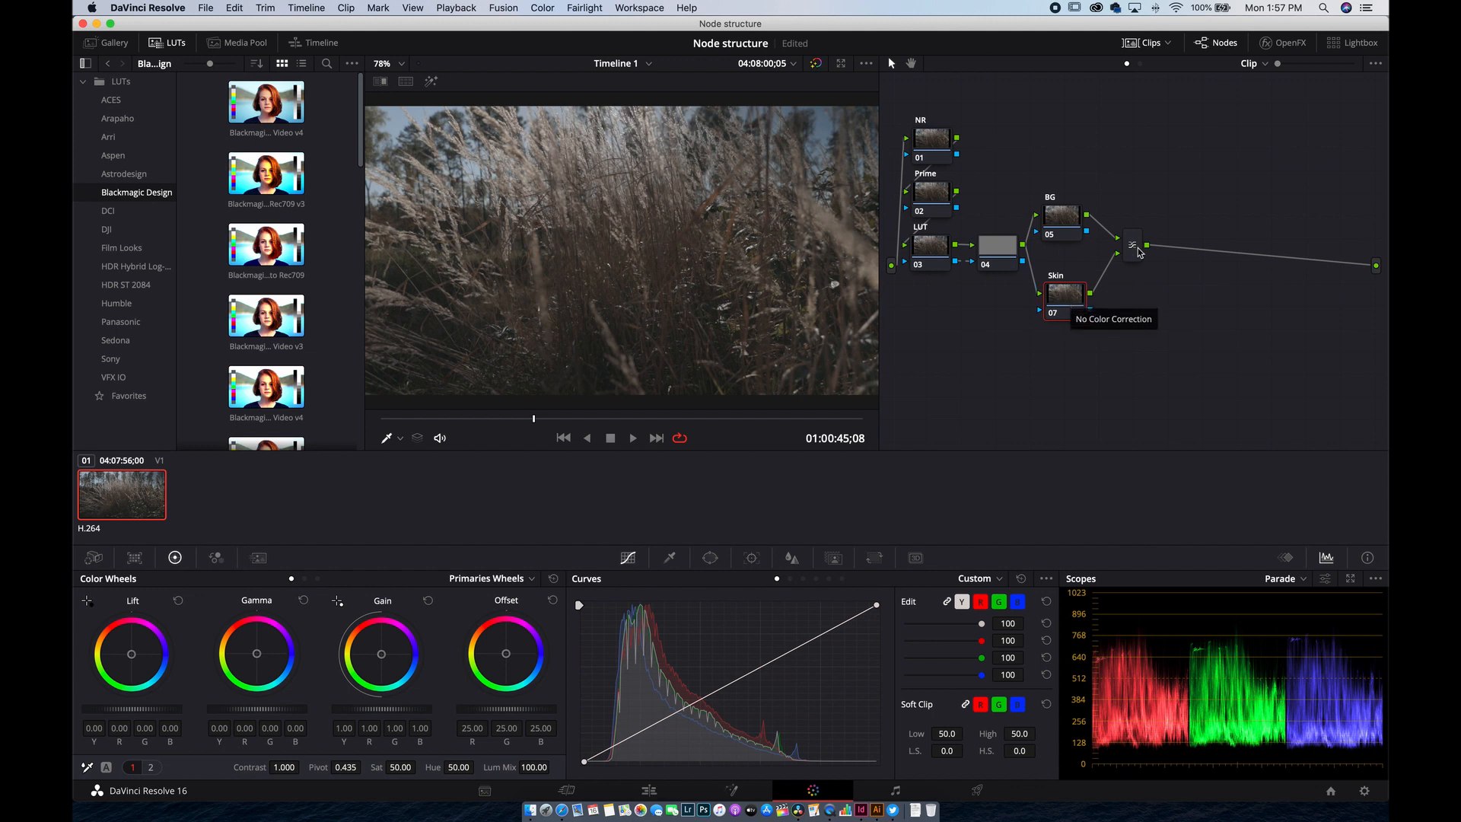
{"action": "mouse_move", "coordinate": [1154, 247]}
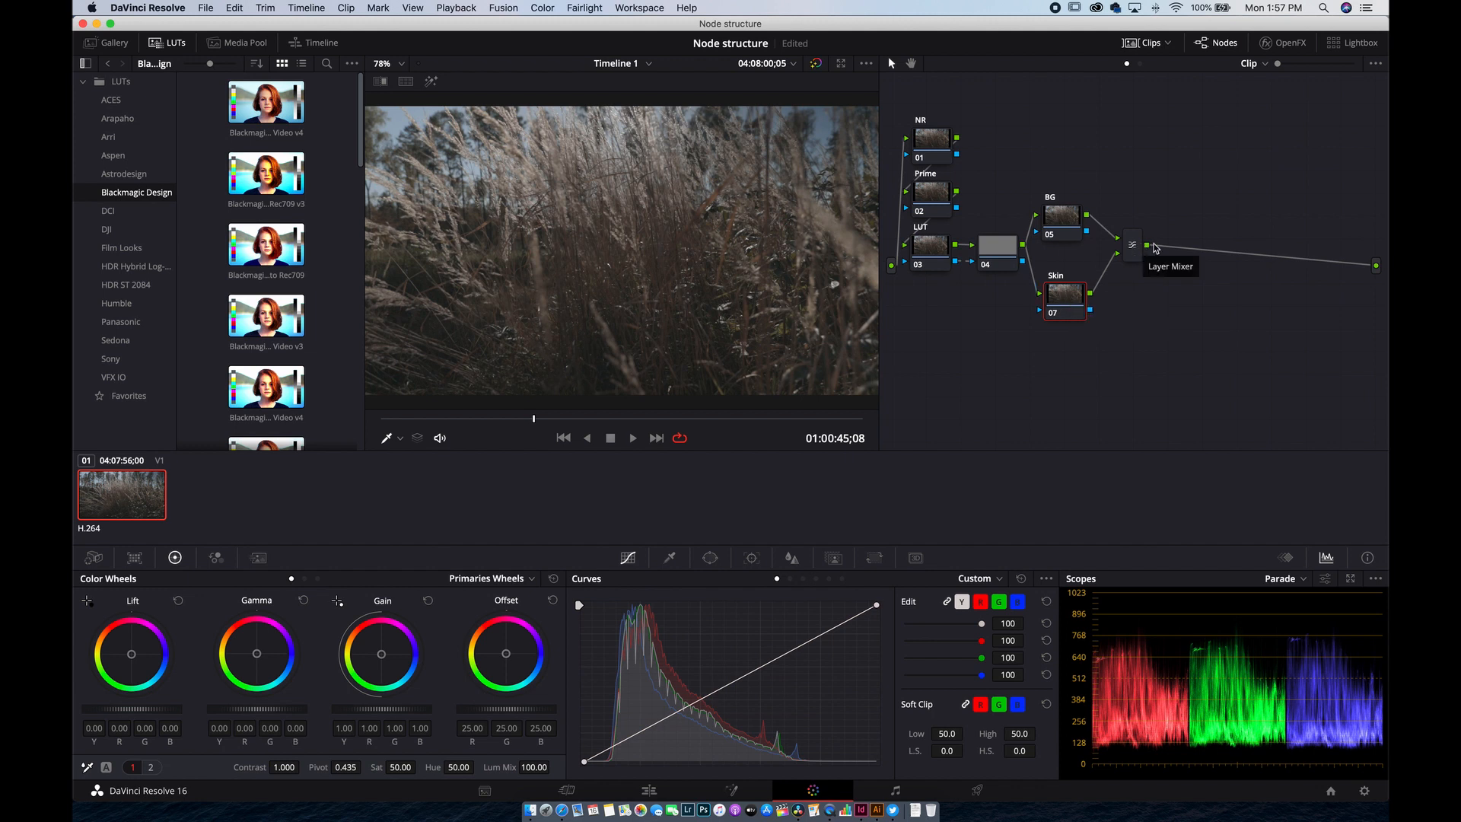
Step: Add node 08 after the Layer Mixer and label it Look aj
{"action": "right_click", "coordinate": [1133, 245]}
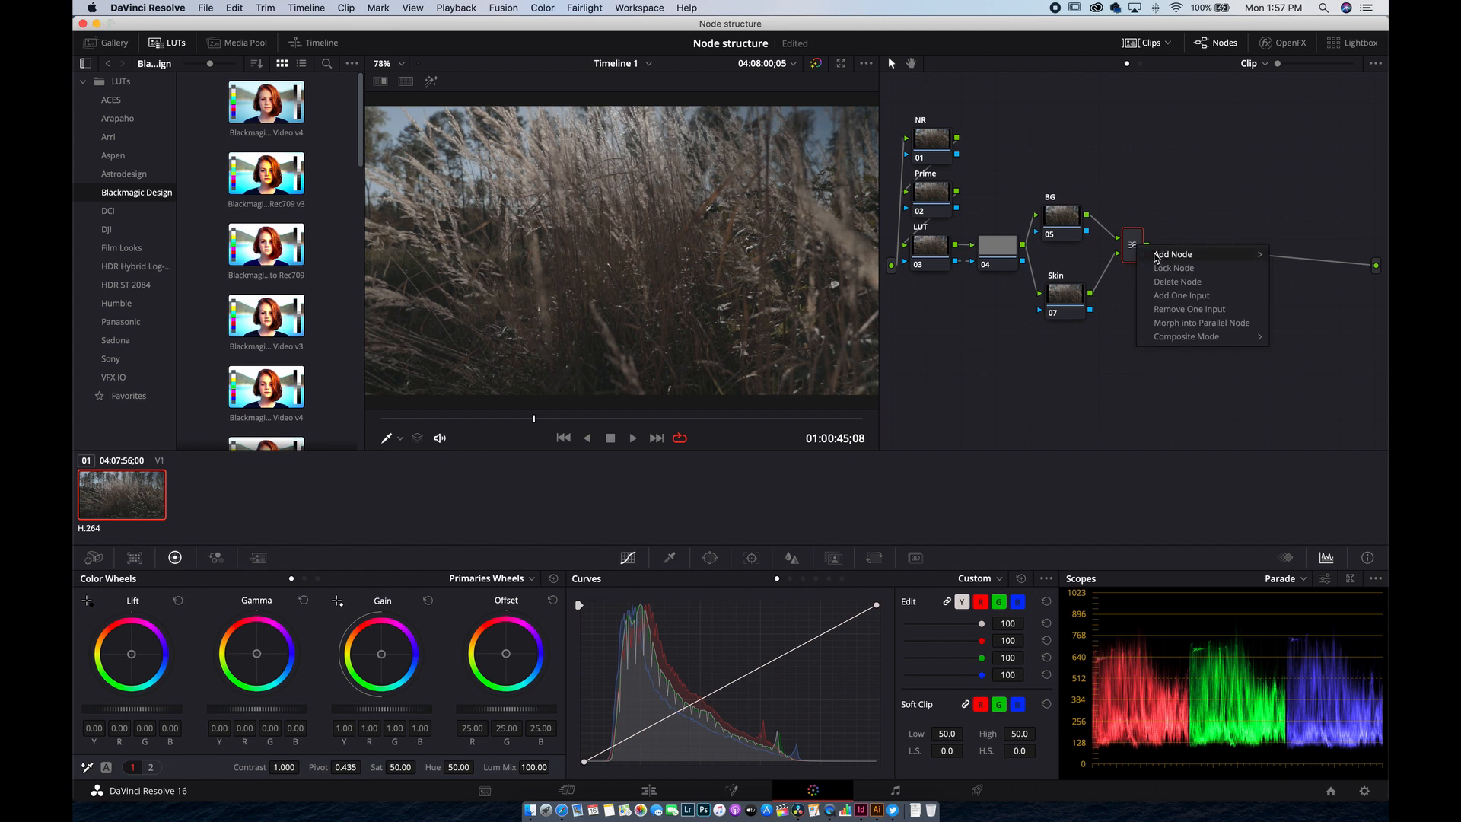
{"action": "left_click", "coordinate": [1172, 254]}
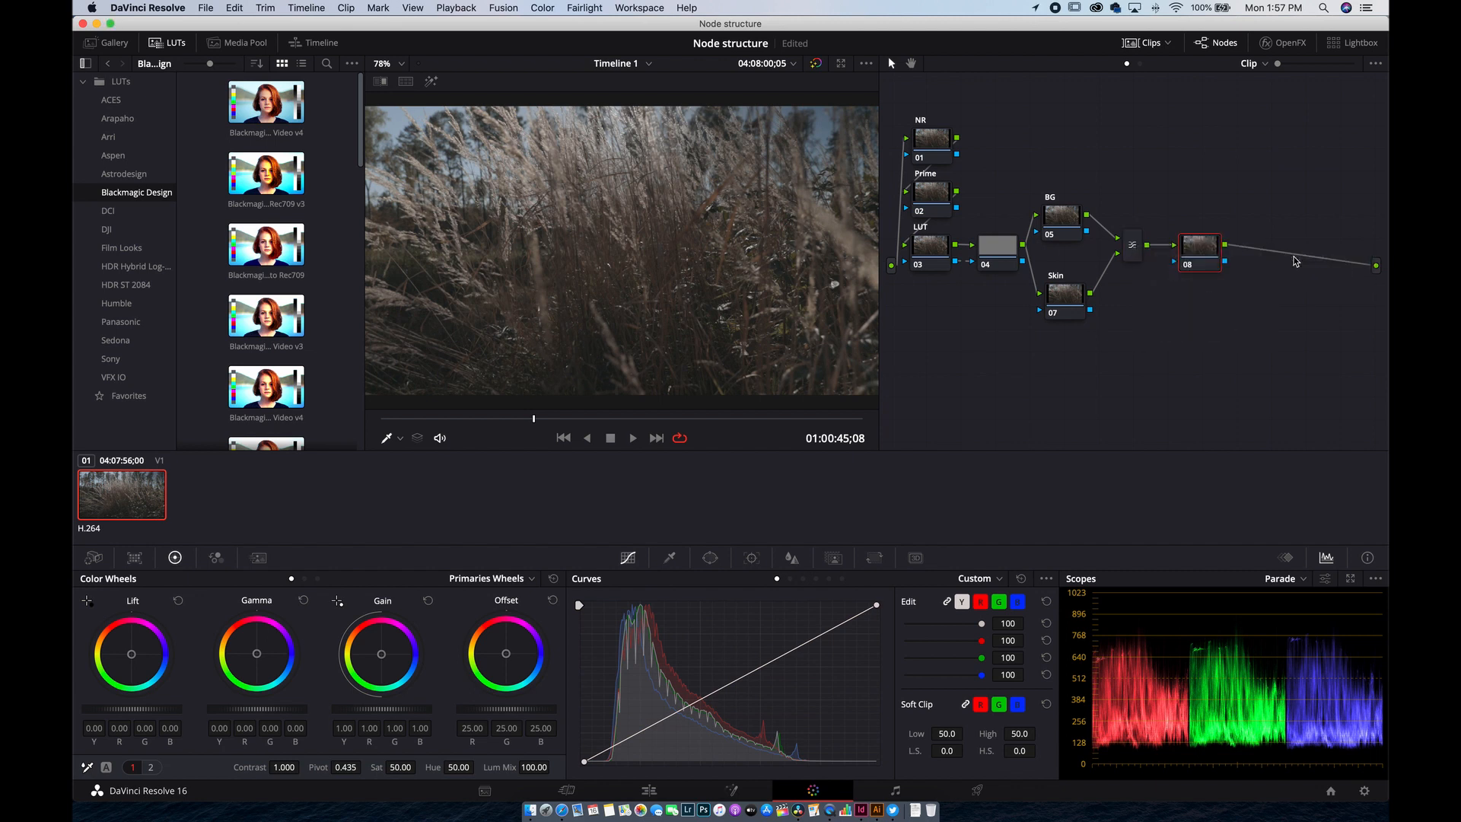
{"action": "left_click", "coordinate": [632, 438]}
{"action": "type", "text": "Look aj"}
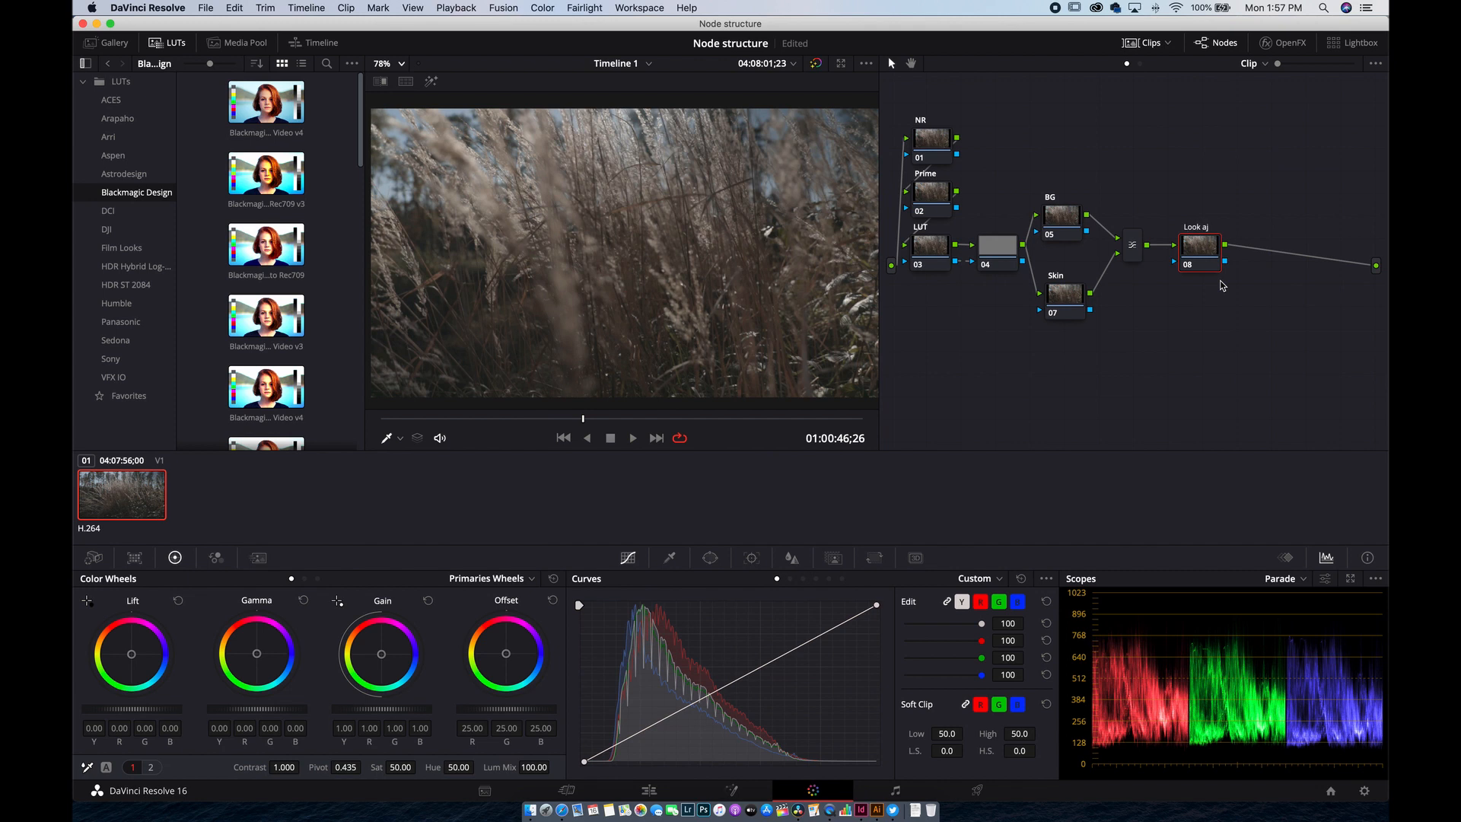
{"action": "right_click", "coordinate": [1199, 246]}
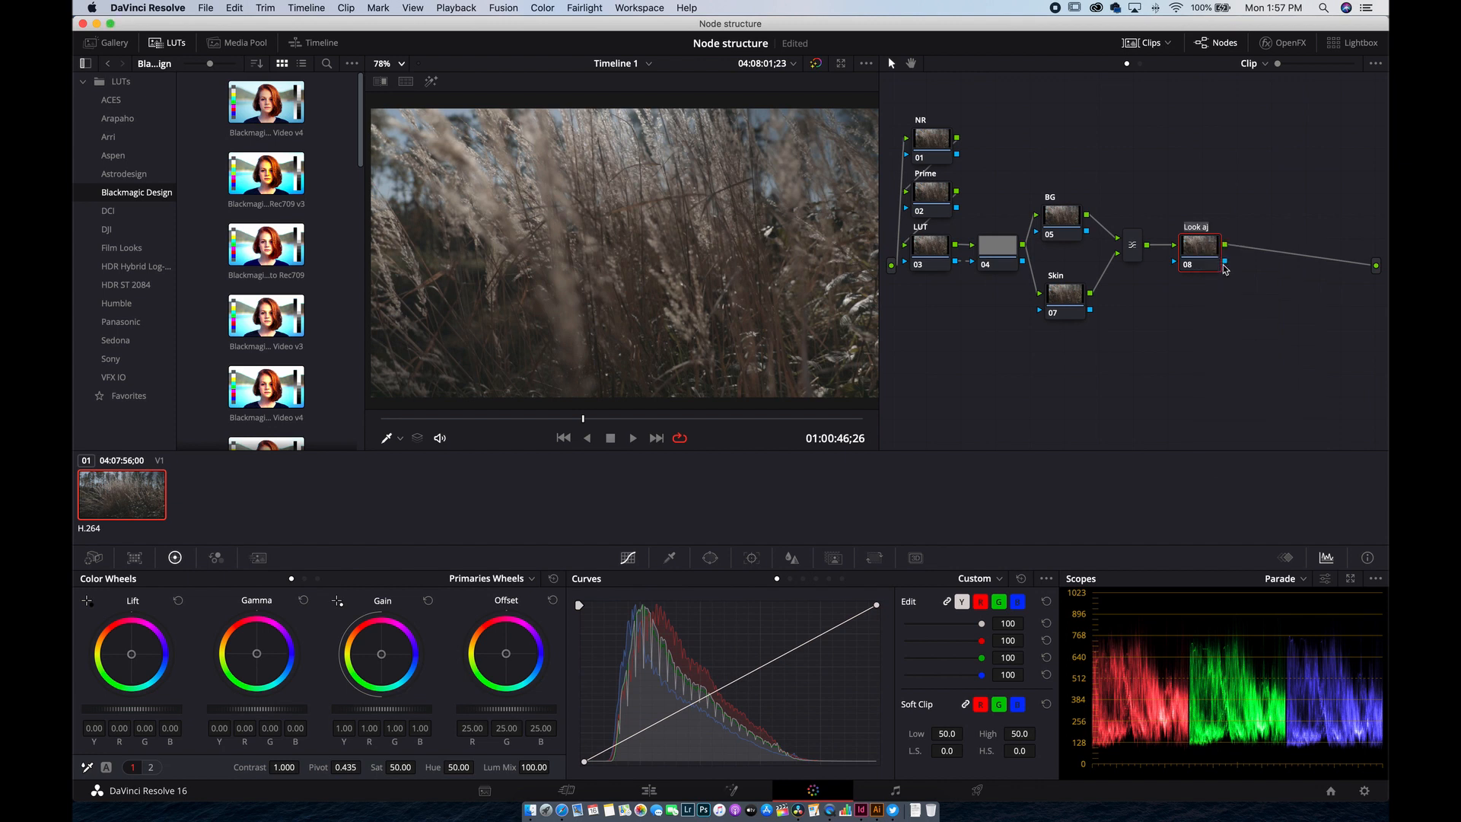
{"action": "mouse_move", "coordinate": [1239, 321]}
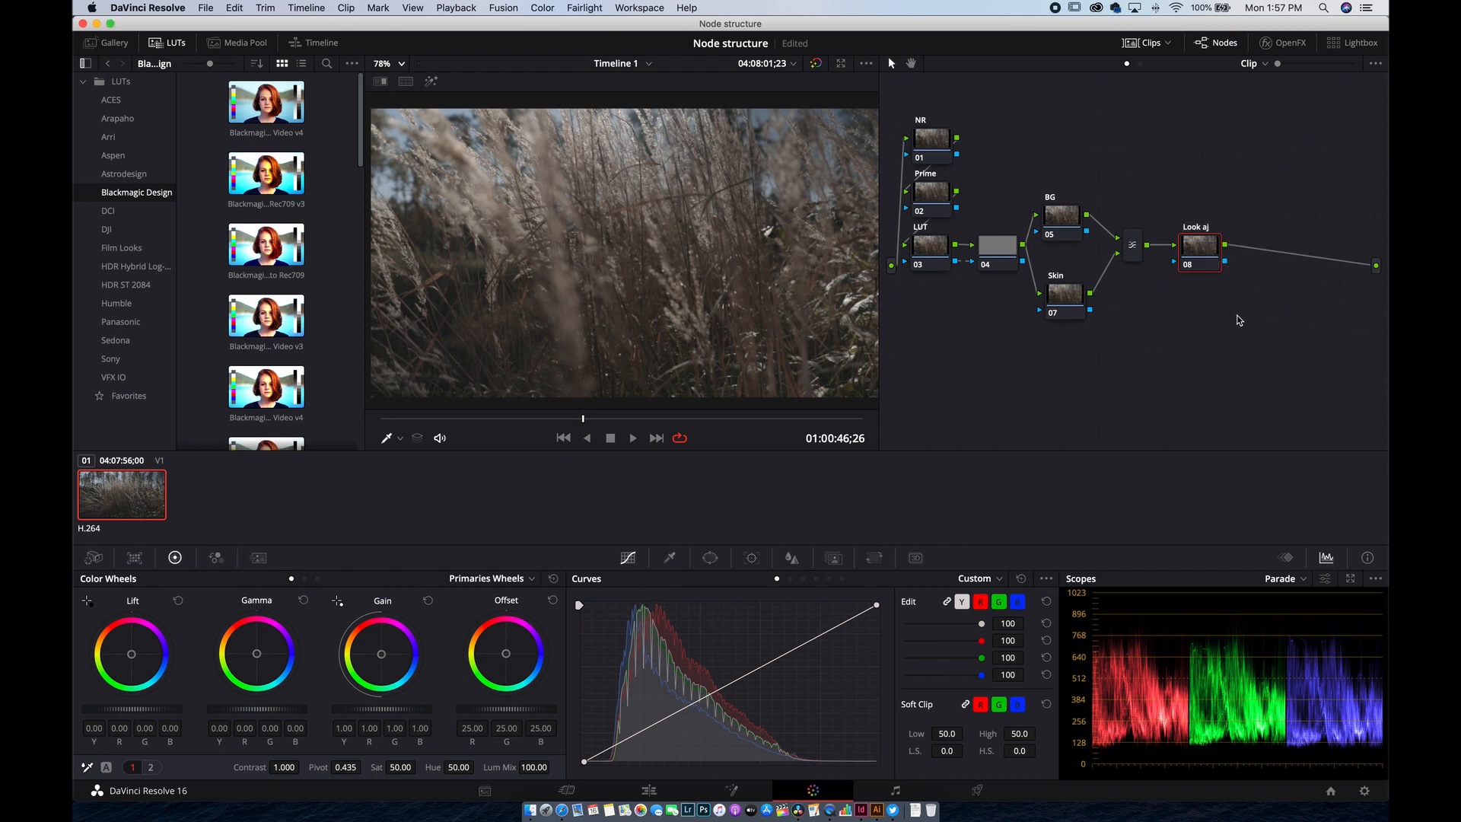
Step: Add serial node 09 after Look aj and label it Viniette
{"action": "right_click", "coordinate": [1199, 245]}
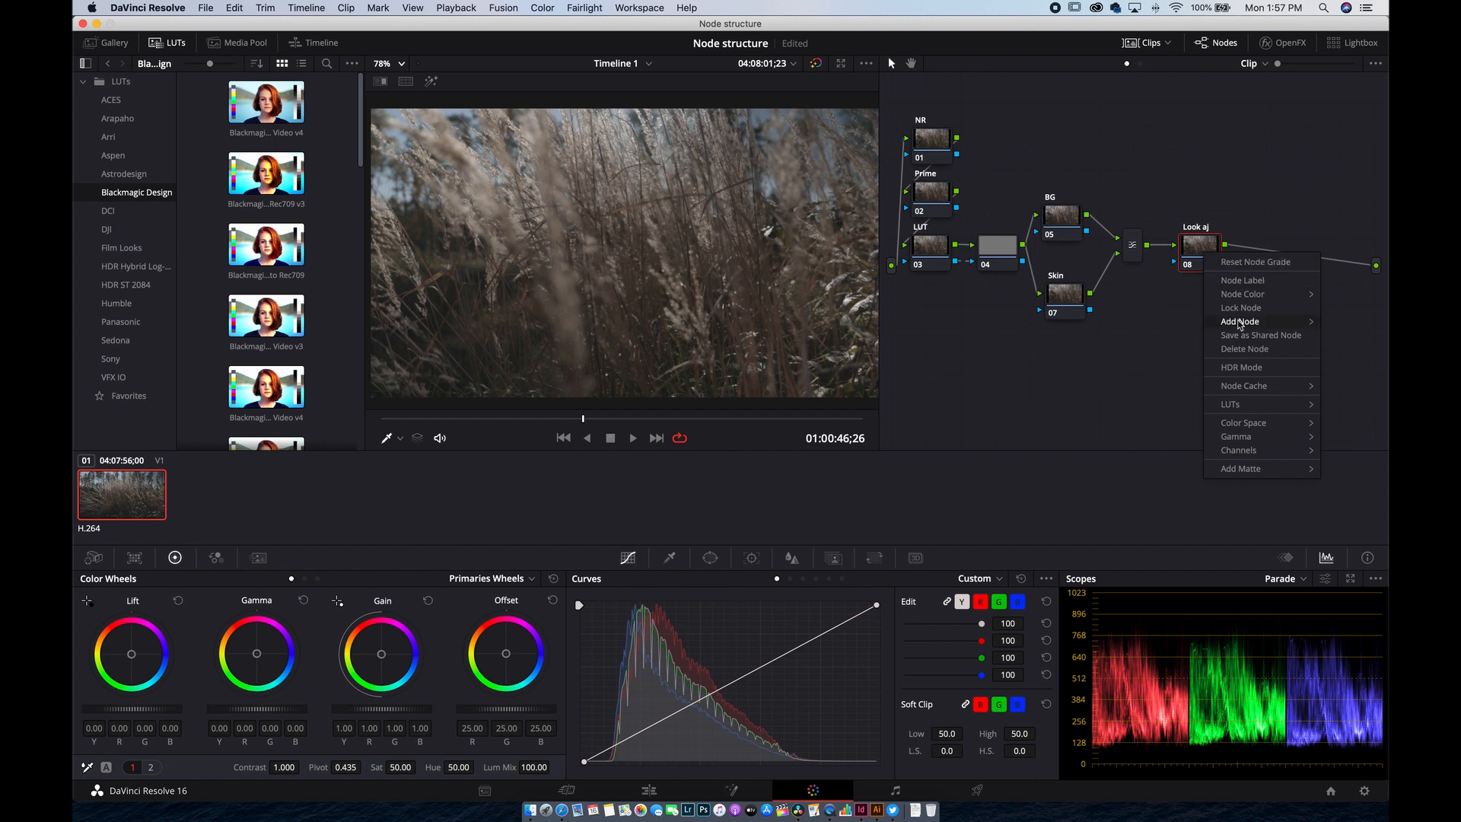
{"action": "left_click", "coordinate": [1242, 321]}
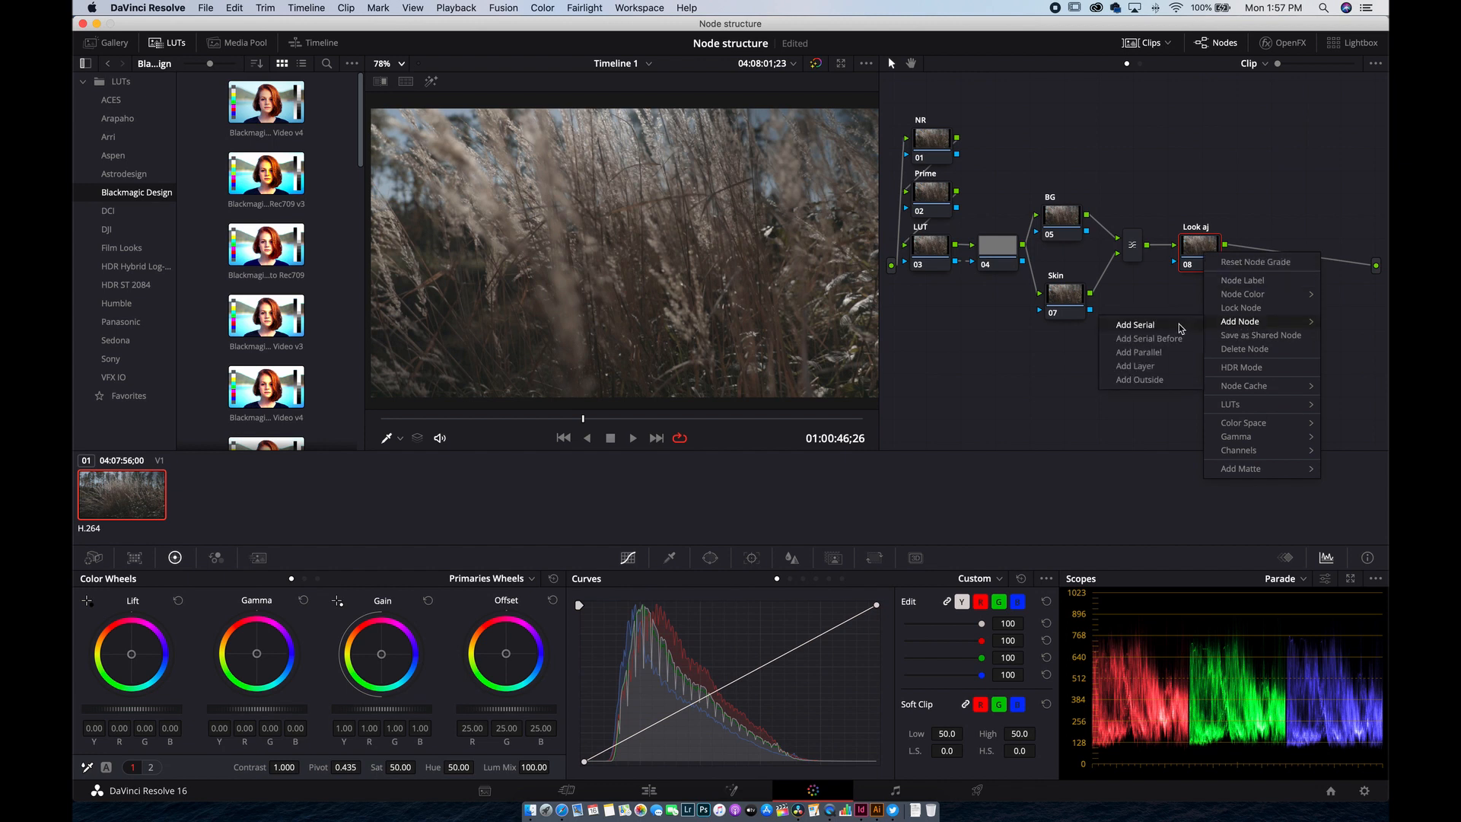
{"action": "left_click", "coordinate": [1136, 324]}
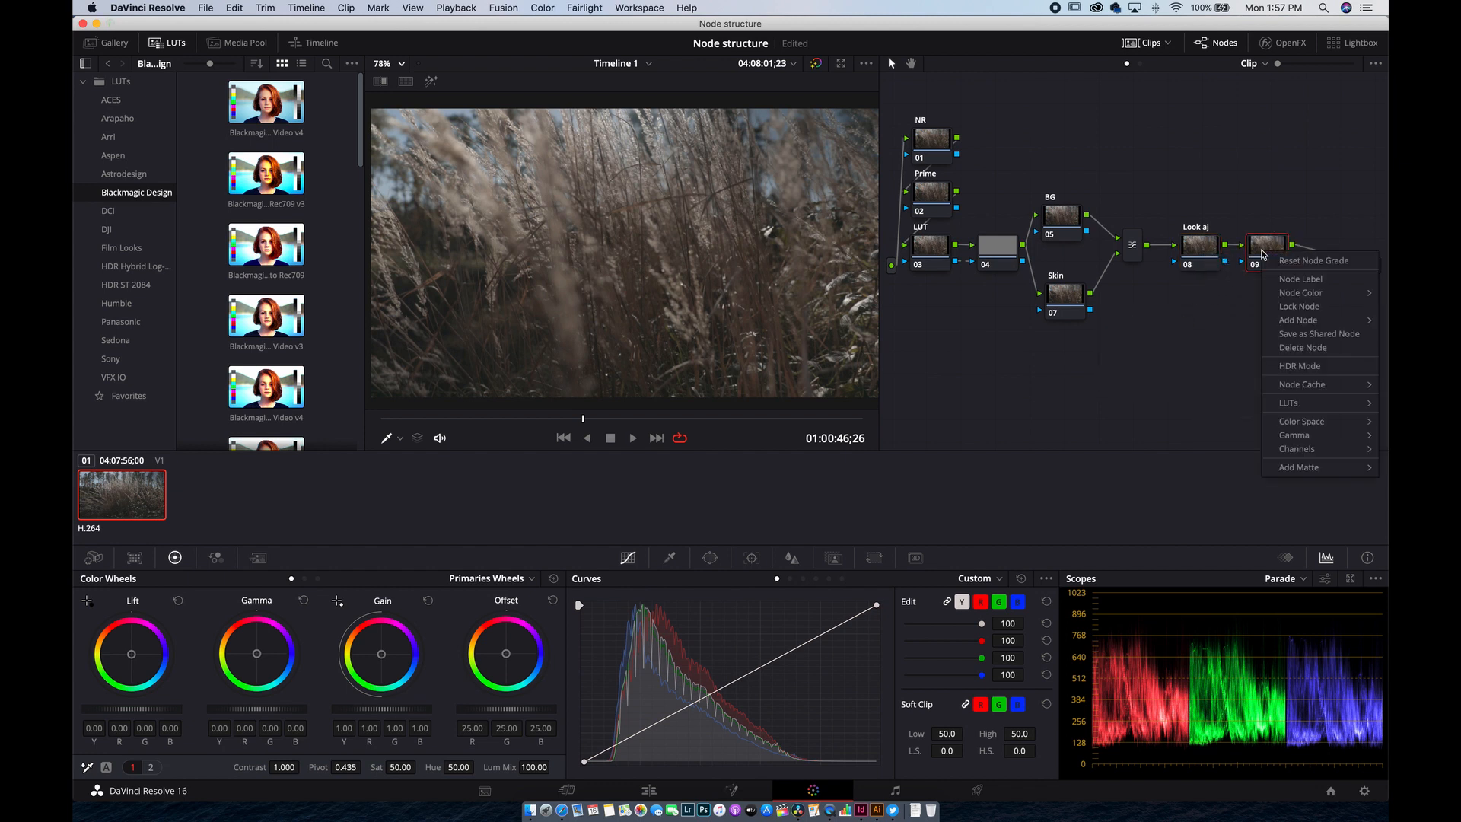
{"action": "left_click", "coordinate": [1276, 283]}
{"action": "type", "text": "Viniette"}
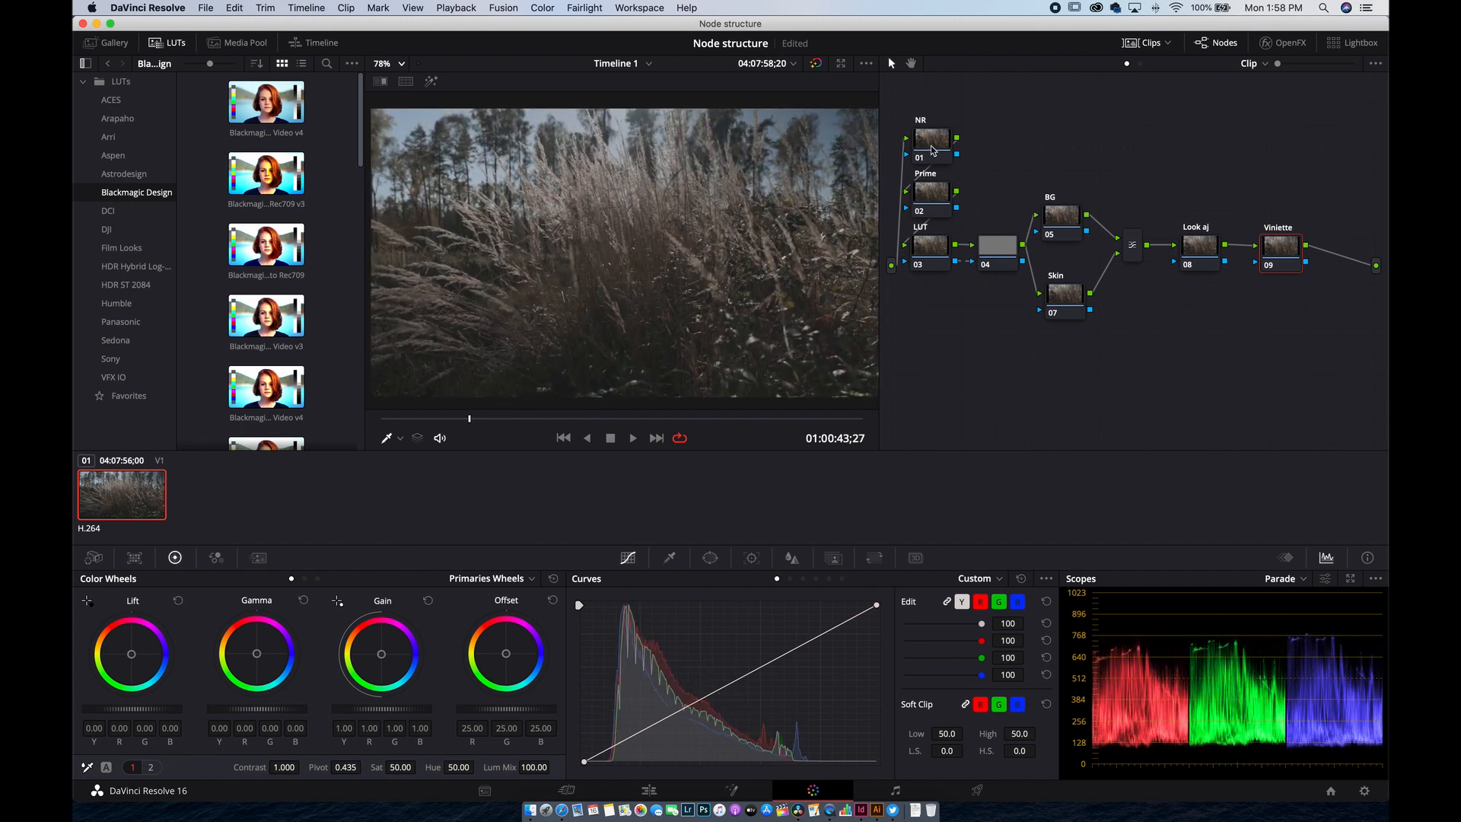
{"action": "mouse_move", "coordinate": [931, 149]}
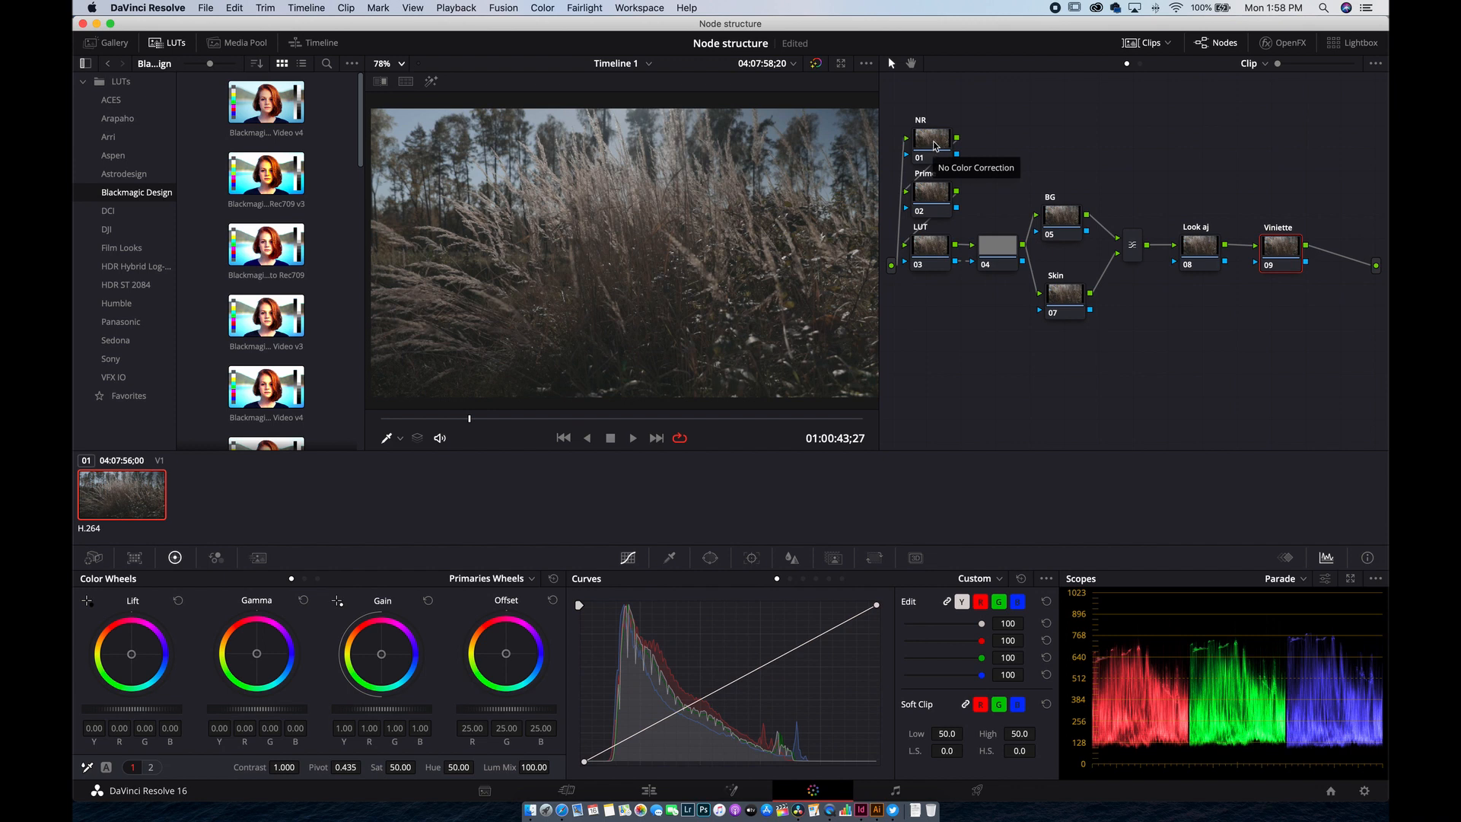
{"action": "mouse_move", "coordinate": [231, 549]}
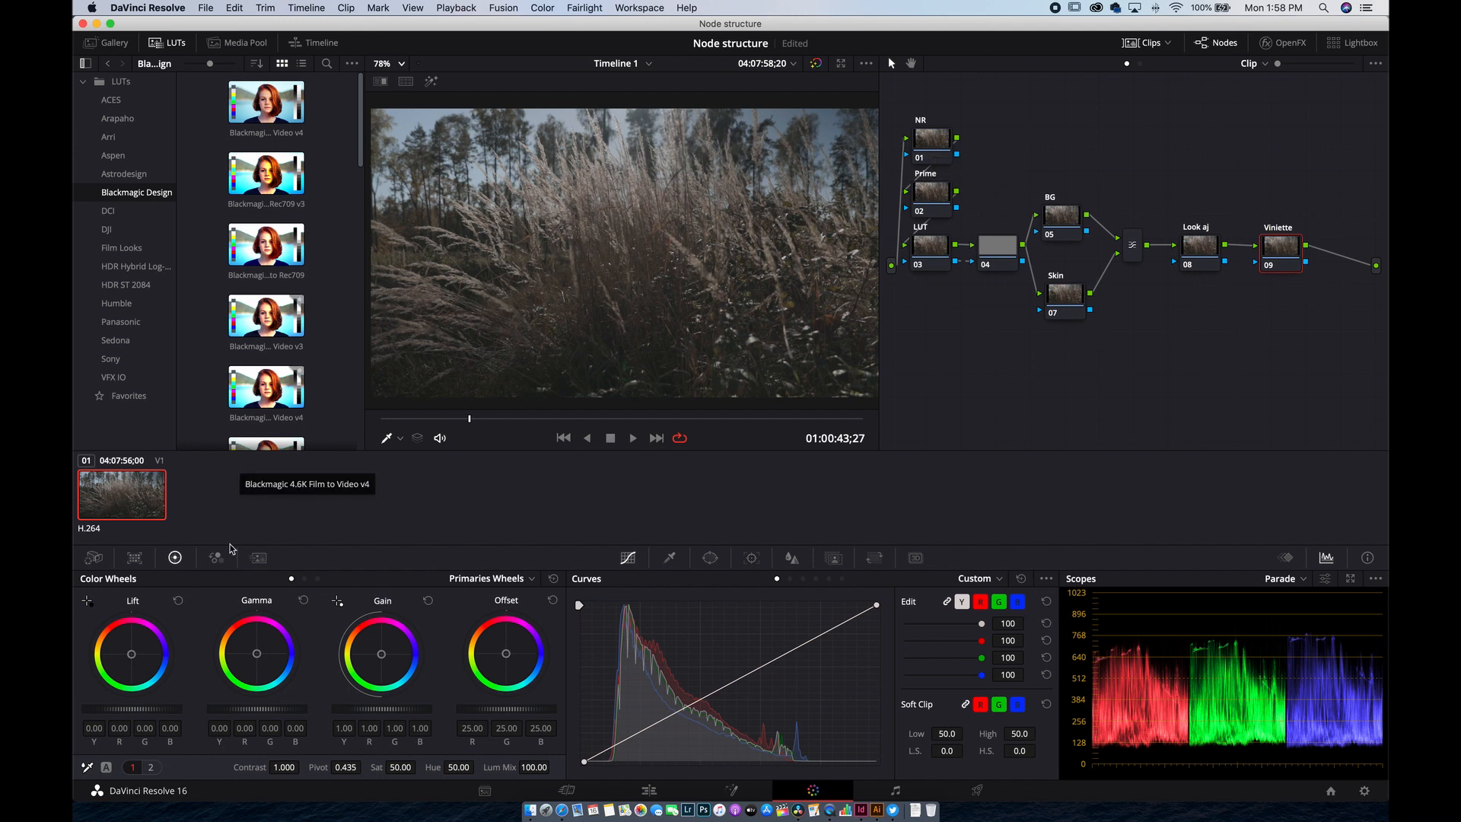
Step: On the NR node set temporal NR to 3 frames, then dismiss the Studio-only prompt with Not Yet
{"action": "left_click", "coordinate": [93, 557]}
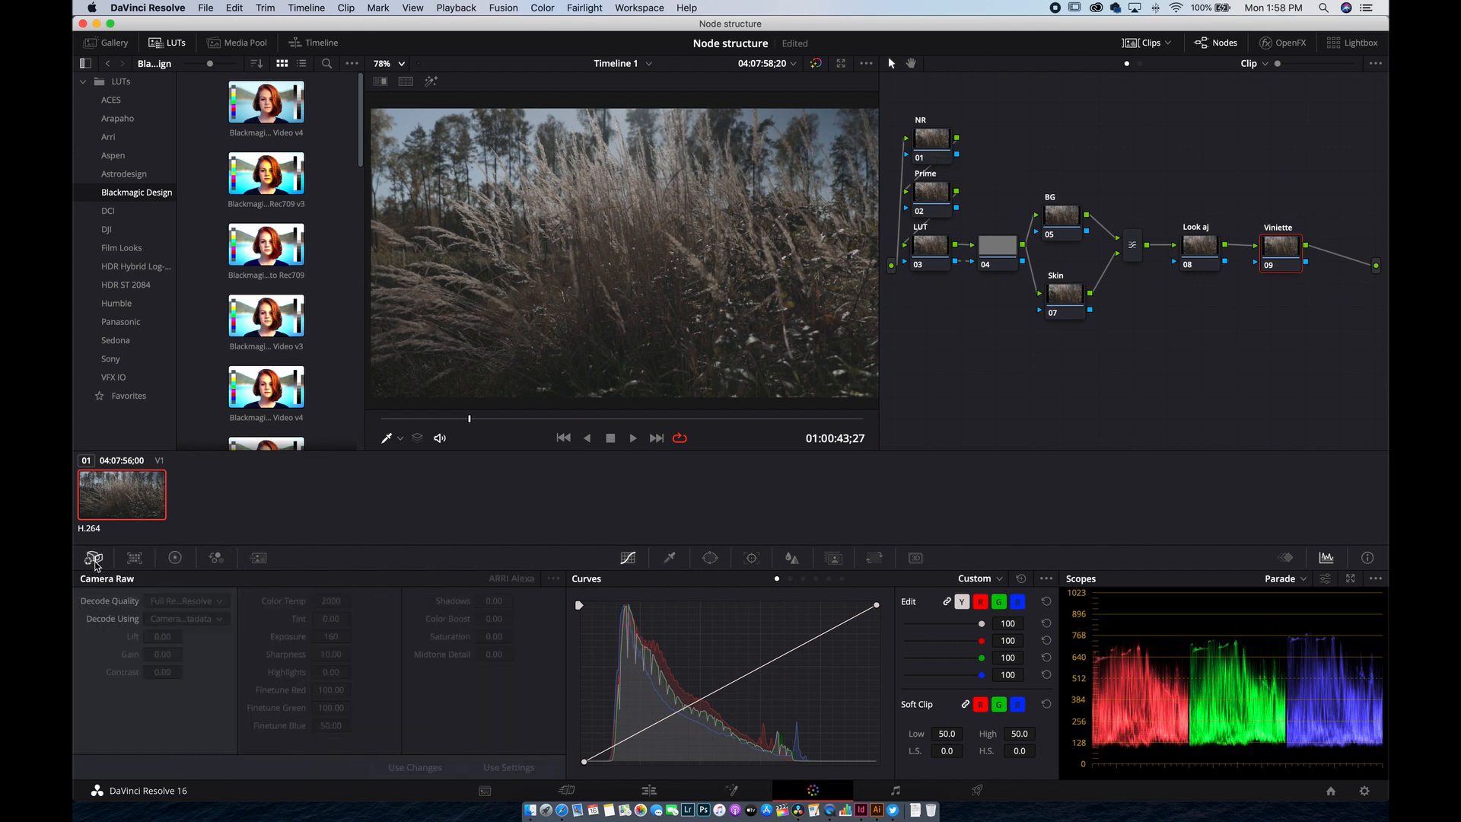
{"action": "left_click", "coordinate": [174, 557]}
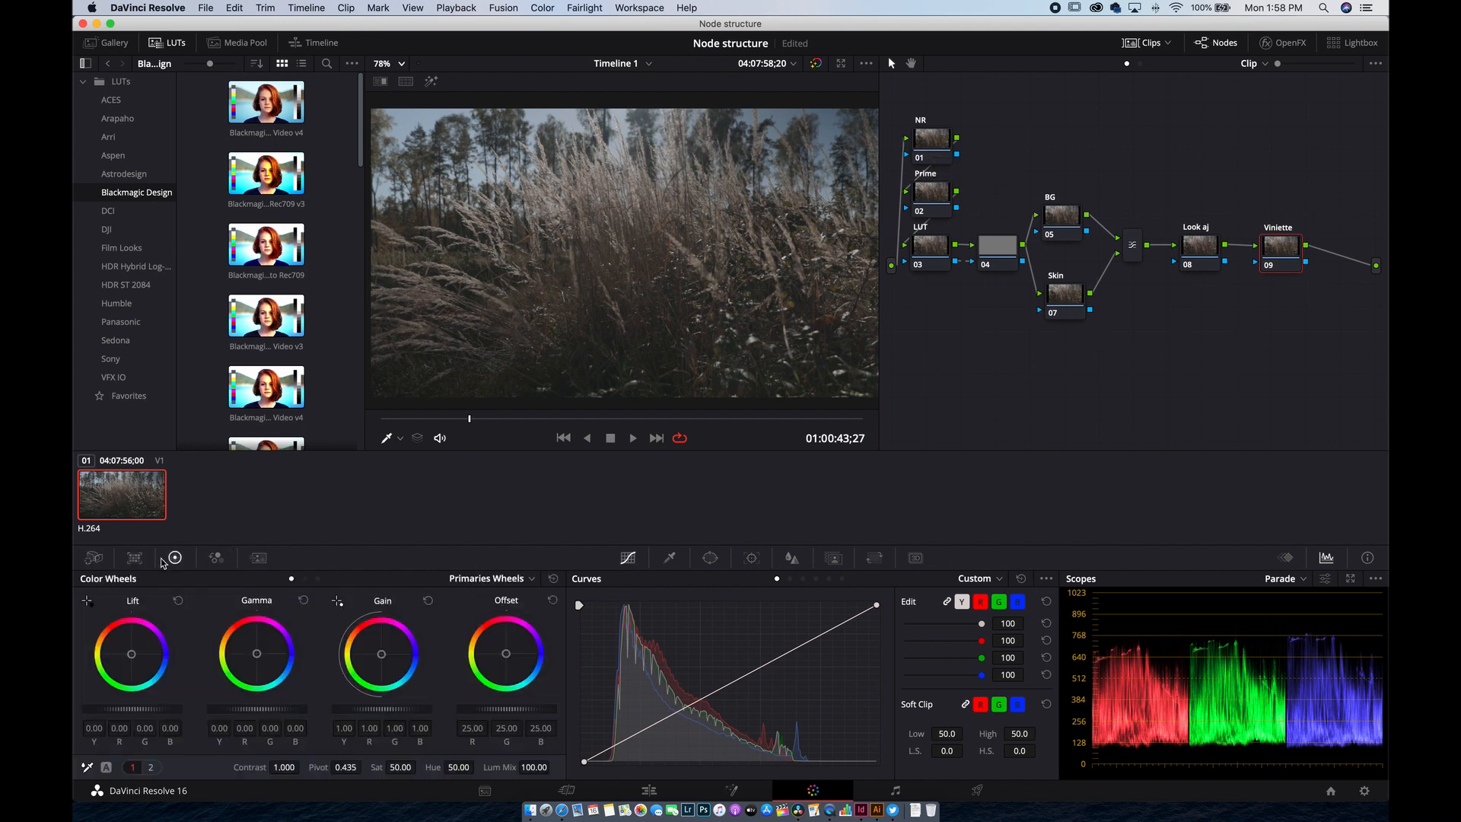
{"action": "left_click", "coordinate": [258, 558]}
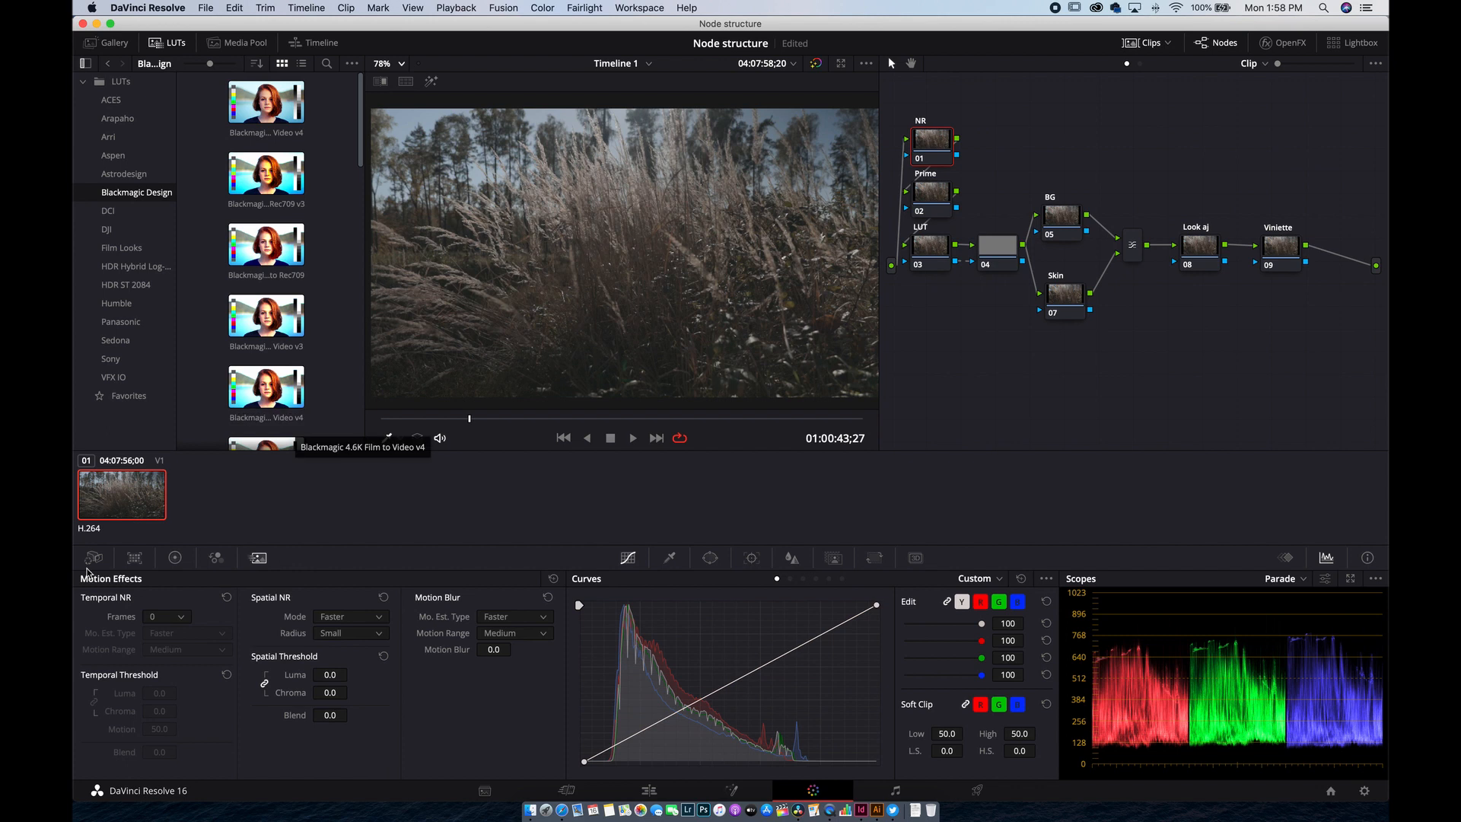
{"action": "mouse_move", "coordinate": [118, 609]}
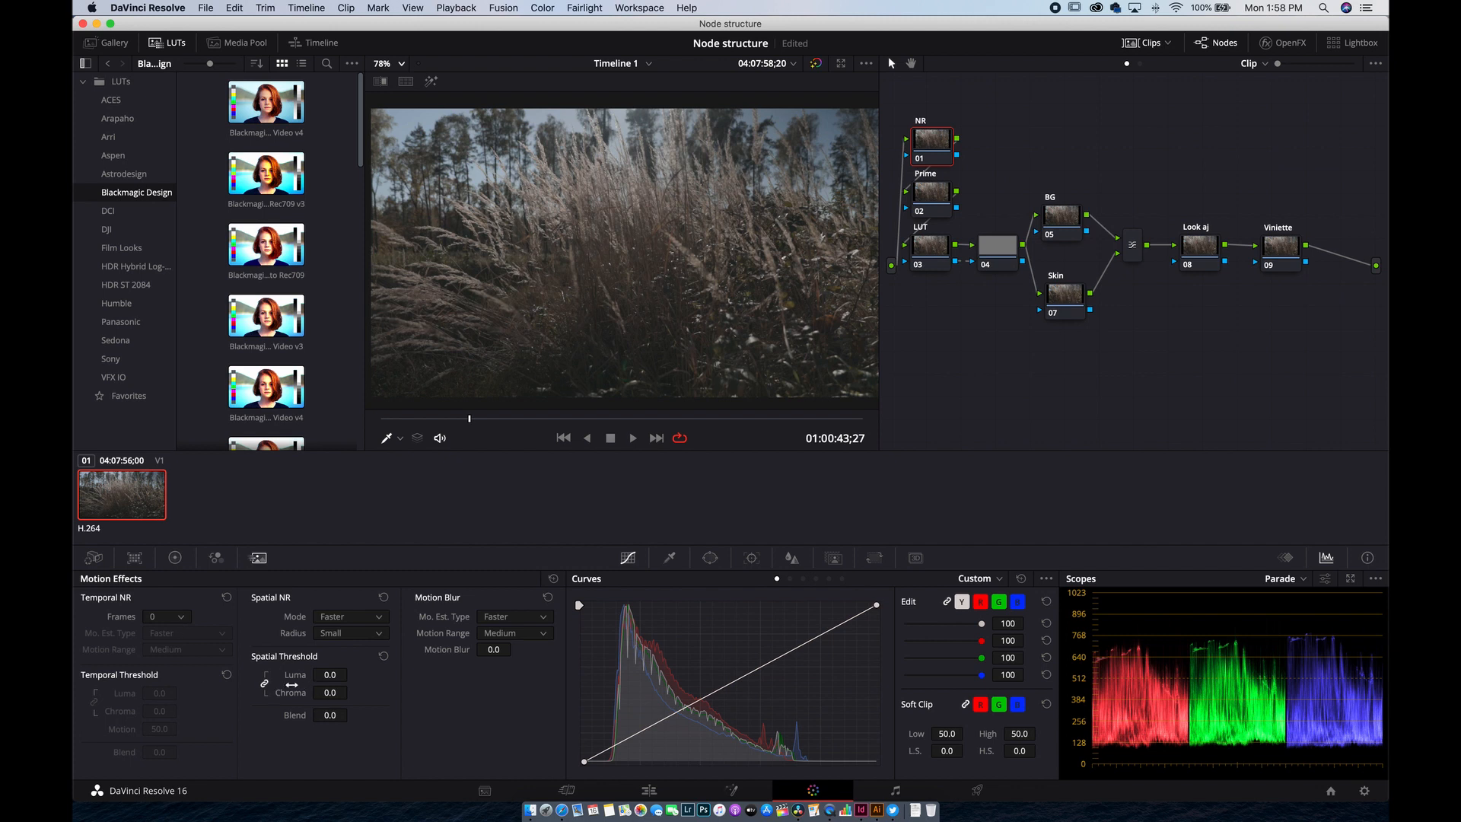
{"action": "left_click", "coordinate": [178, 617]}
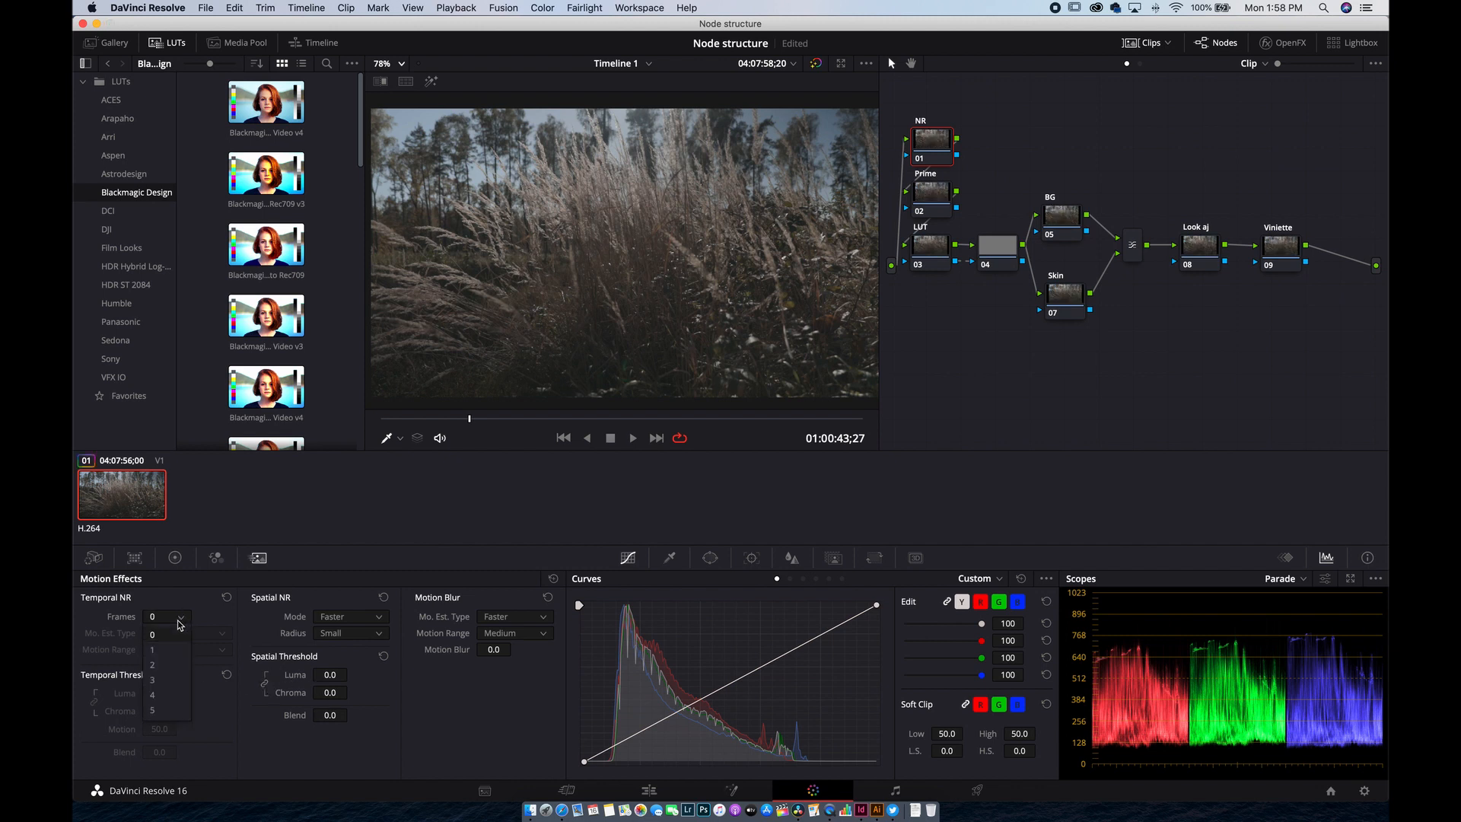
{"action": "left_click", "coordinate": [153, 678]}
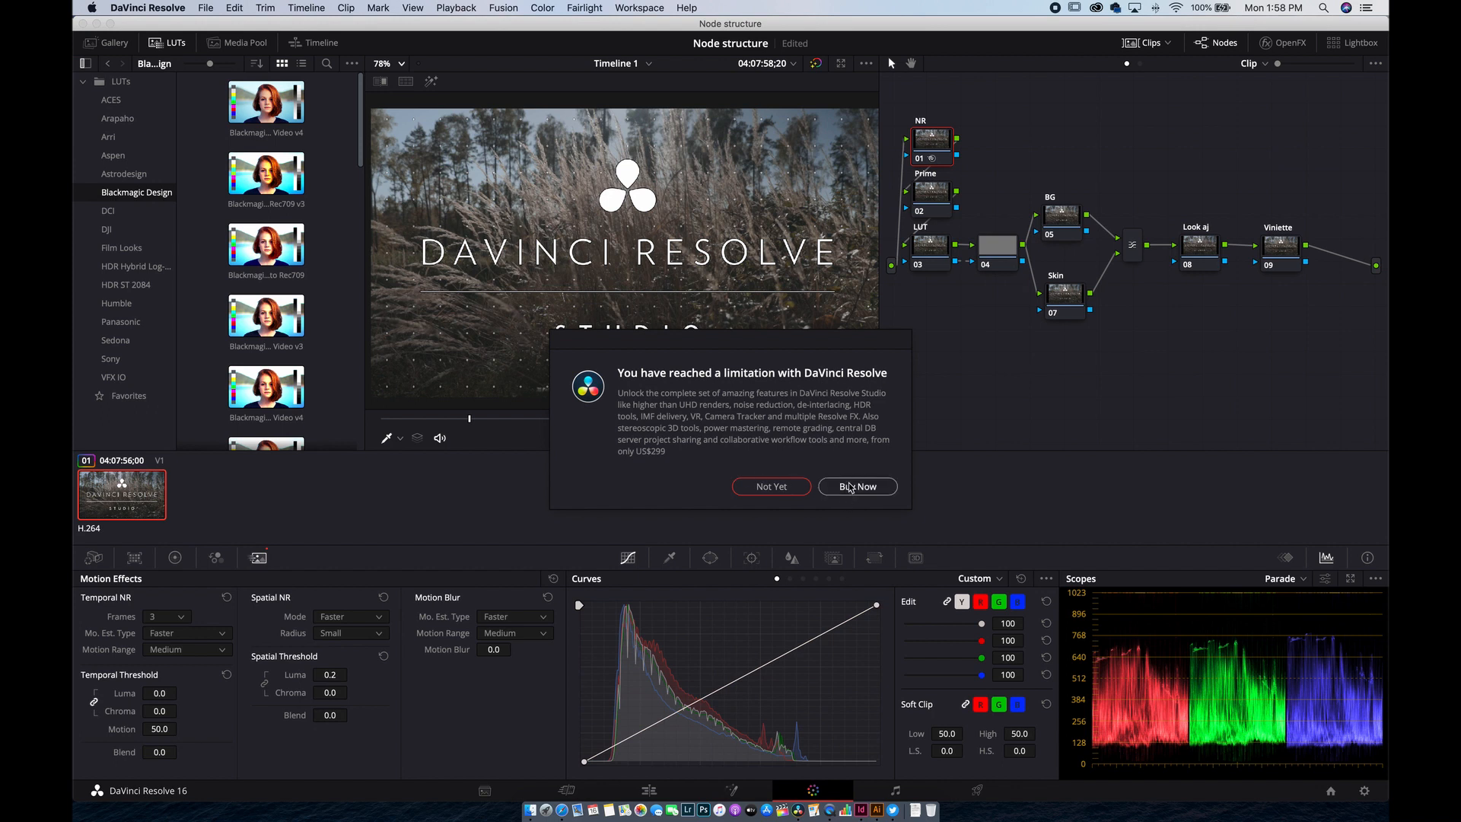
{"action": "left_click", "coordinate": [770, 486]}
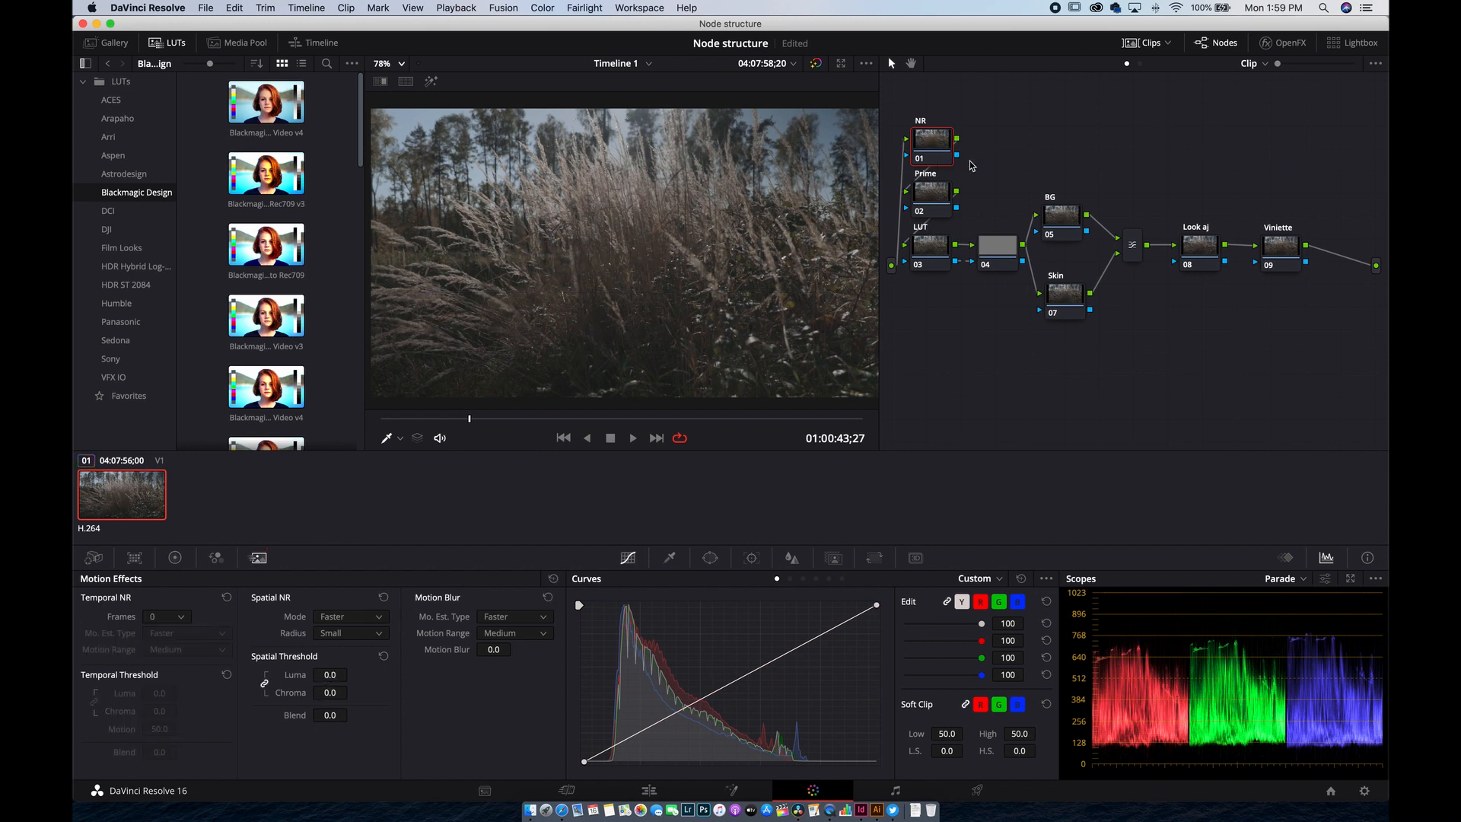
Step: Nudge the Prime node's Lift master wheel and return it to 0
{"action": "left_click", "coordinate": [174, 557]}
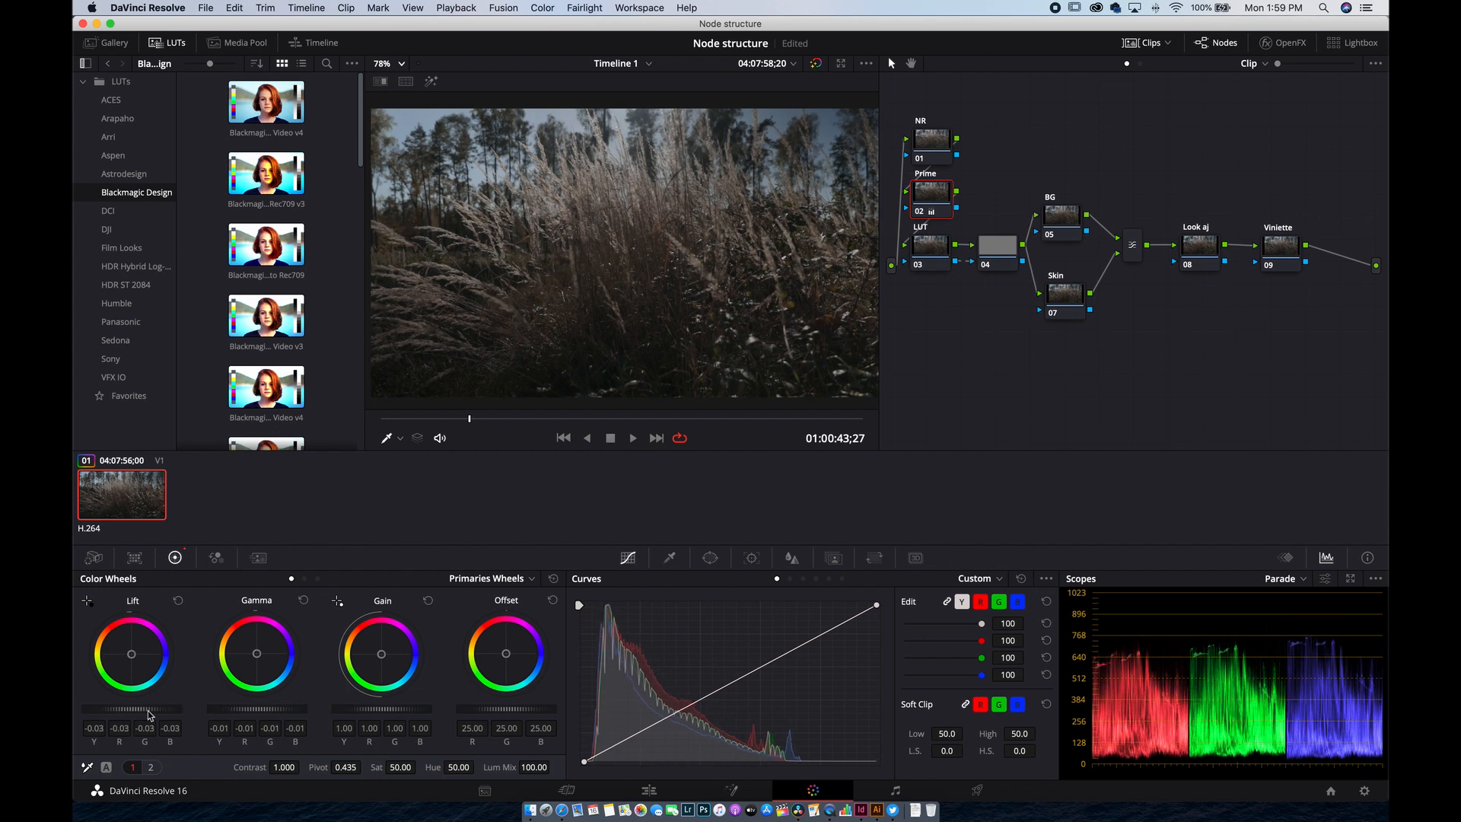
{"action": "left_click_drag", "start_coordinate": [380, 653], "coordinate": [380, 637]}
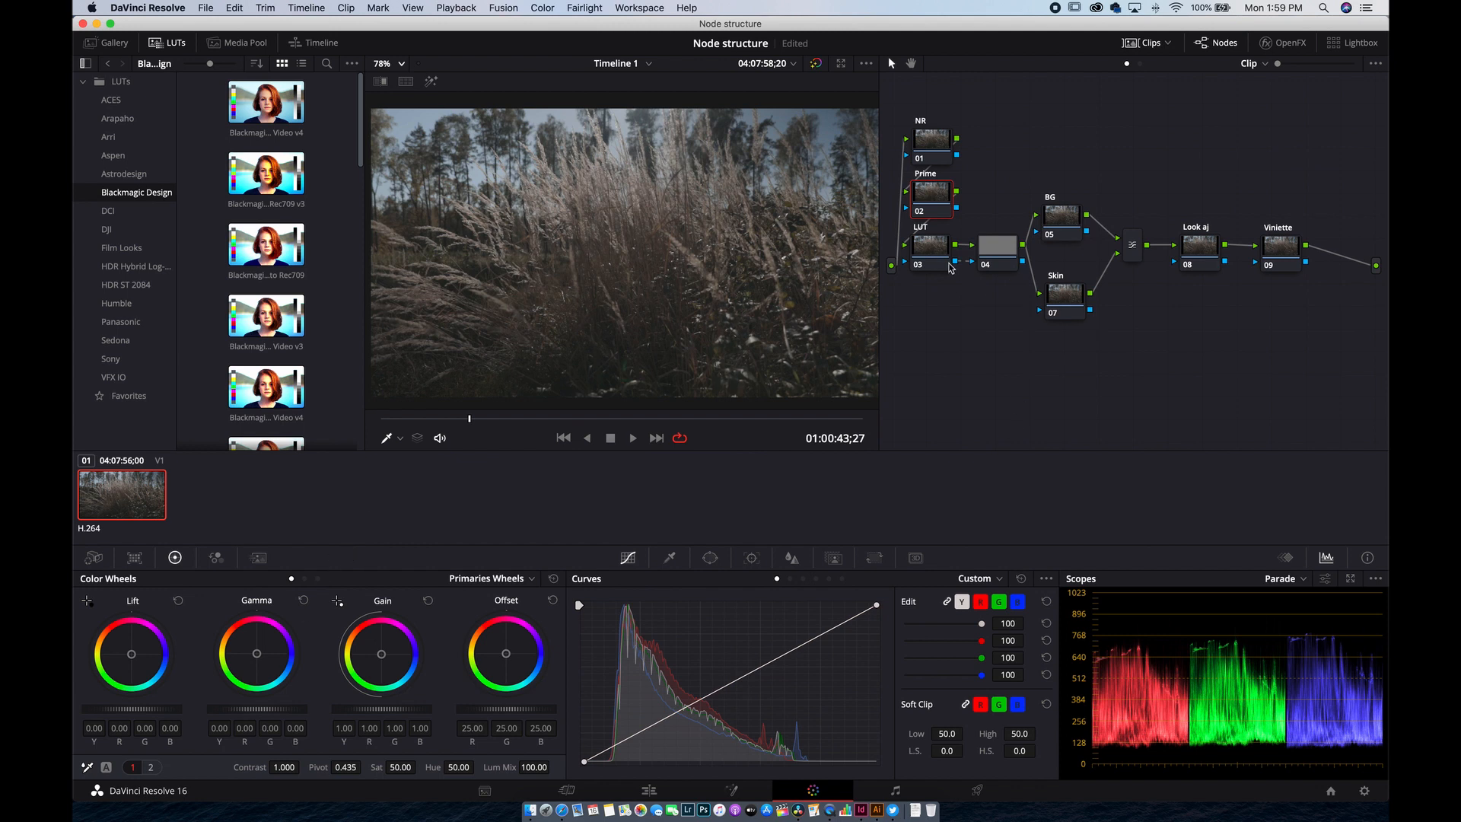
Step: Apply a Sony S-Log3 LUT to the LUT node for more contrast
{"action": "left_click", "coordinate": [929, 250]}
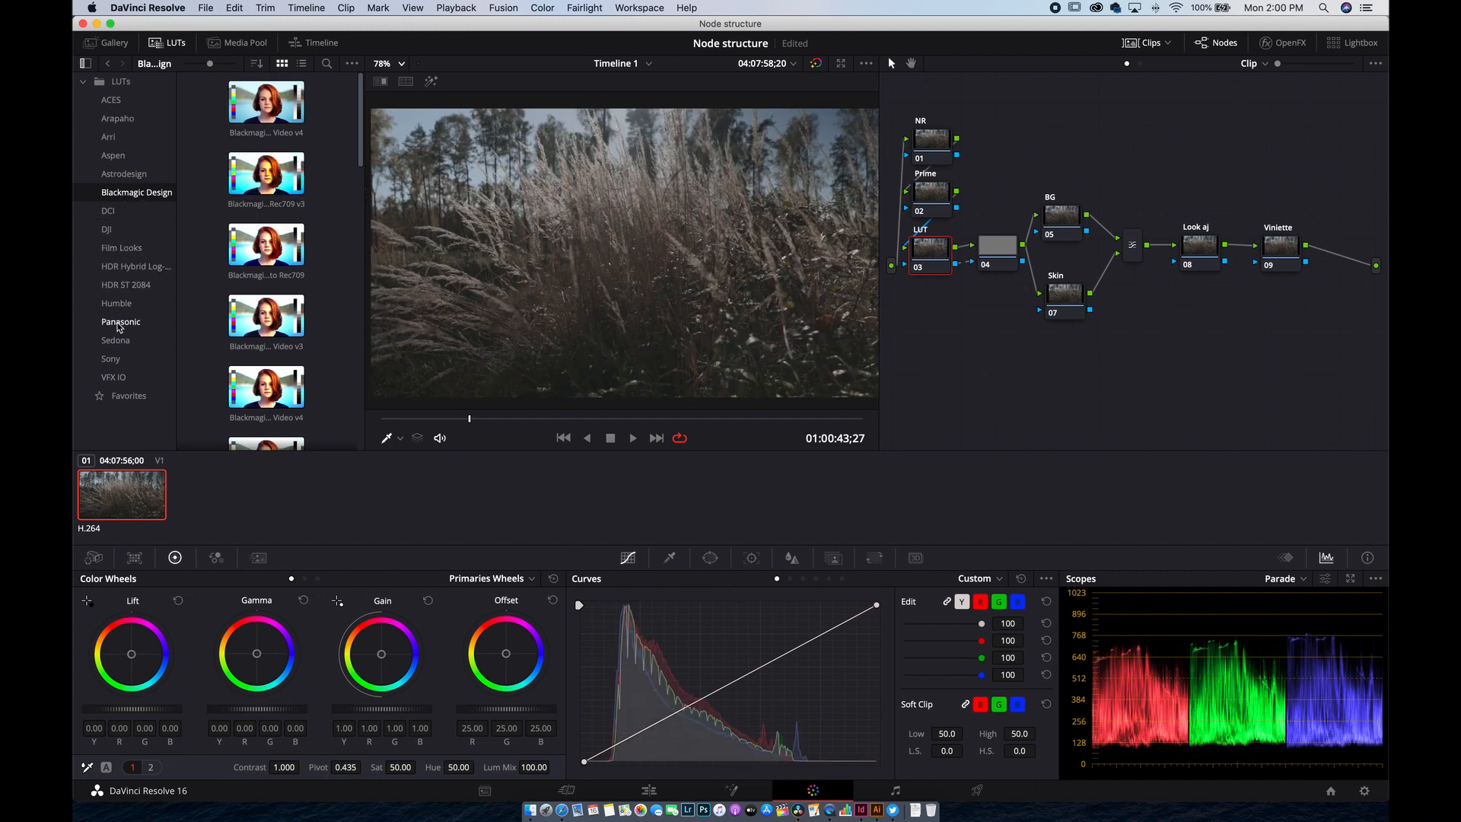
{"action": "left_click", "coordinate": [109, 359]}
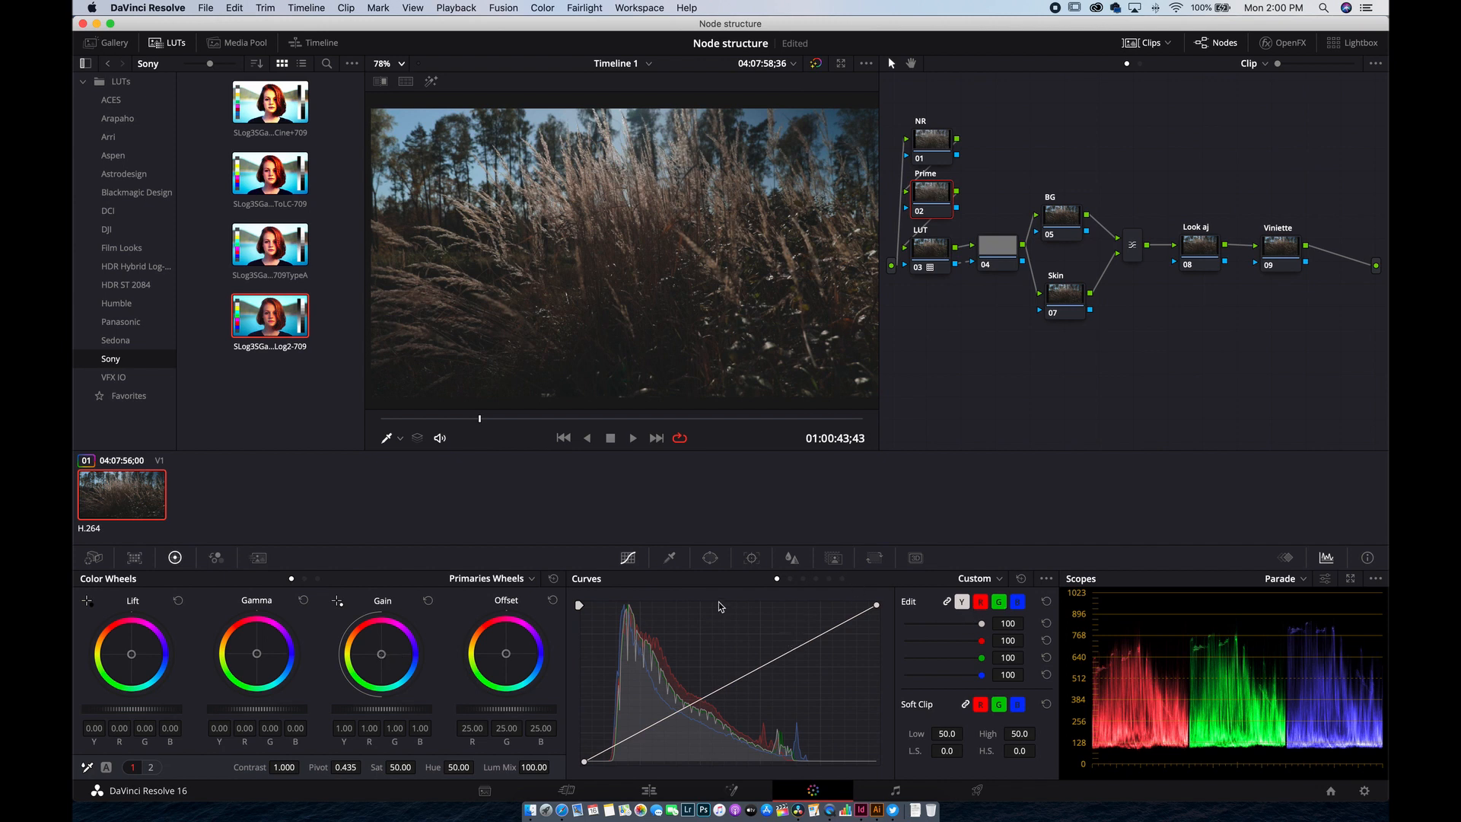
{"action": "mouse_move", "coordinate": [429, 724]}
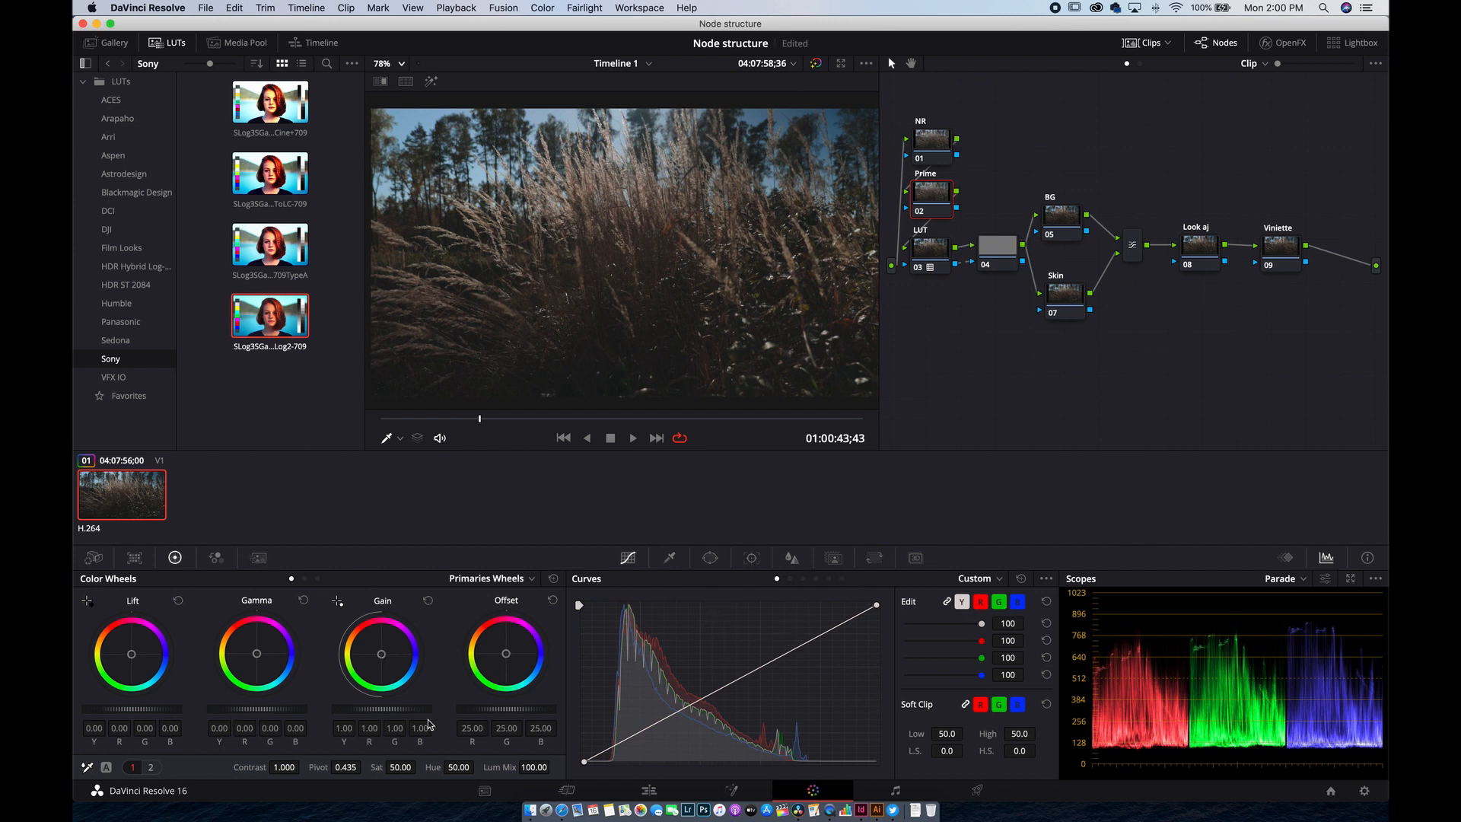
{"action": "mouse_move", "coordinate": [319, 669]}
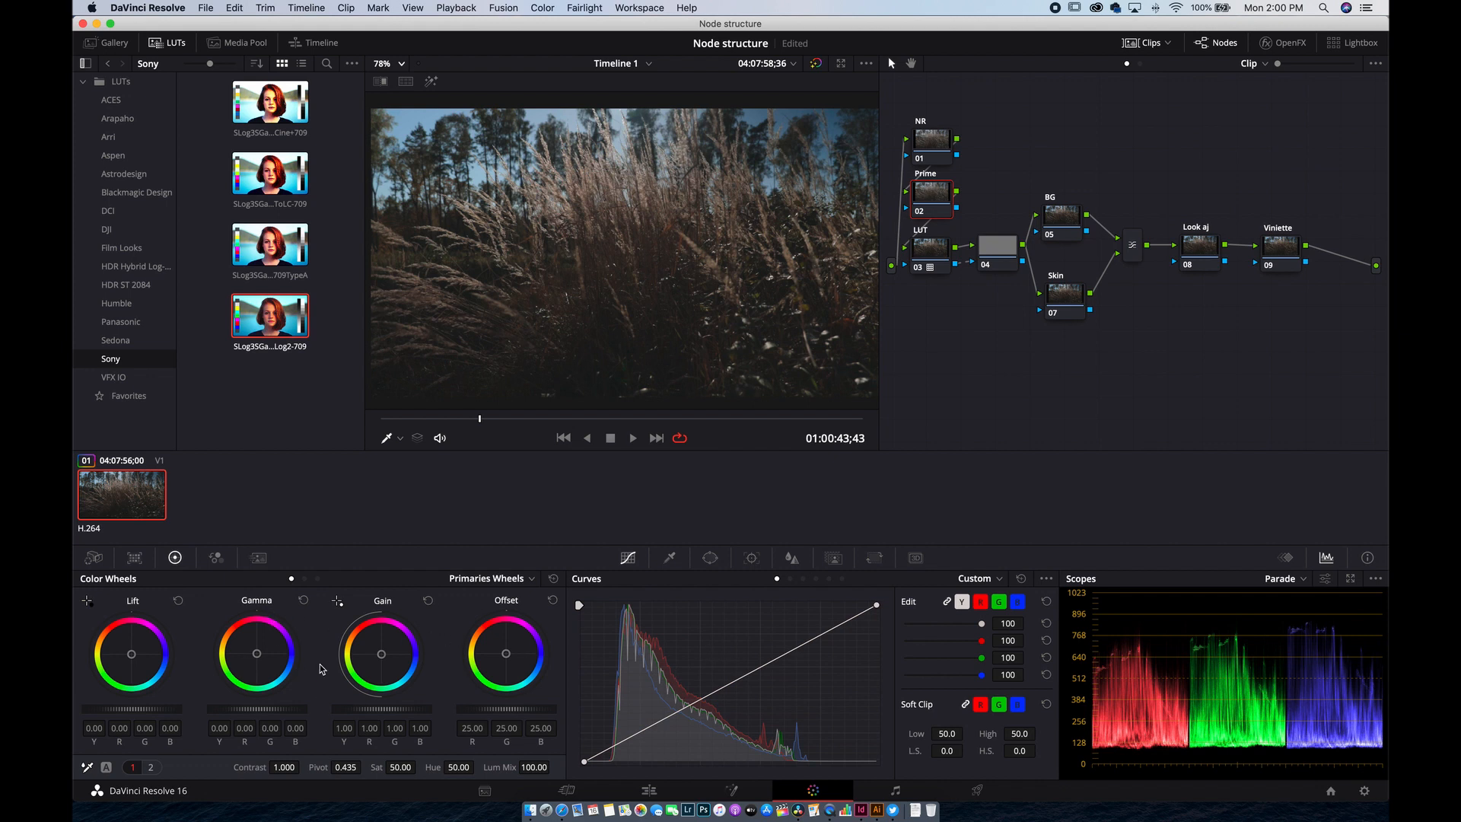
{"action": "mouse_move", "coordinate": [286, 664]}
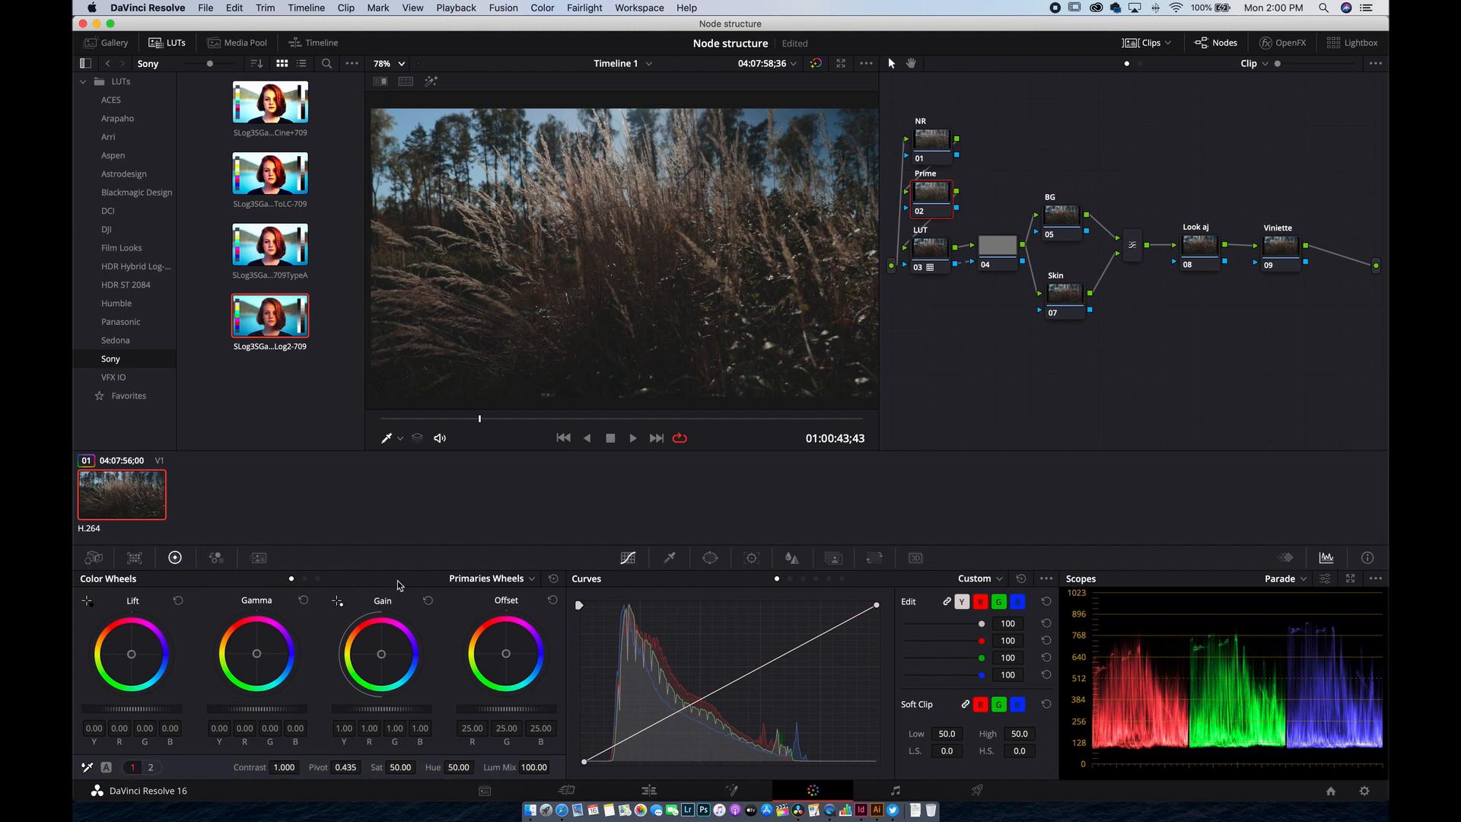
{"action": "mouse_move", "coordinate": [900, 376]}
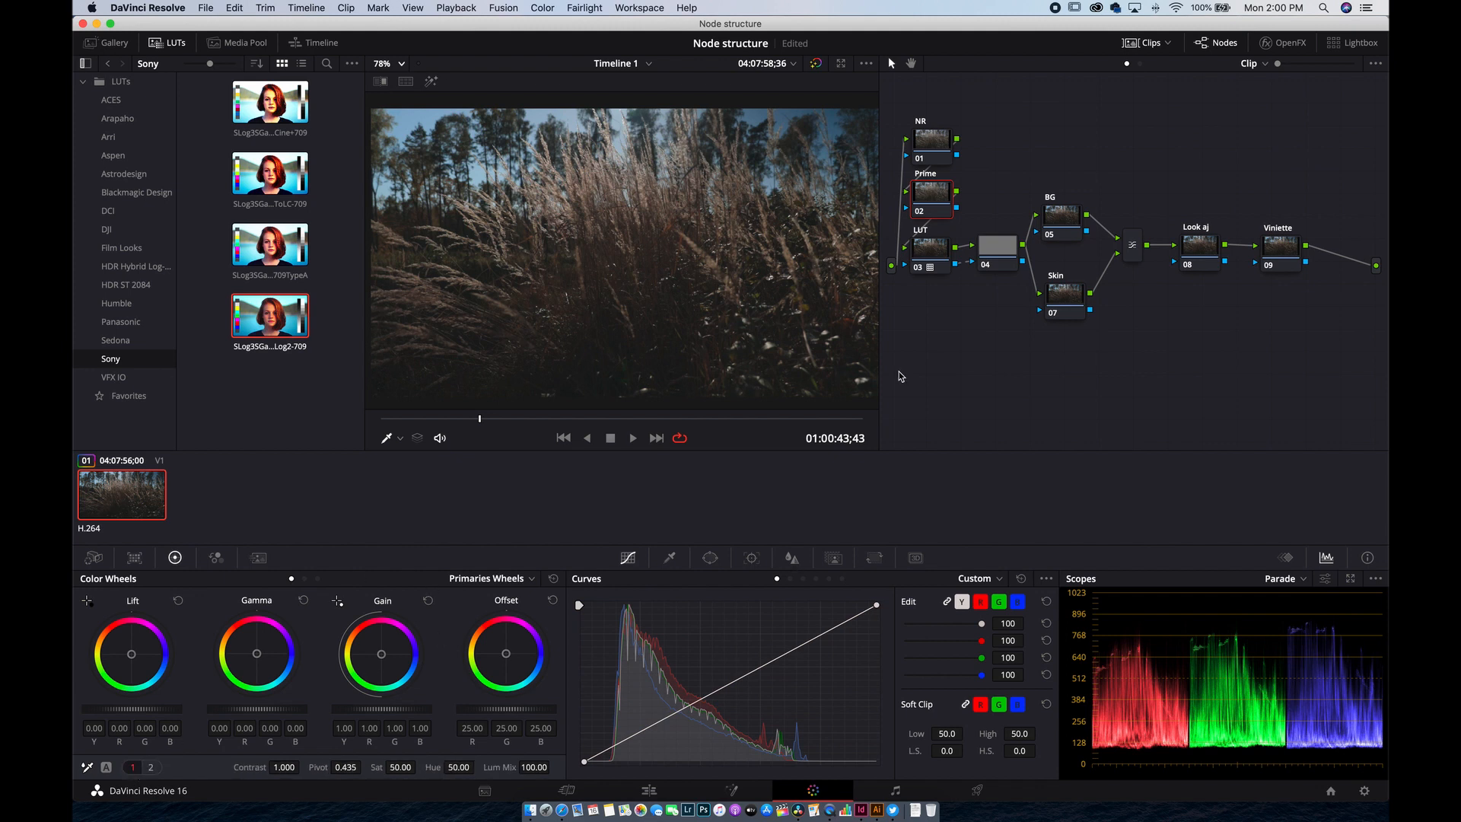
{"action": "left_click", "coordinate": [995, 251]}
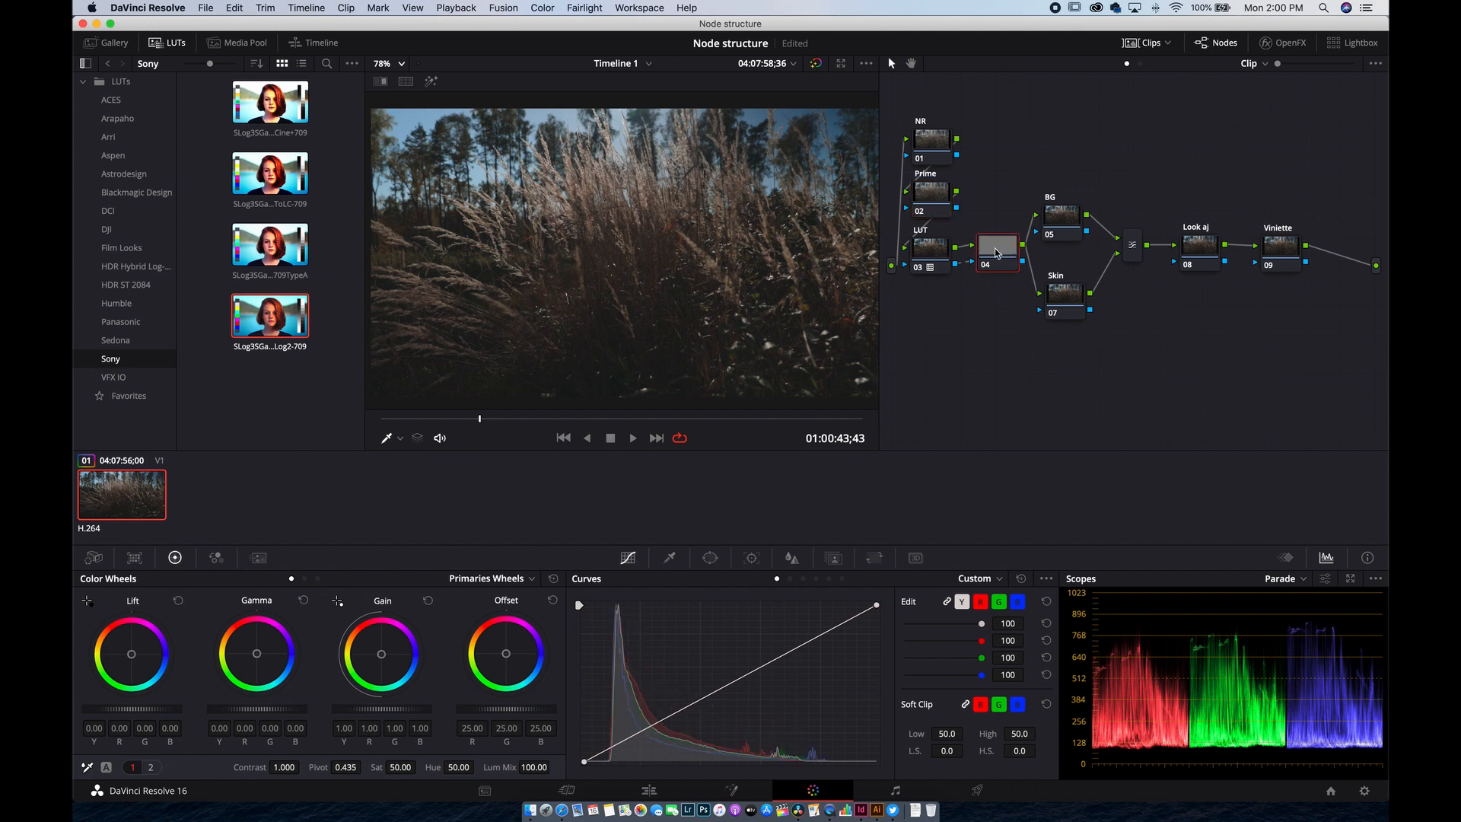
{"action": "left_click", "coordinate": [1062, 201]}
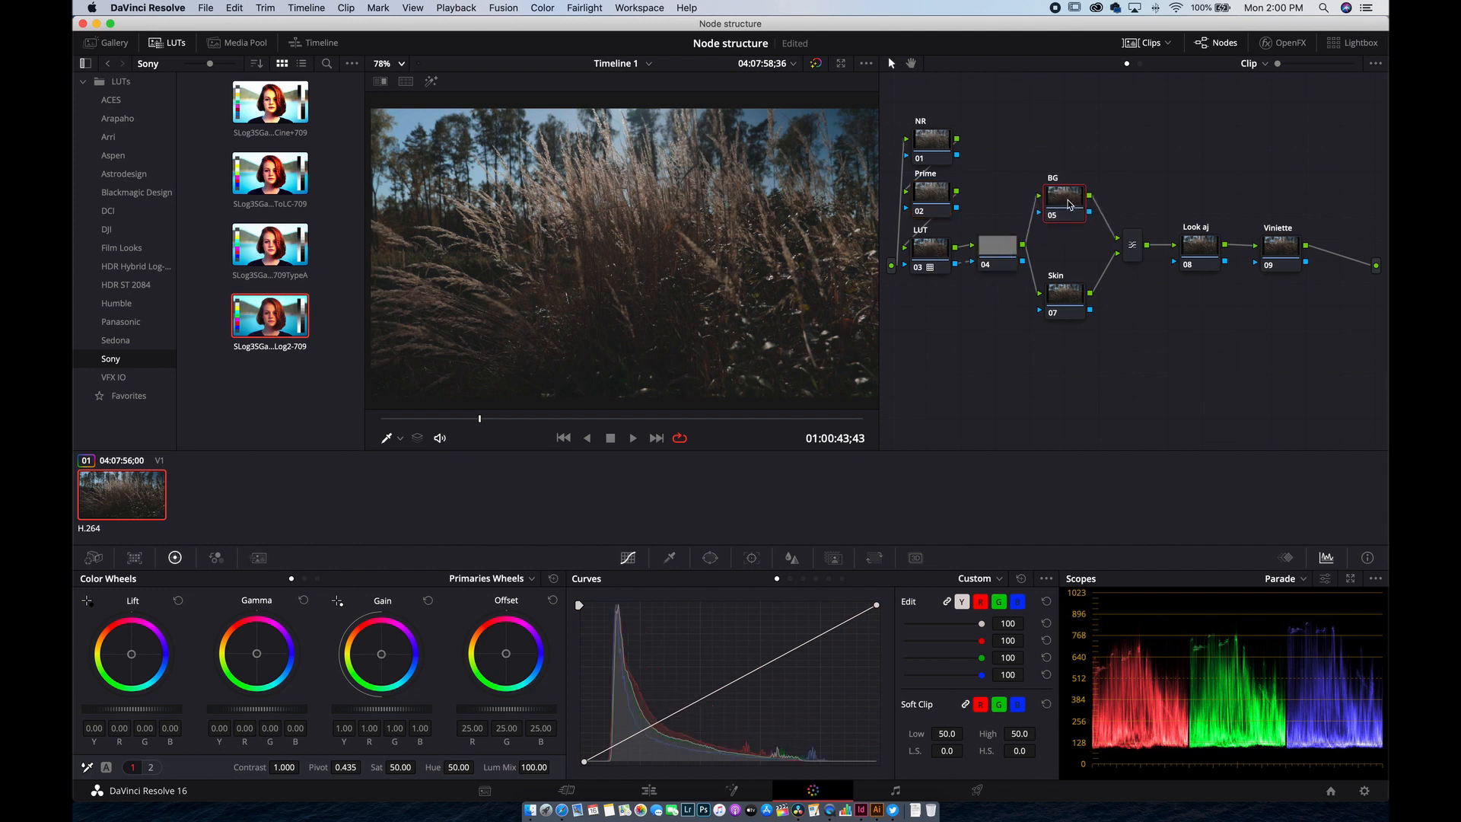
{"action": "left_click", "coordinate": [1063, 284]}
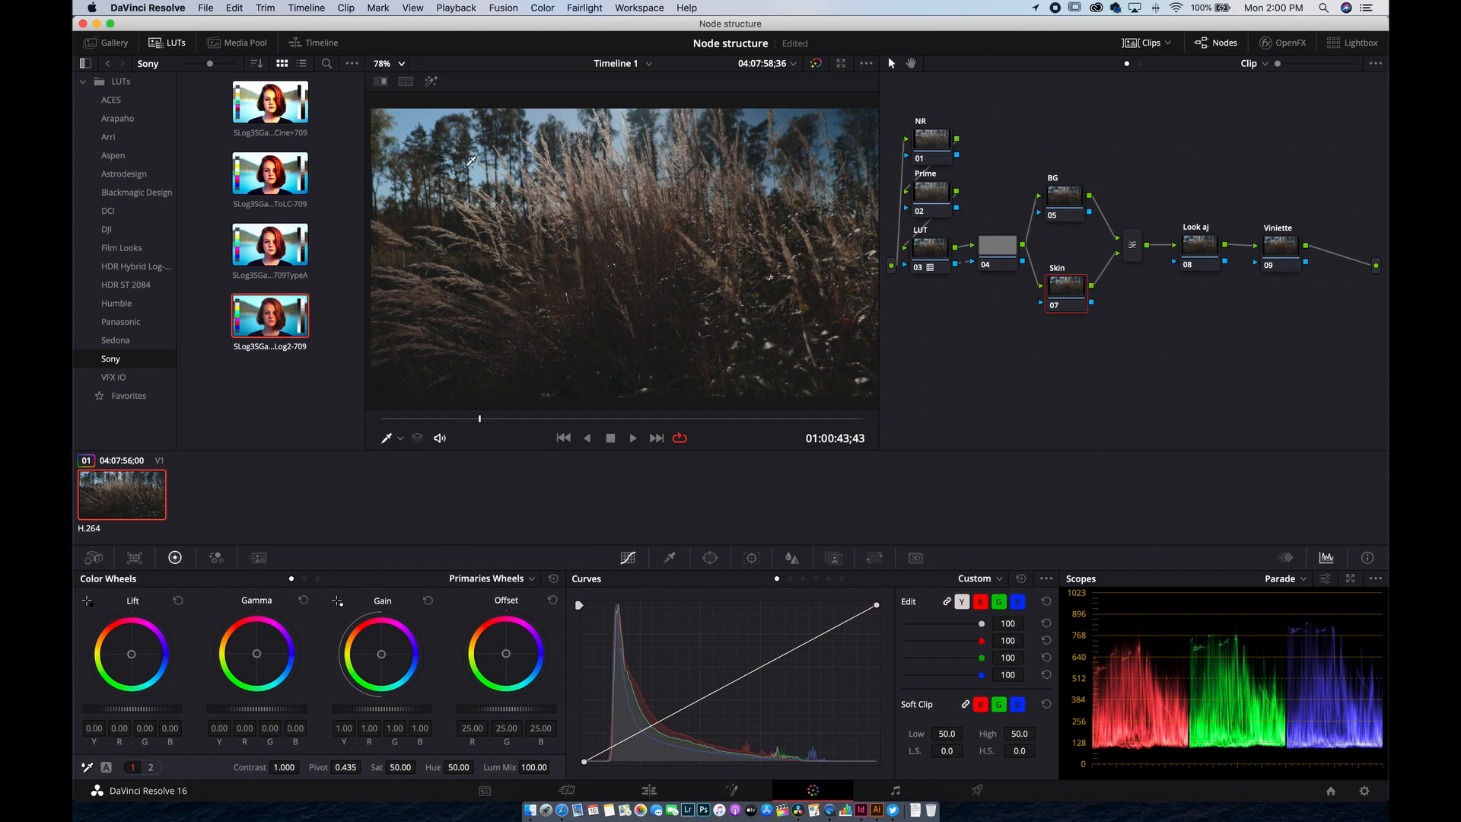
{"action": "mouse_move", "coordinate": [1077, 284]}
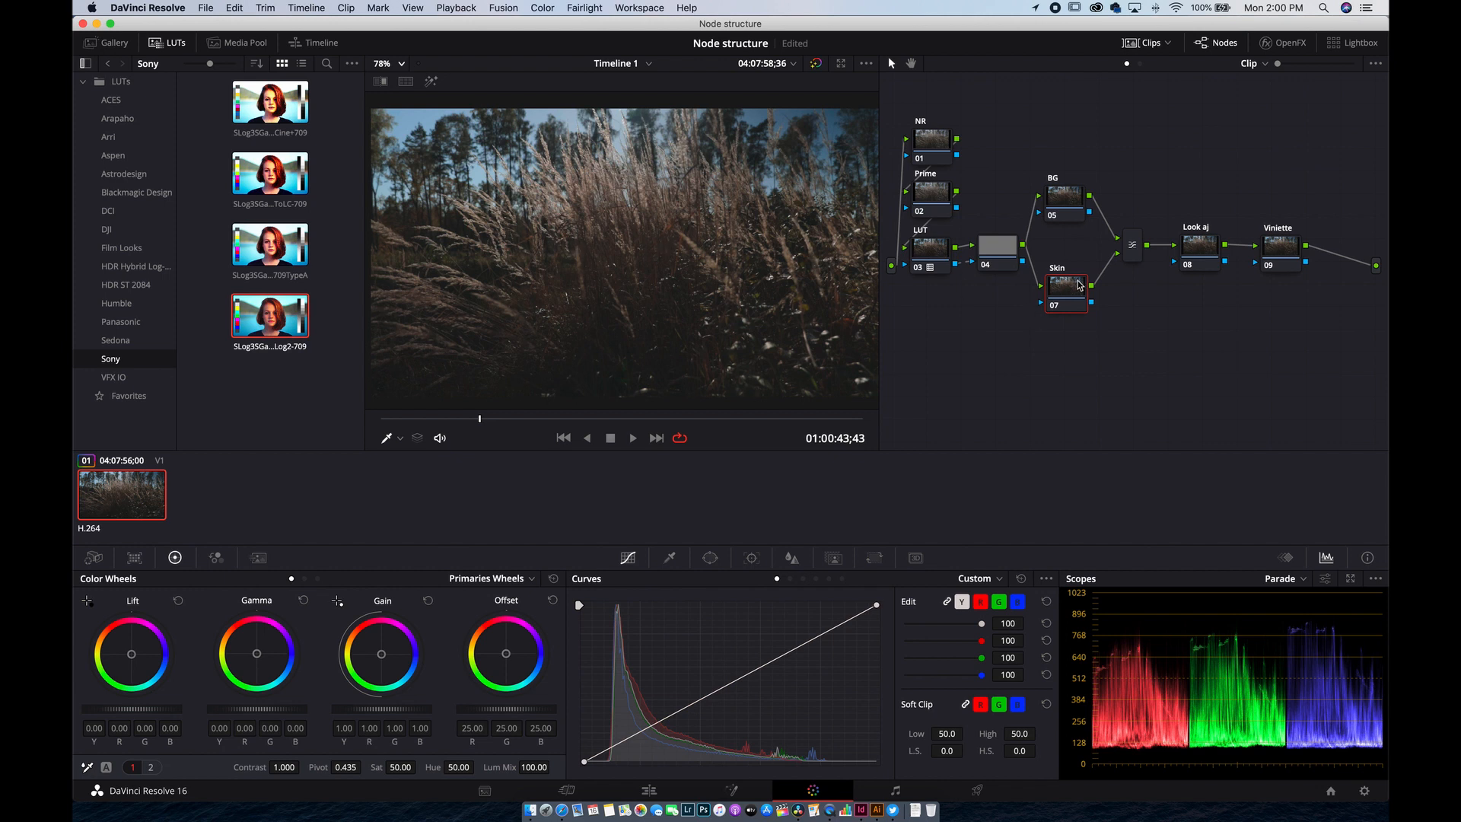
{"action": "mouse_move", "coordinate": [1075, 298]}
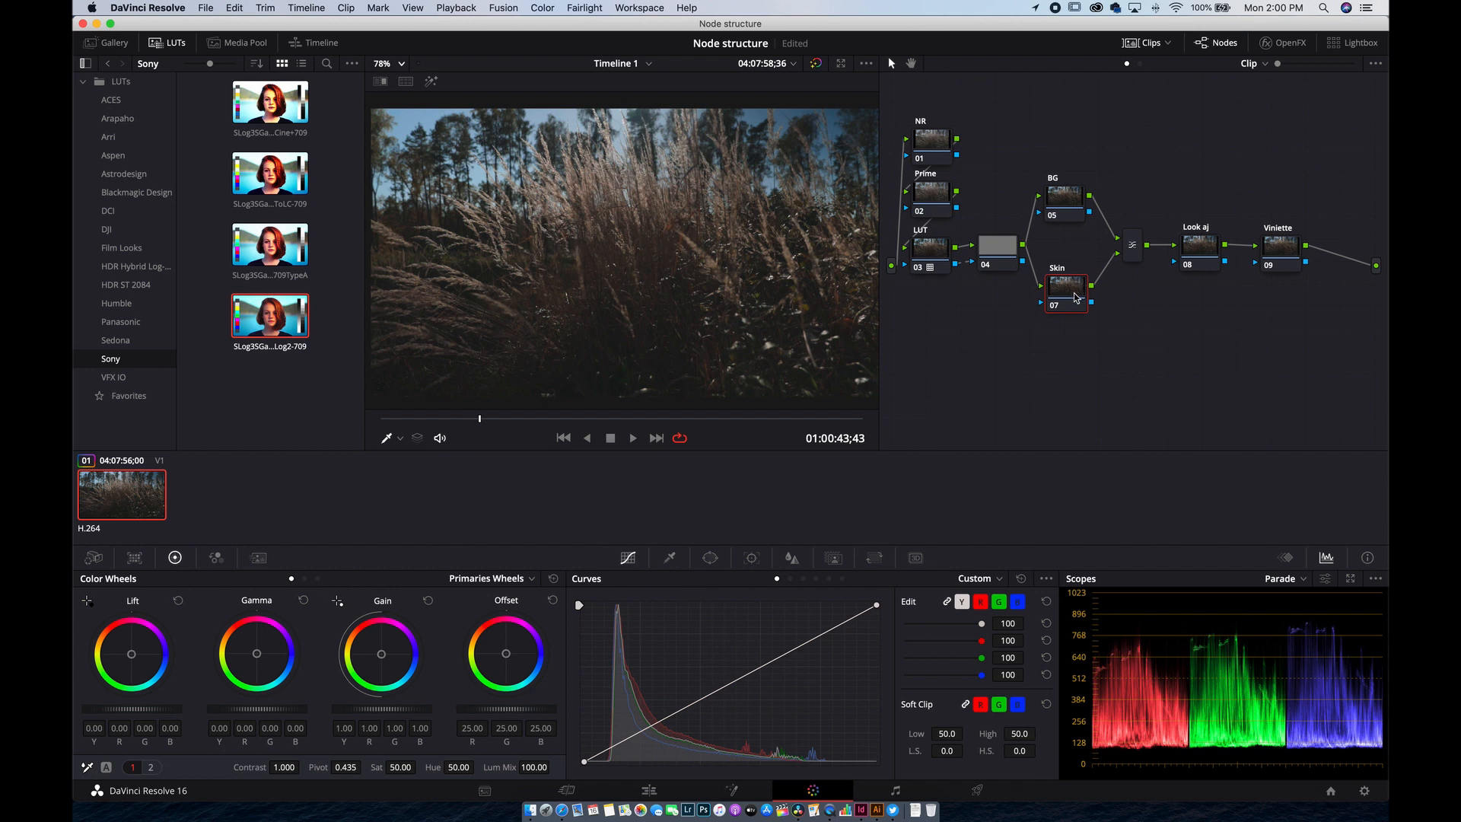
{"action": "mouse_move", "coordinate": [1062, 296]}
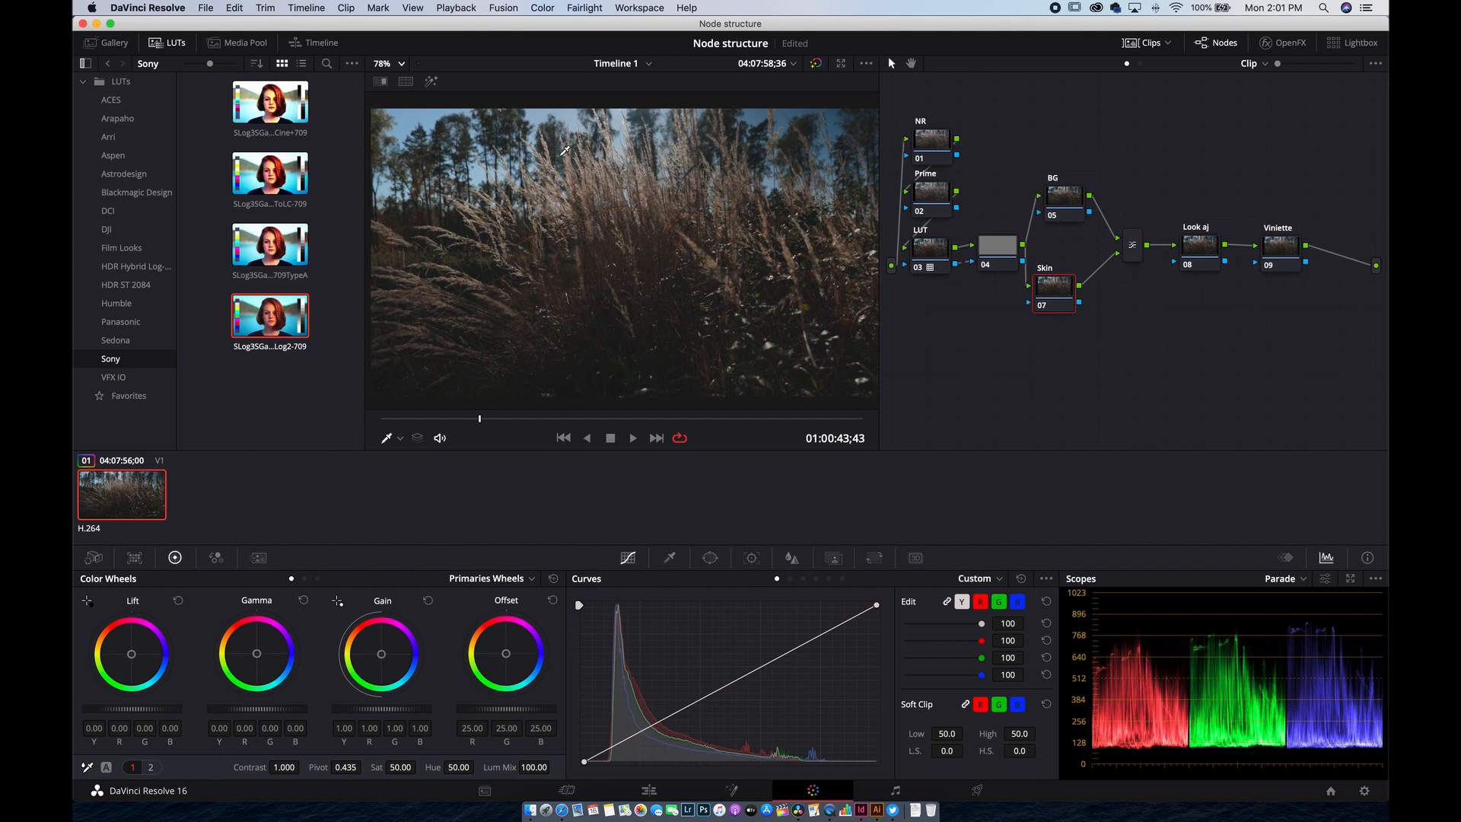
{"action": "left_click", "coordinate": [1061, 286]}
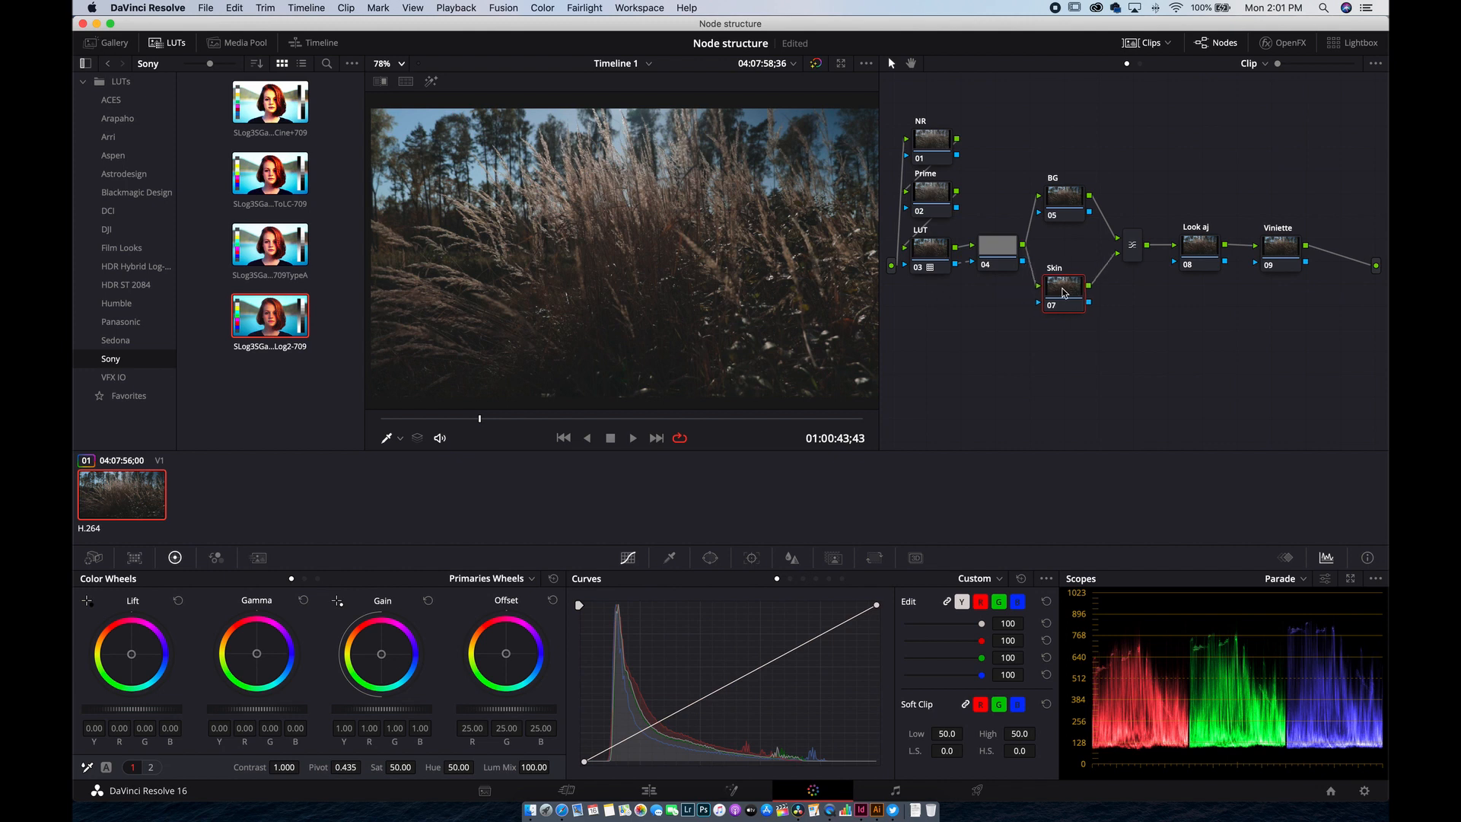
{"action": "left_click", "coordinate": [1062, 286]}
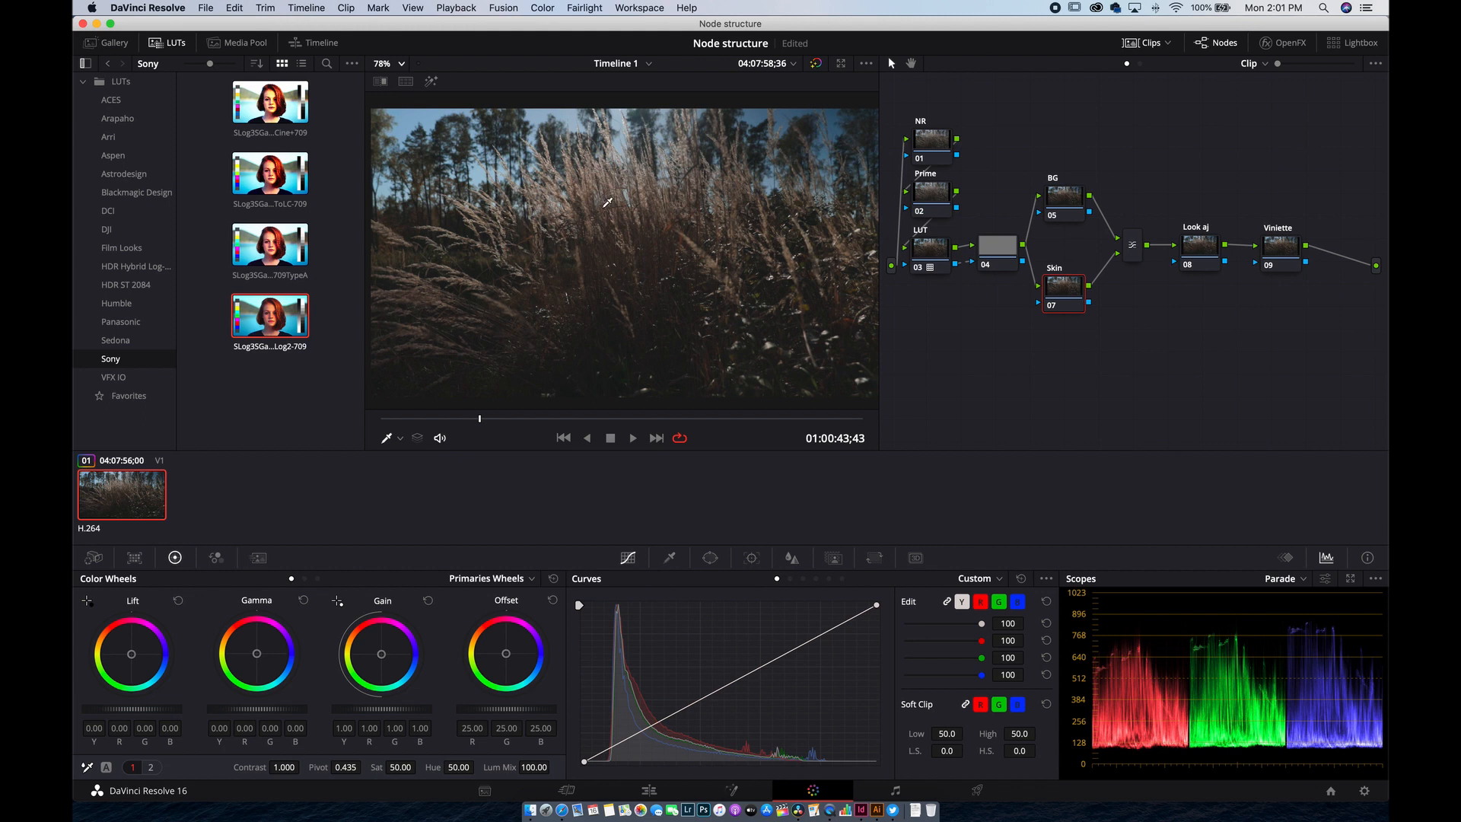
{"action": "mouse_move", "coordinate": [674, 558]}
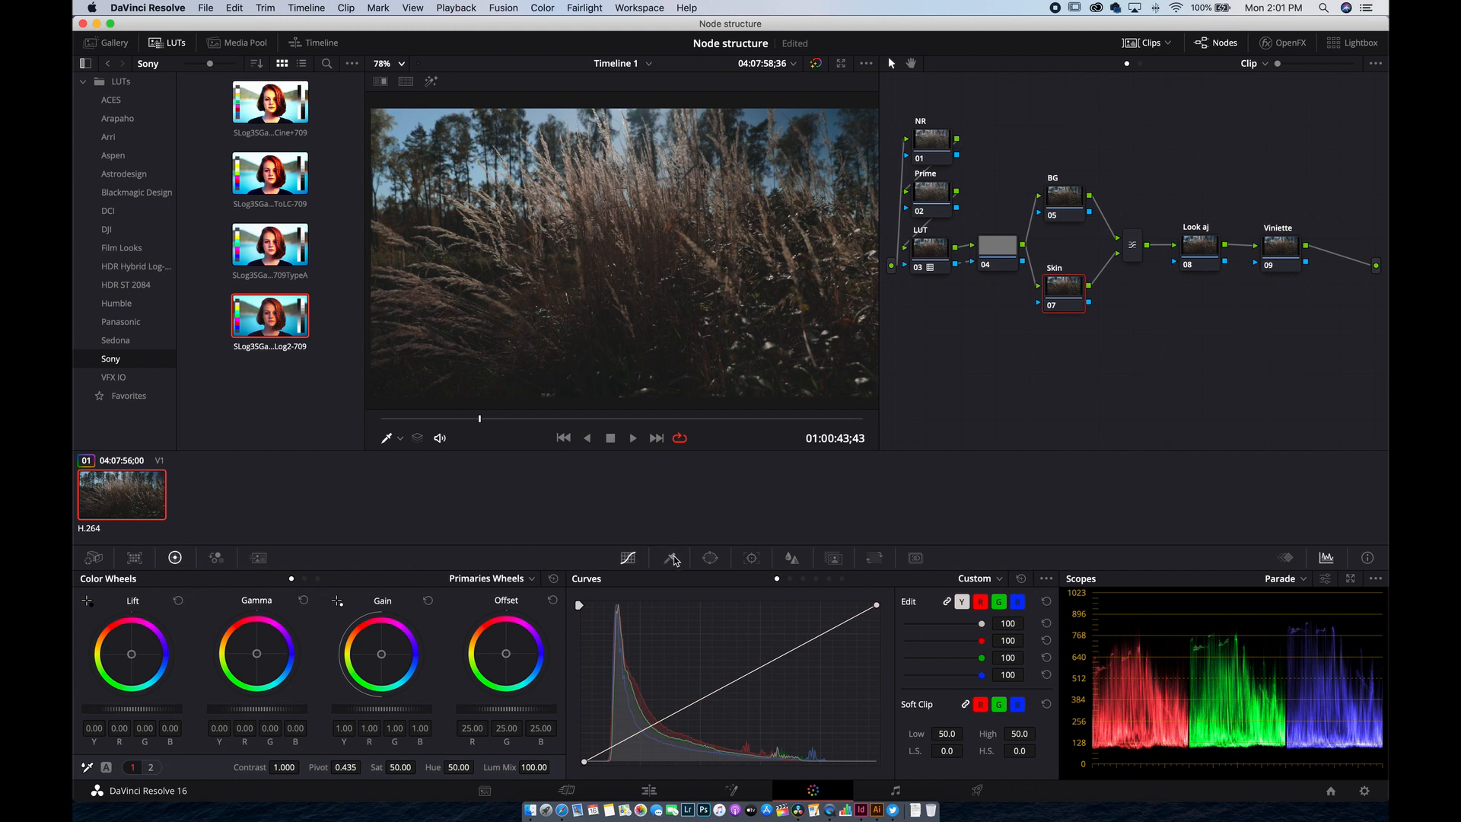
Step: Show the Qualifier palette and reset the nodes back to no correction
{"action": "left_click", "coordinate": [670, 557]}
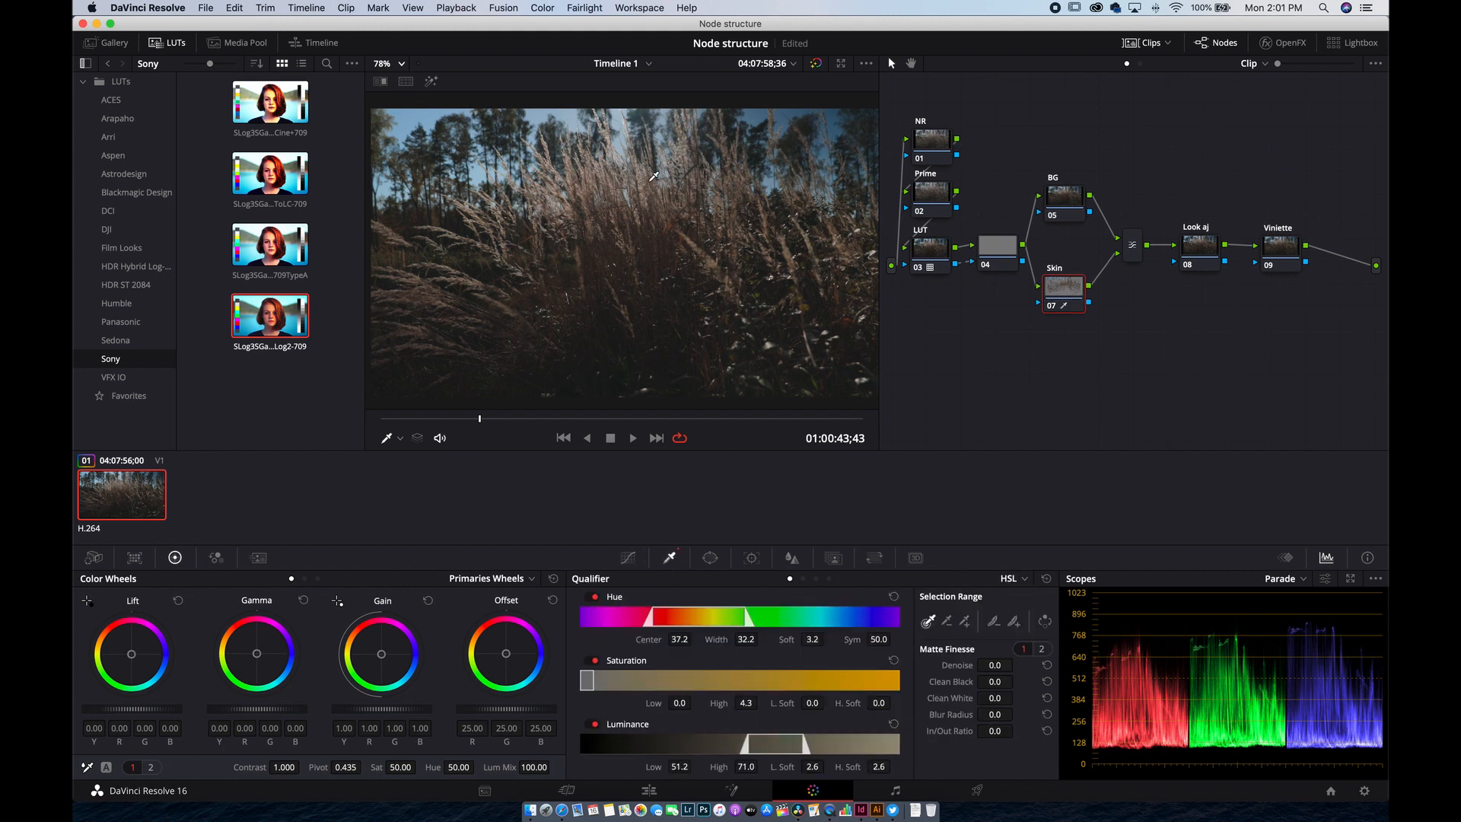
{"action": "left_click", "coordinate": [430, 82]}
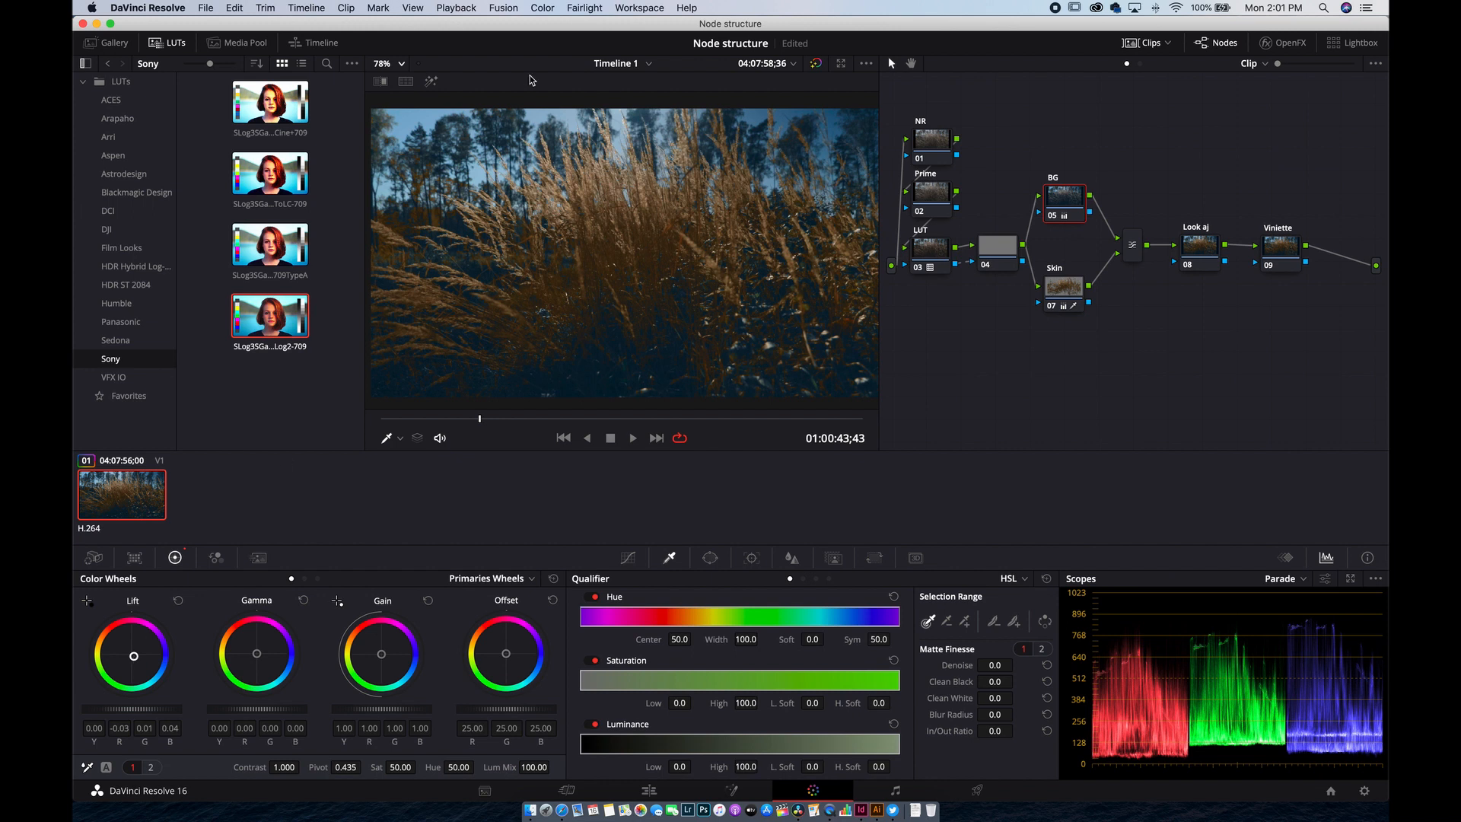
{"action": "mouse_move", "coordinate": [584, 531]}
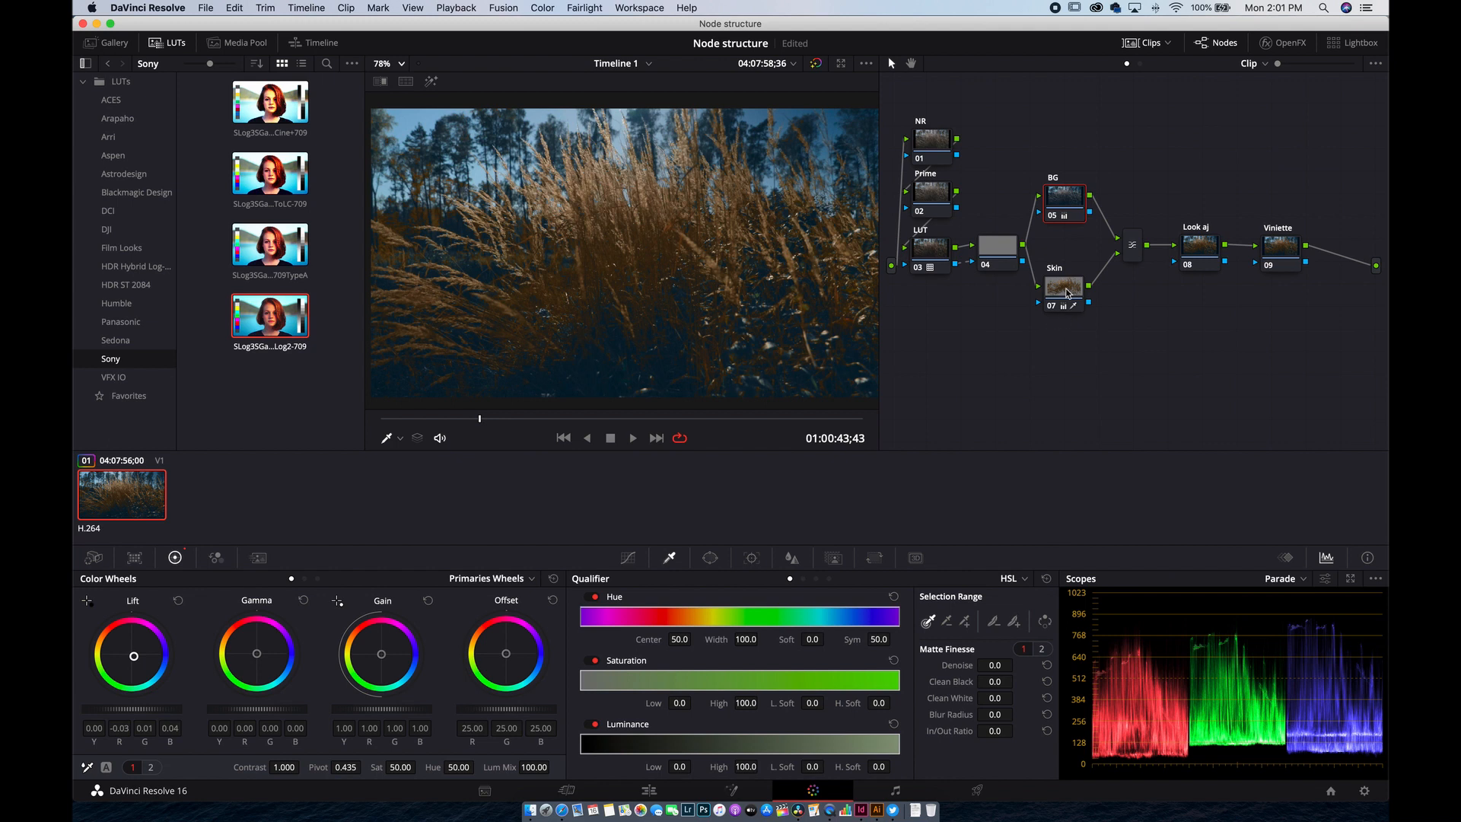
{"action": "left_click", "coordinate": [1066, 197]}
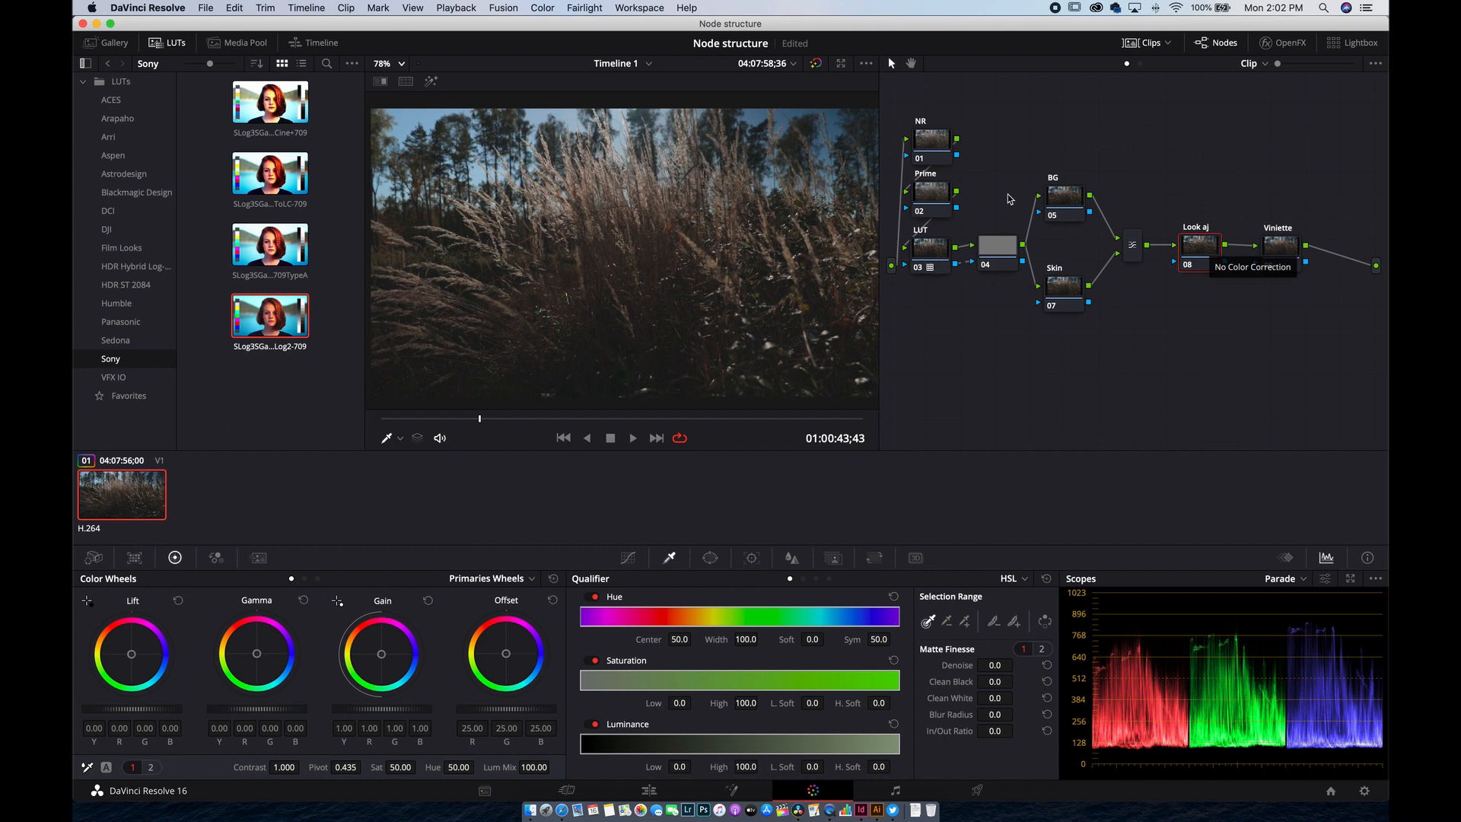
{"action": "mouse_move", "coordinate": [1068, 199]}
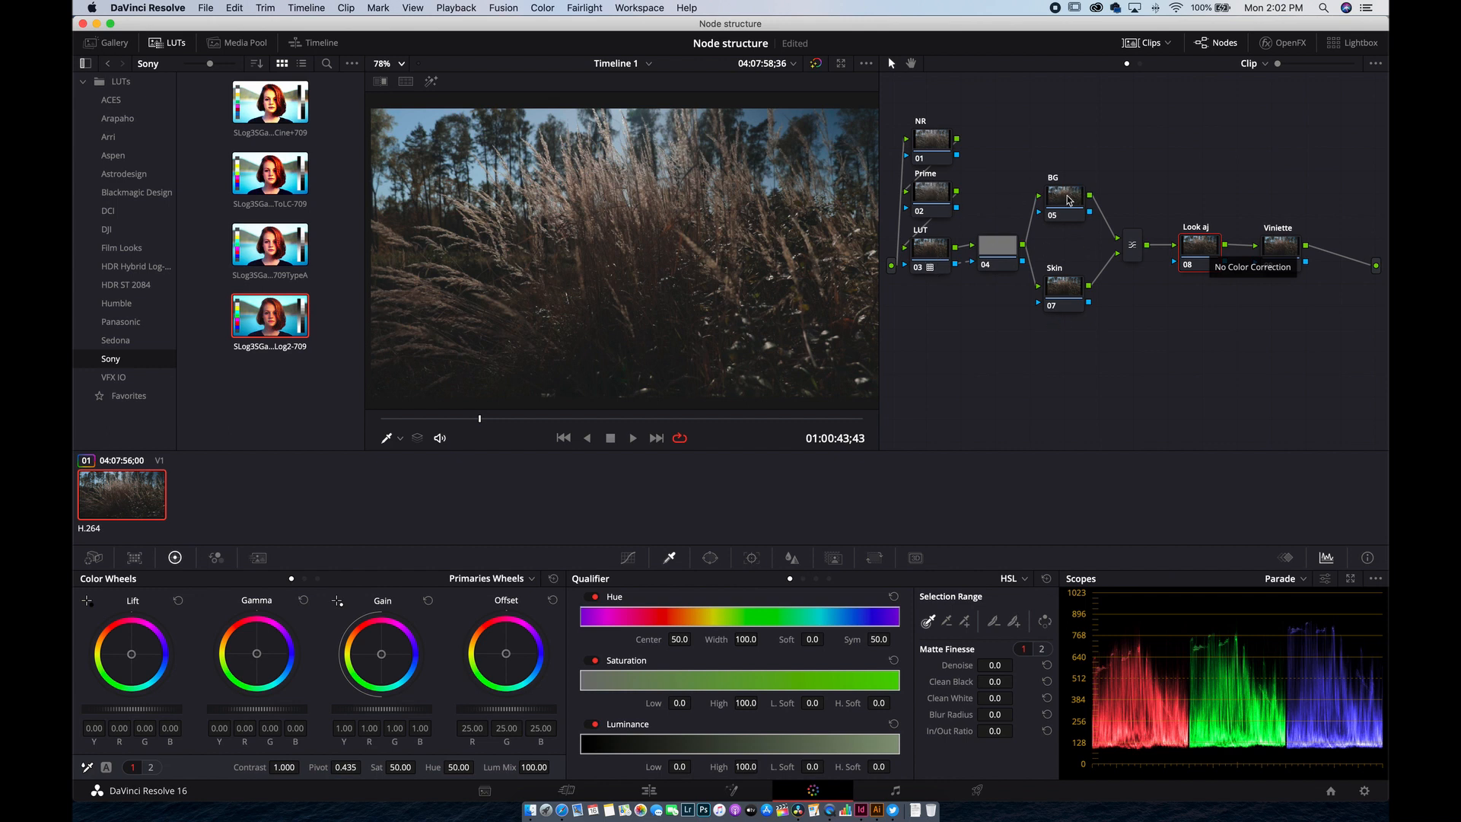
{"action": "mouse_move", "coordinate": [1190, 238]}
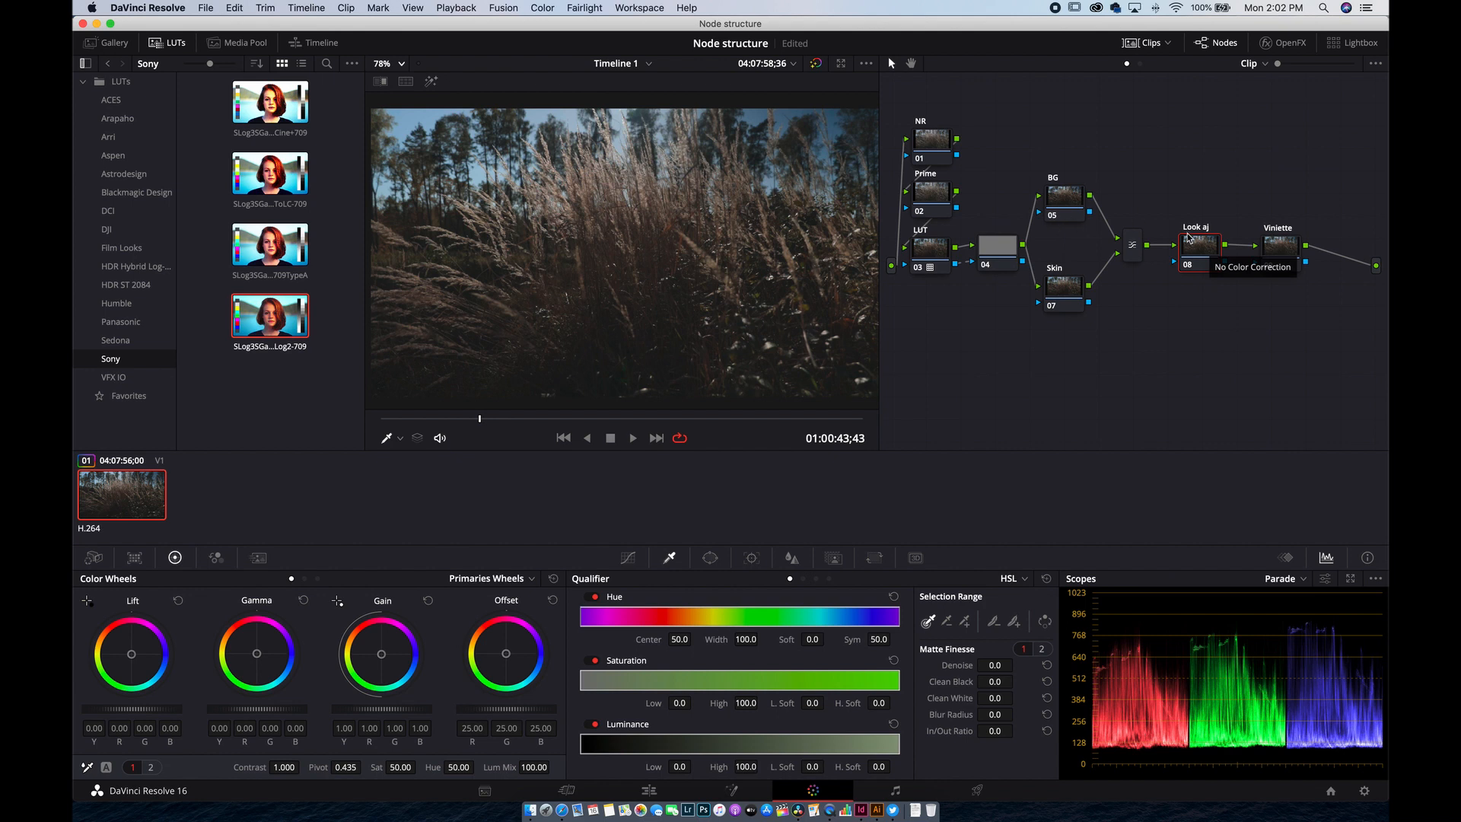
{"action": "mouse_move", "coordinate": [1202, 248]}
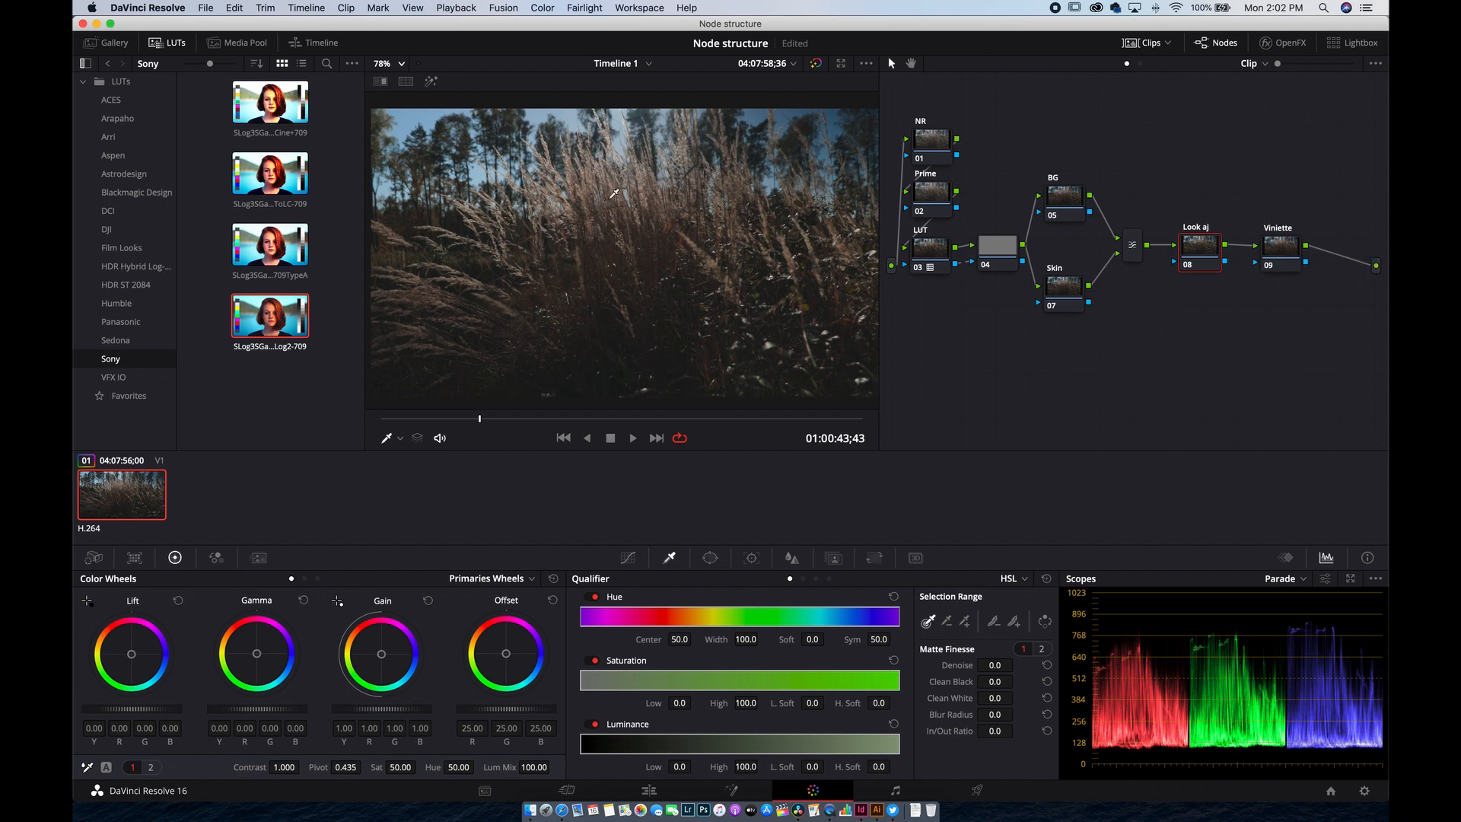
{"action": "mouse_move", "coordinate": [638, 204]}
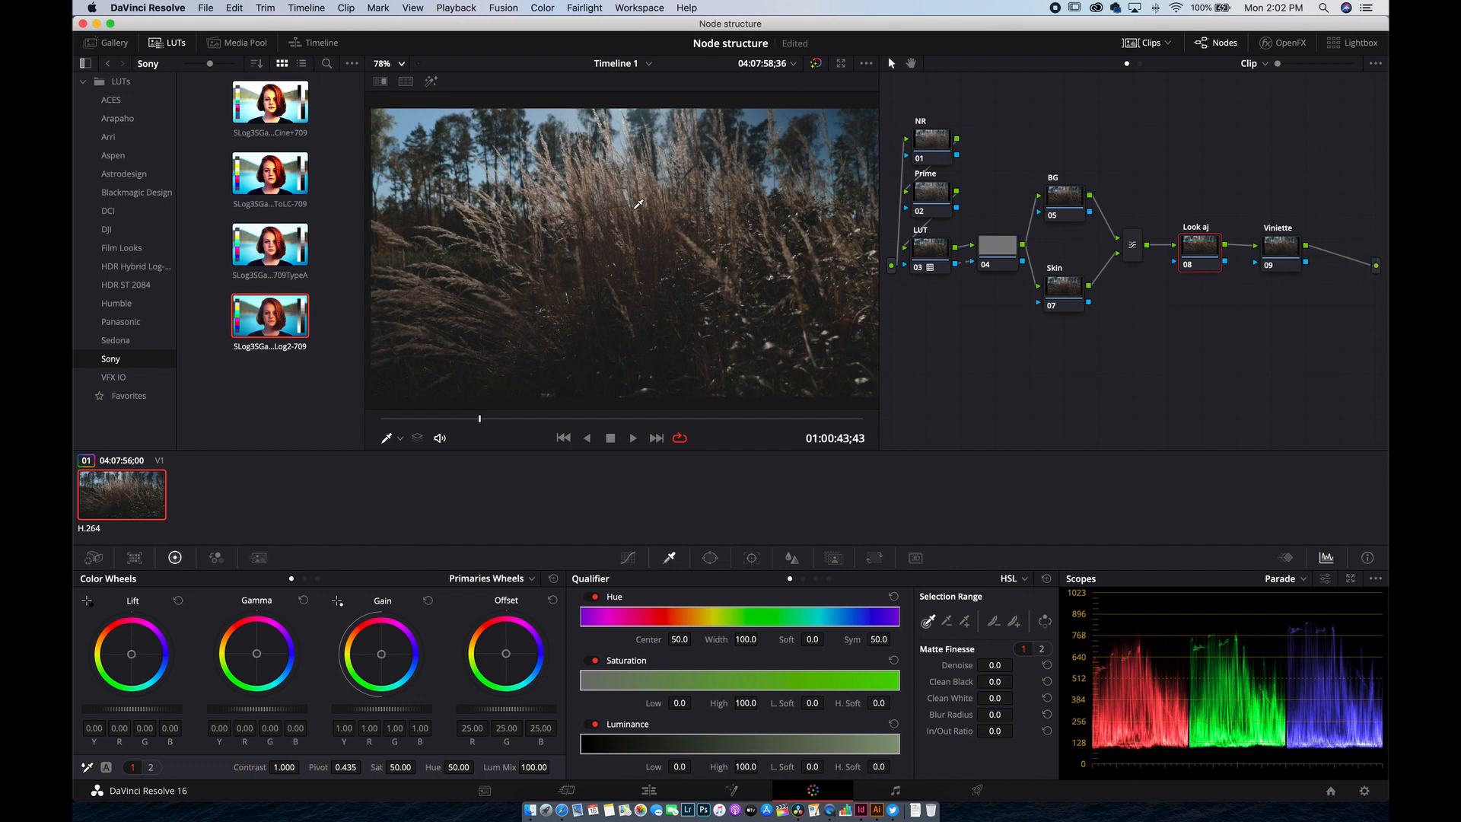
{"action": "mouse_move", "coordinate": [883, 223]}
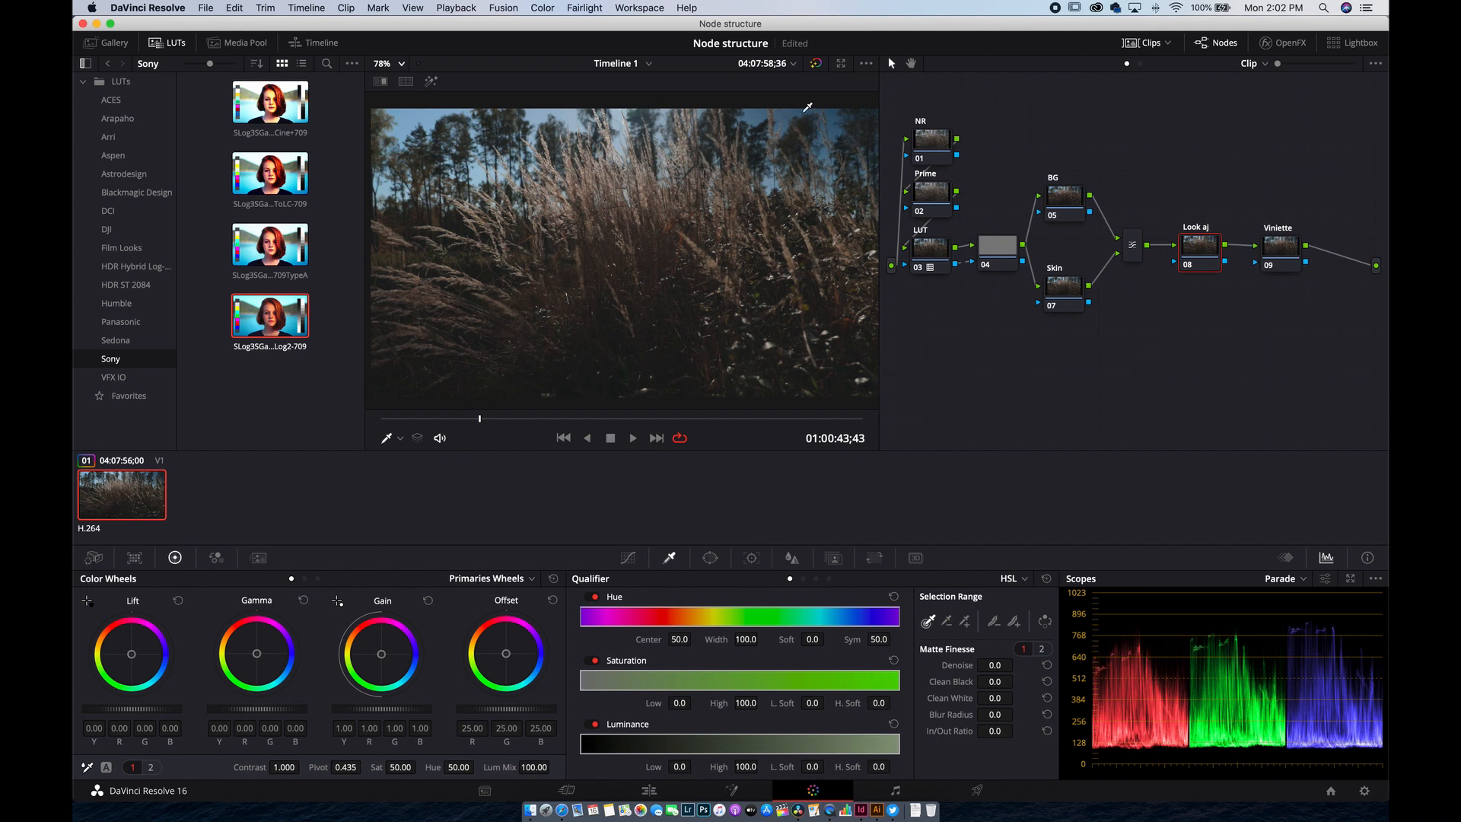
{"action": "mouse_move", "coordinate": [561, 172]}
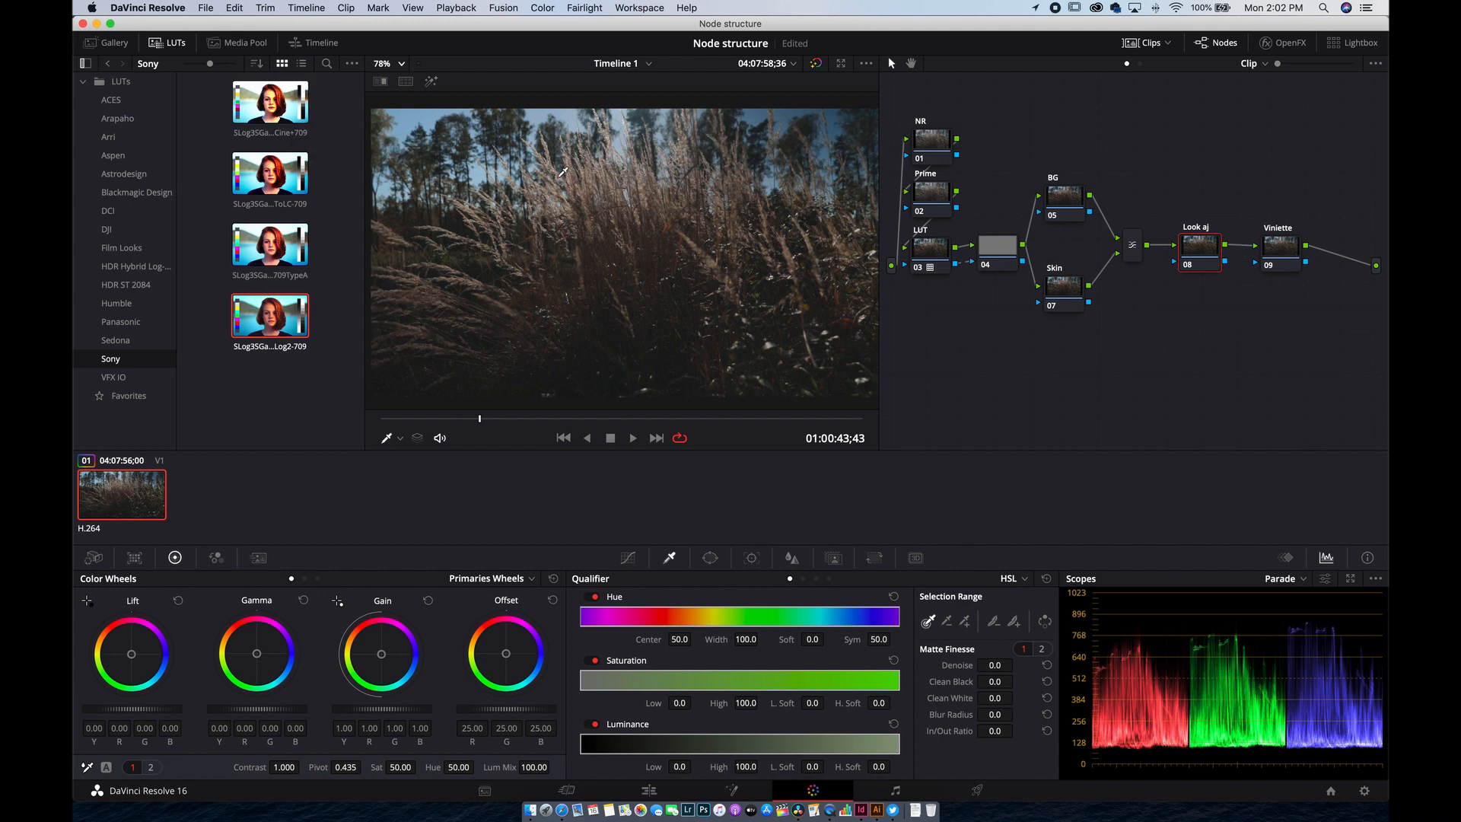
{"action": "mouse_move", "coordinate": [637, 218]}
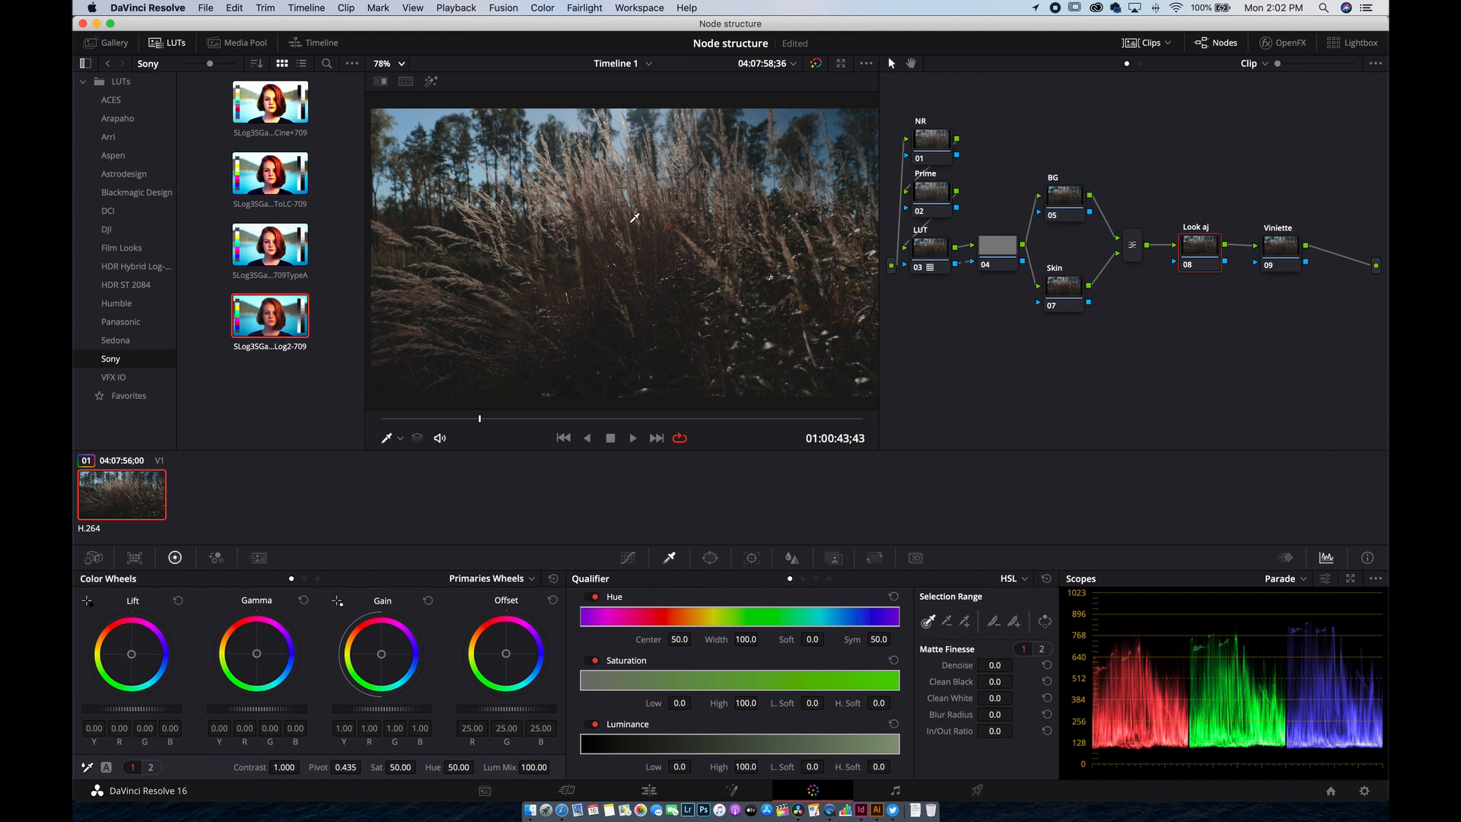
{"action": "mouse_move", "coordinate": [705, 200]}
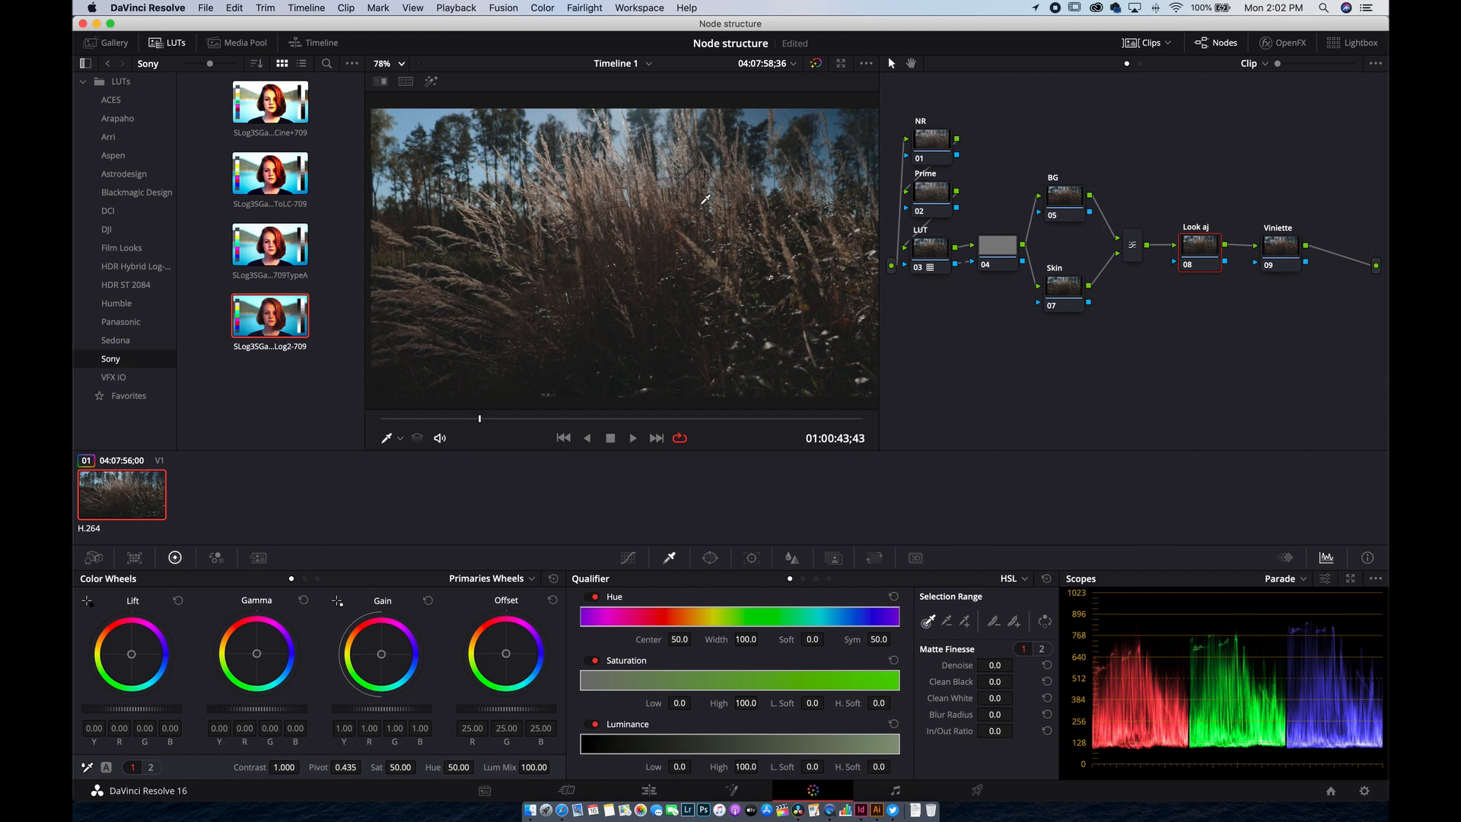
{"action": "mouse_move", "coordinate": [963, 148]}
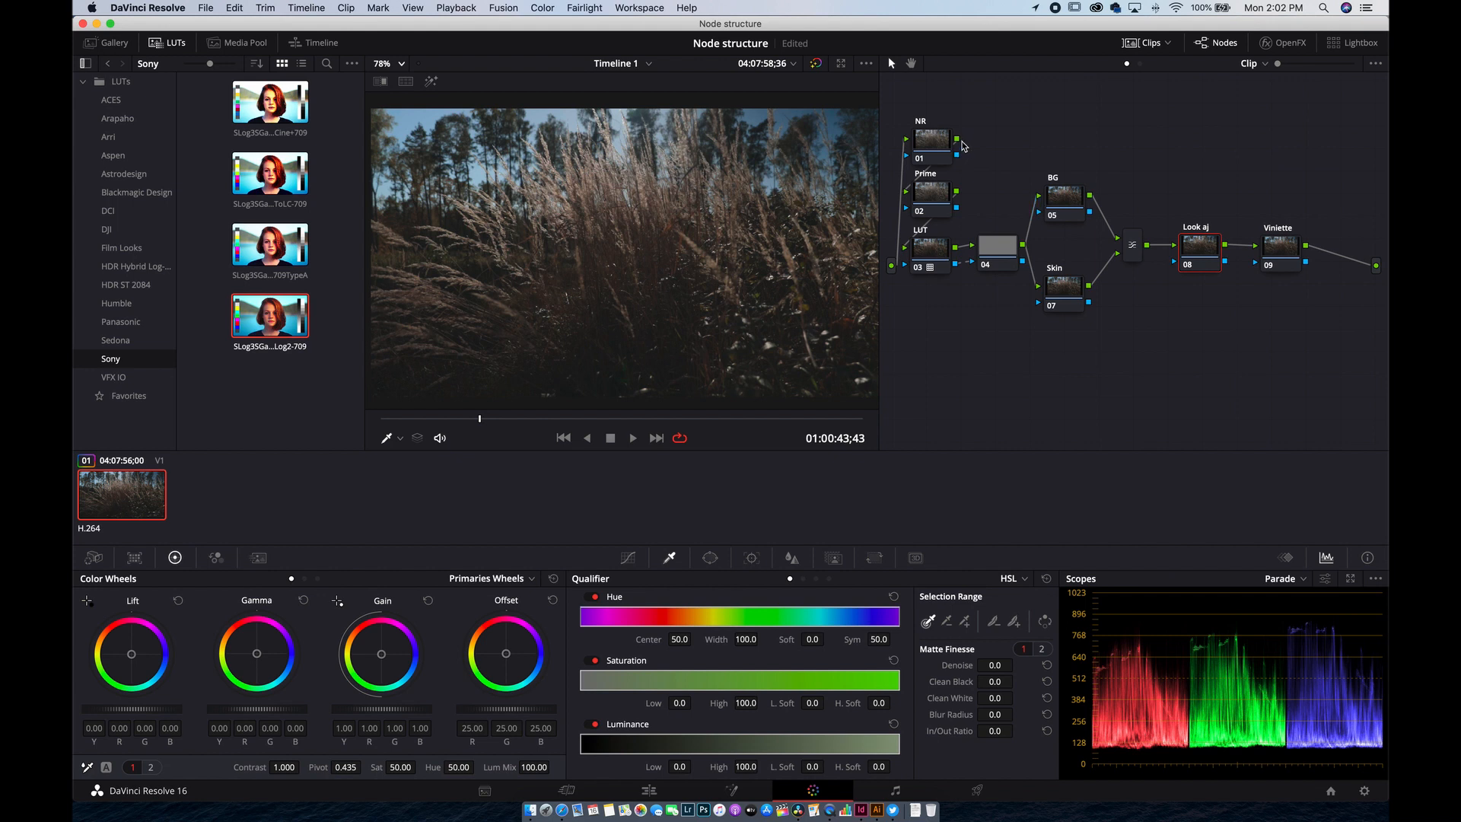
{"action": "mouse_move", "coordinate": [956, 264]}
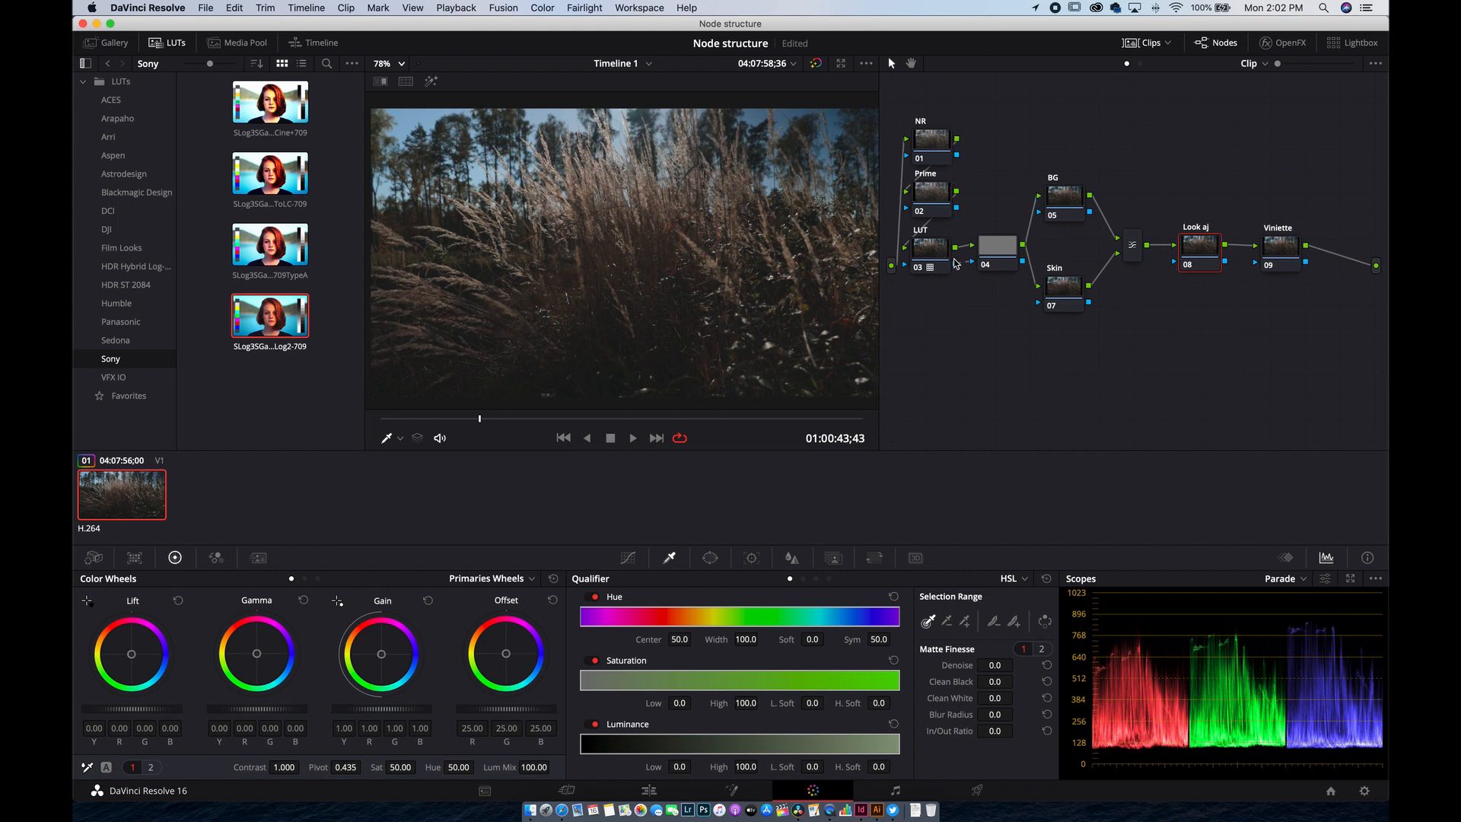
{"action": "mouse_move", "coordinate": [1031, 264]}
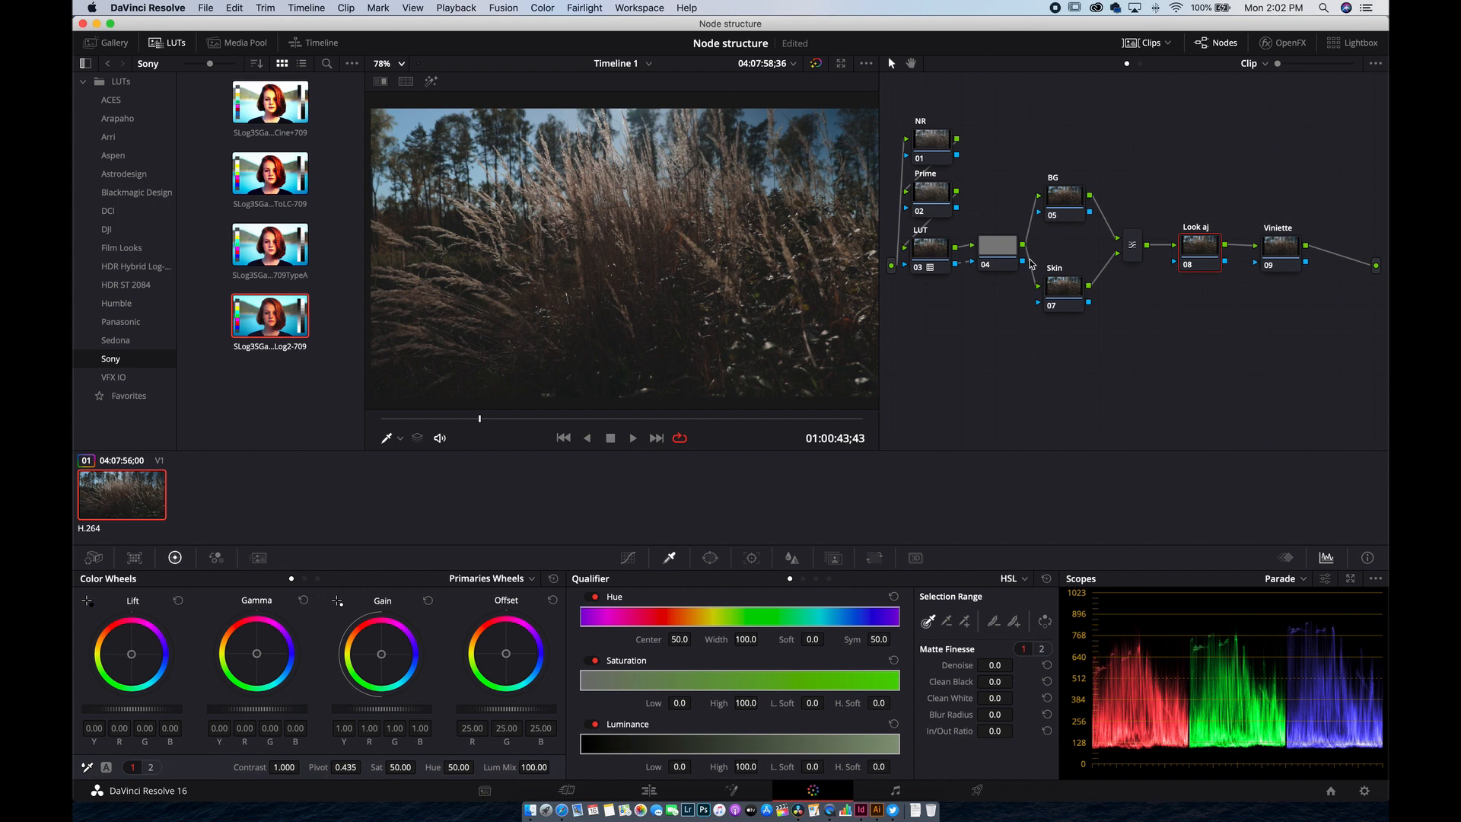
Step: Select the Skin node to review its full-range default qualifier
{"action": "left_click", "coordinate": [1060, 289]}
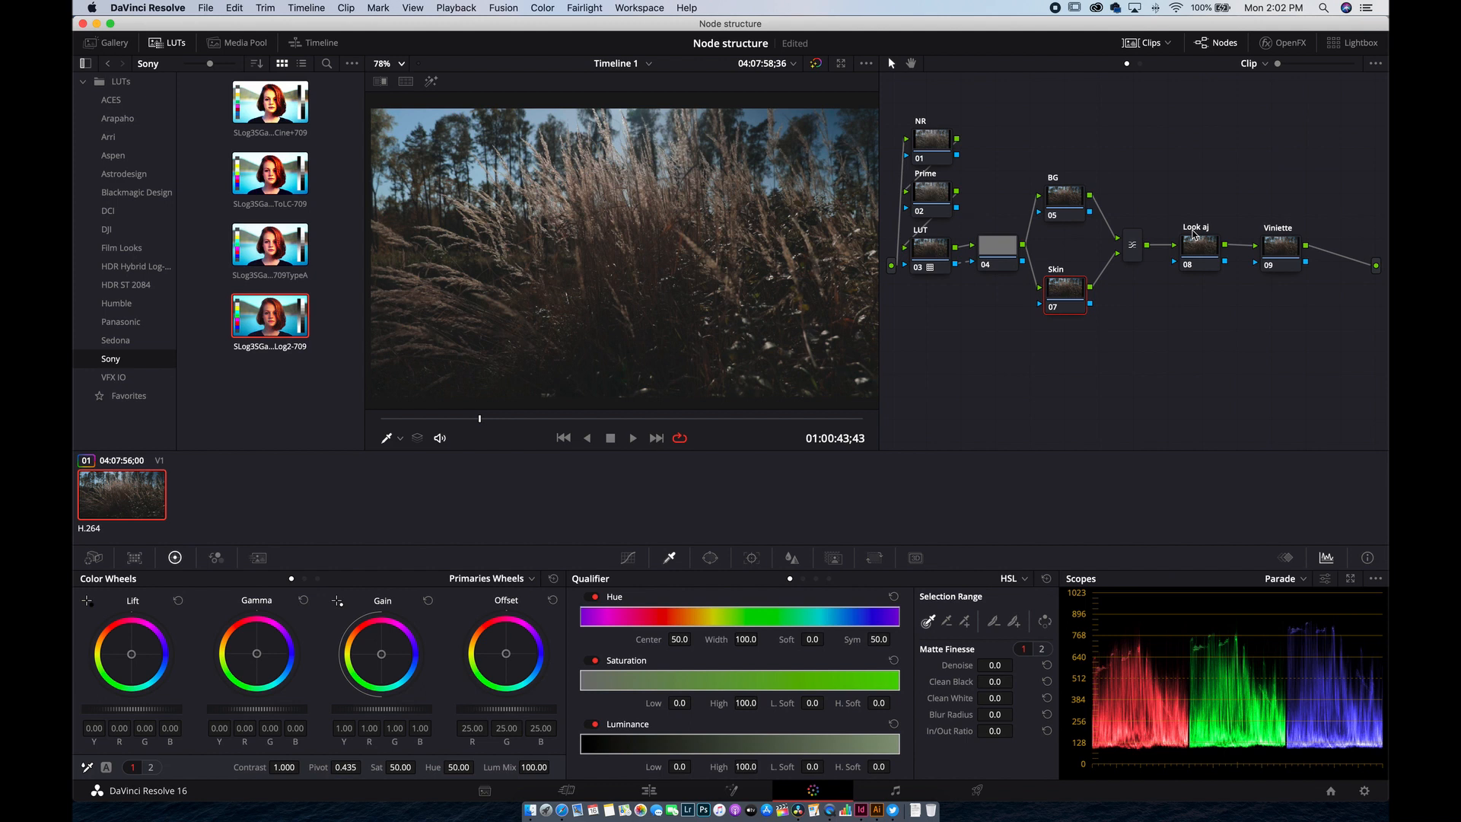
{"action": "mouse_move", "coordinate": [942, 163]}
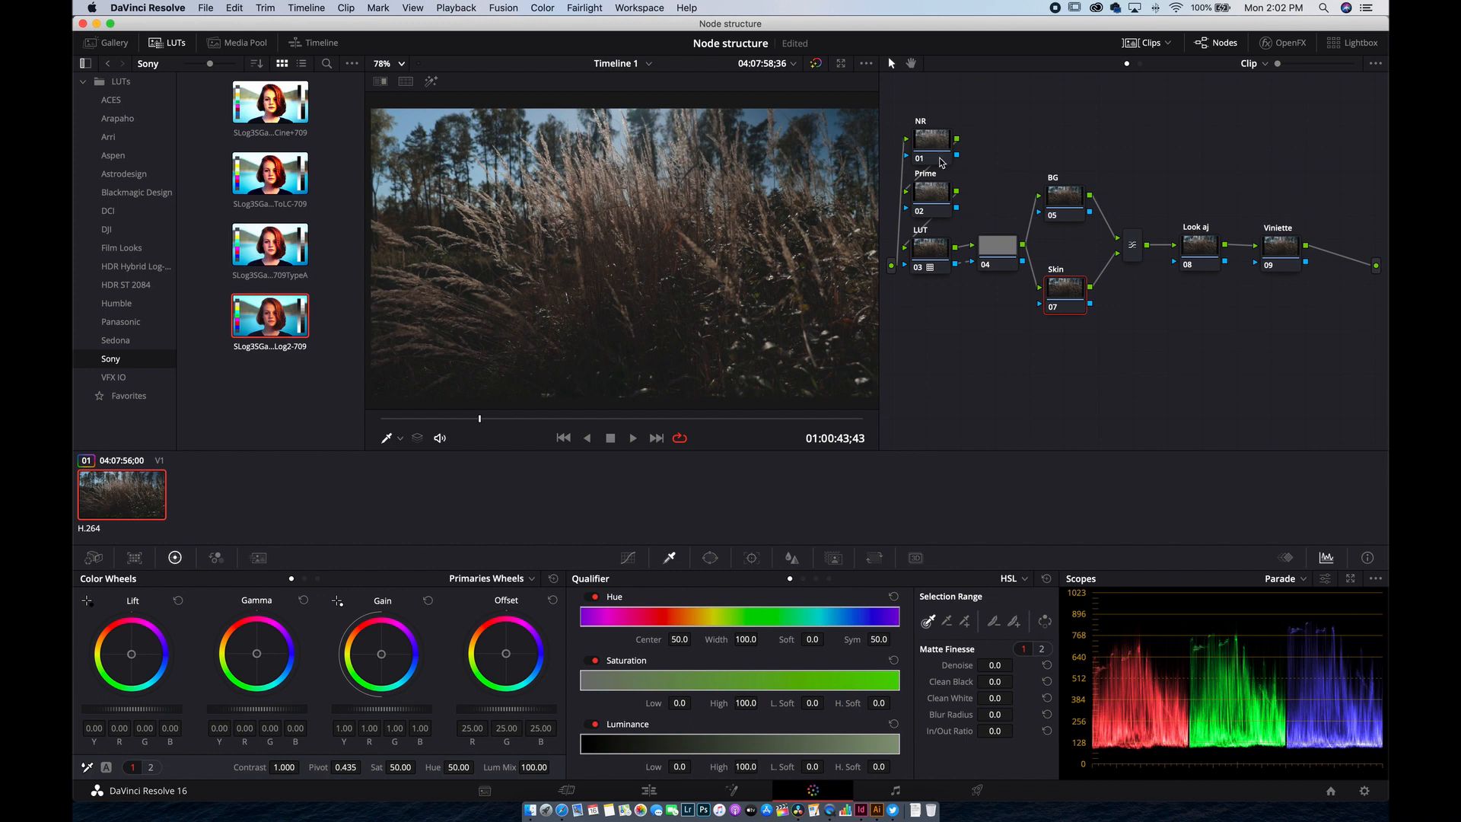
{"action": "mouse_move", "coordinate": [133, 492]}
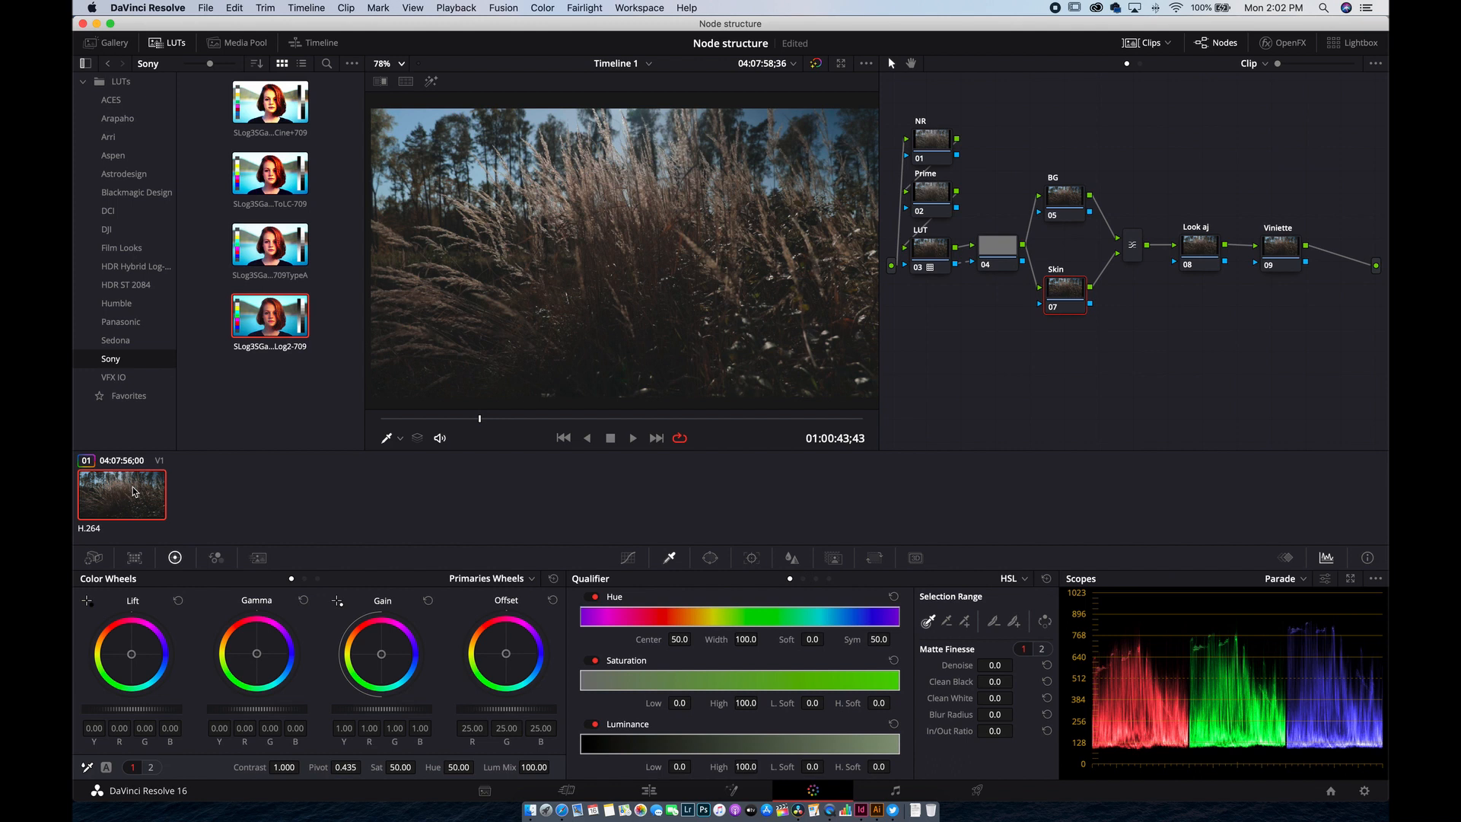
{"action": "mouse_move", "coordinate": [566, 768]}
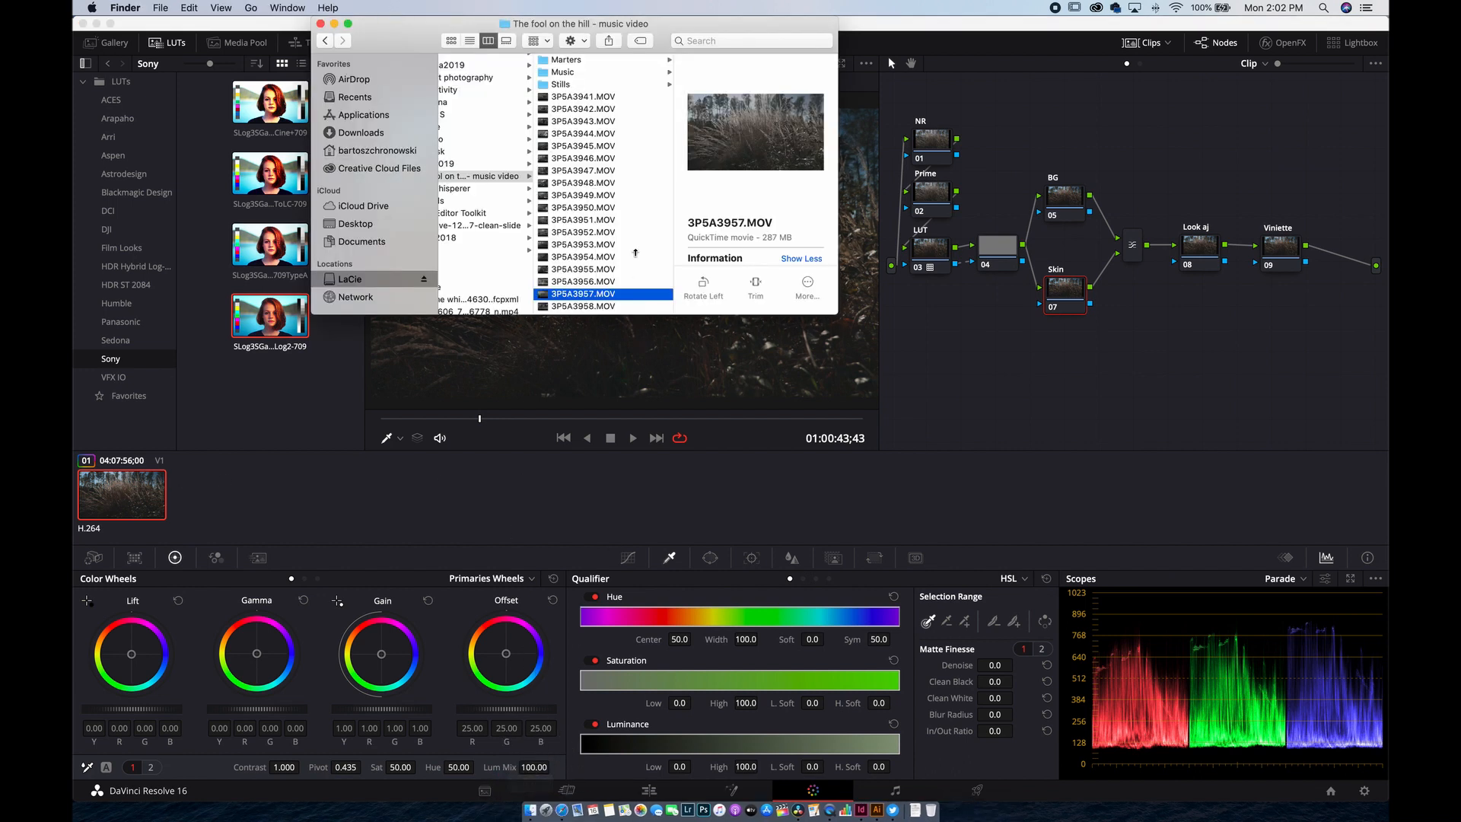
Step: Bring in 3P5A3945.MOV after the grass clip and move to grading it
{"action": "left_click", "coordinate": [583, 146]}
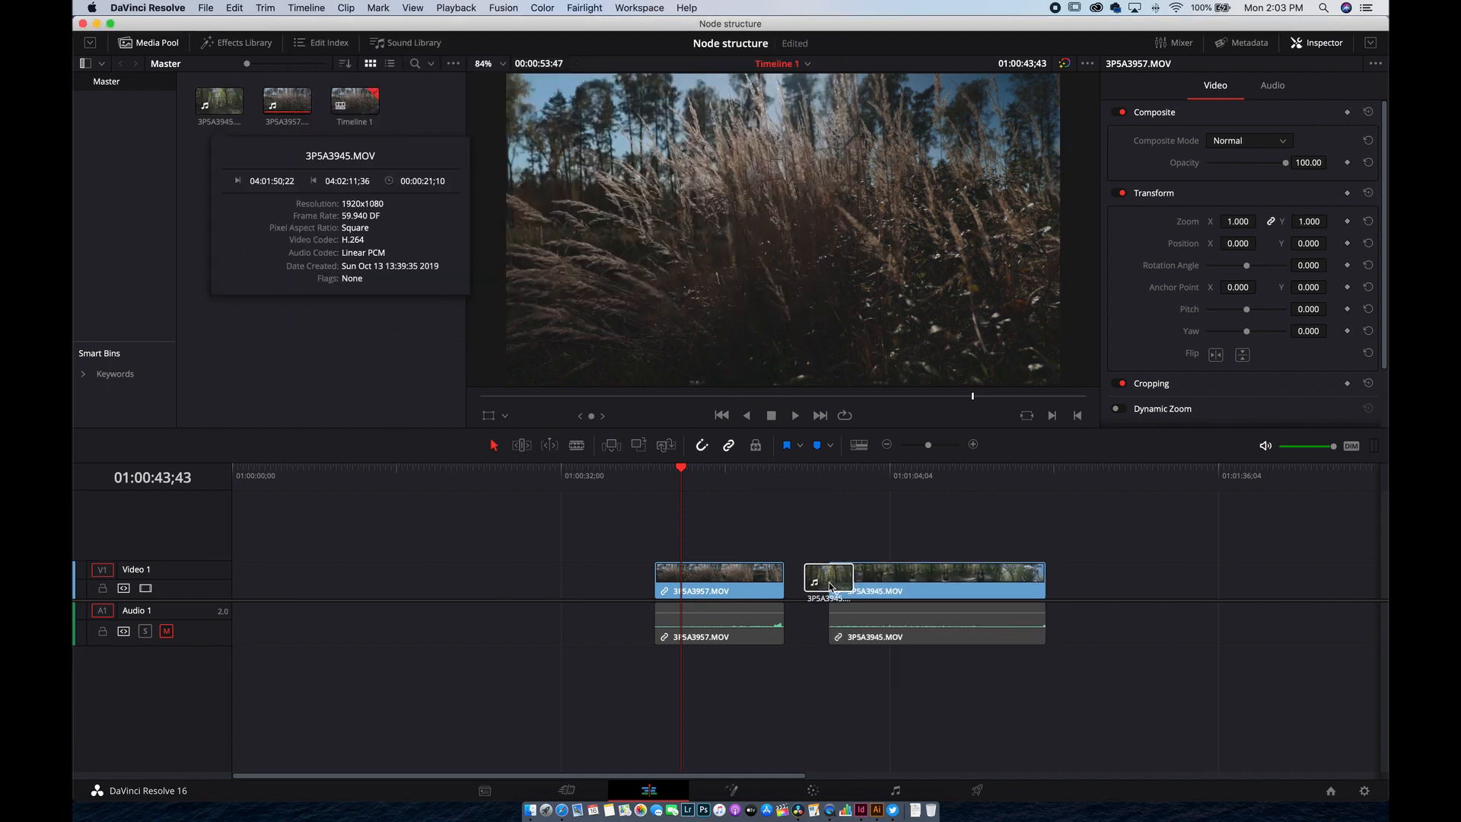
{"action": "left_click", "coordinate": [869, 467]}
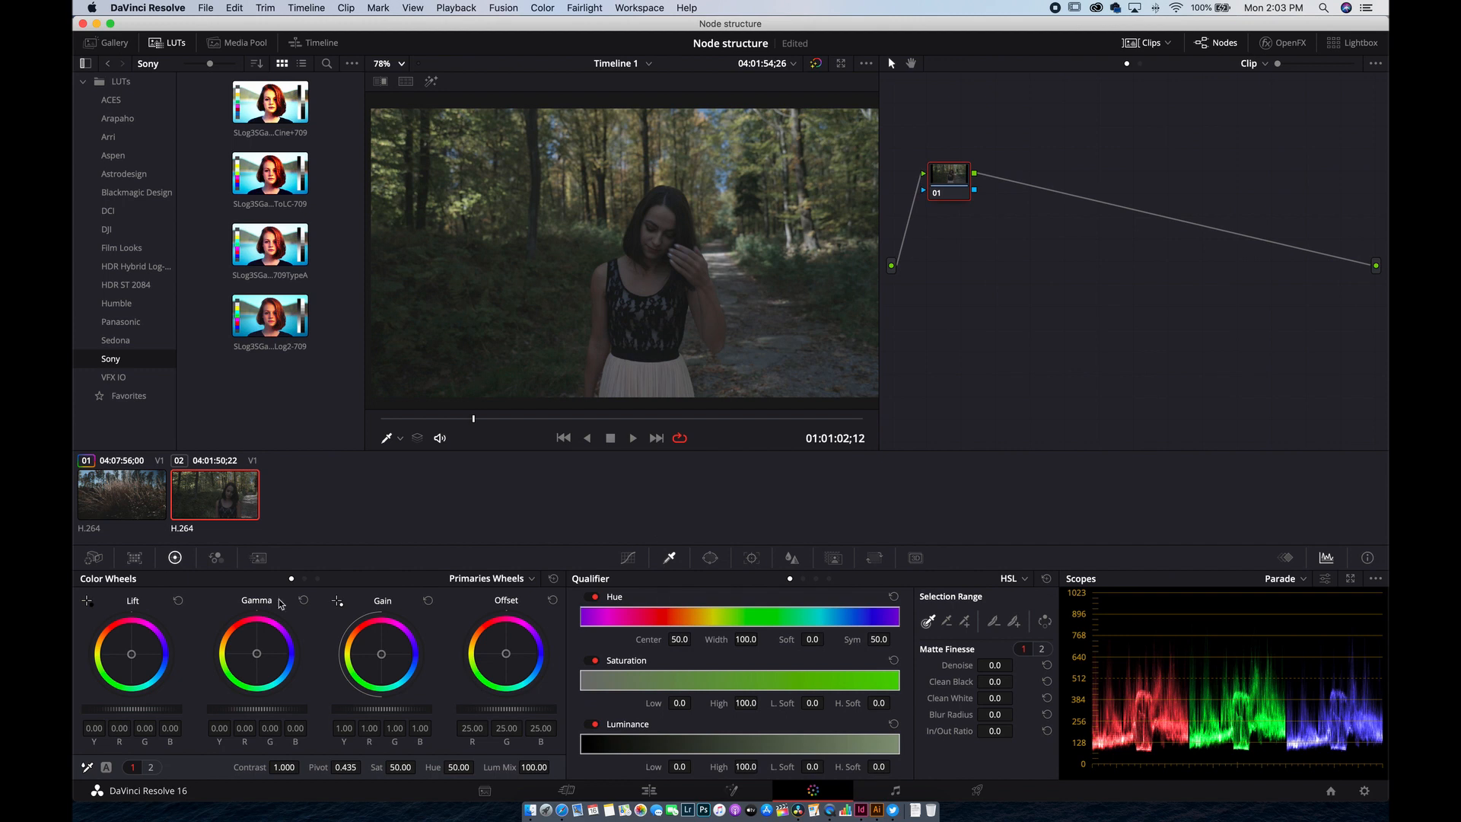
Step: Compare the grass clip's node tree, then apply its grade to the forest portrait clip
{"action": "left_click", "coordinate": [121, 493]}
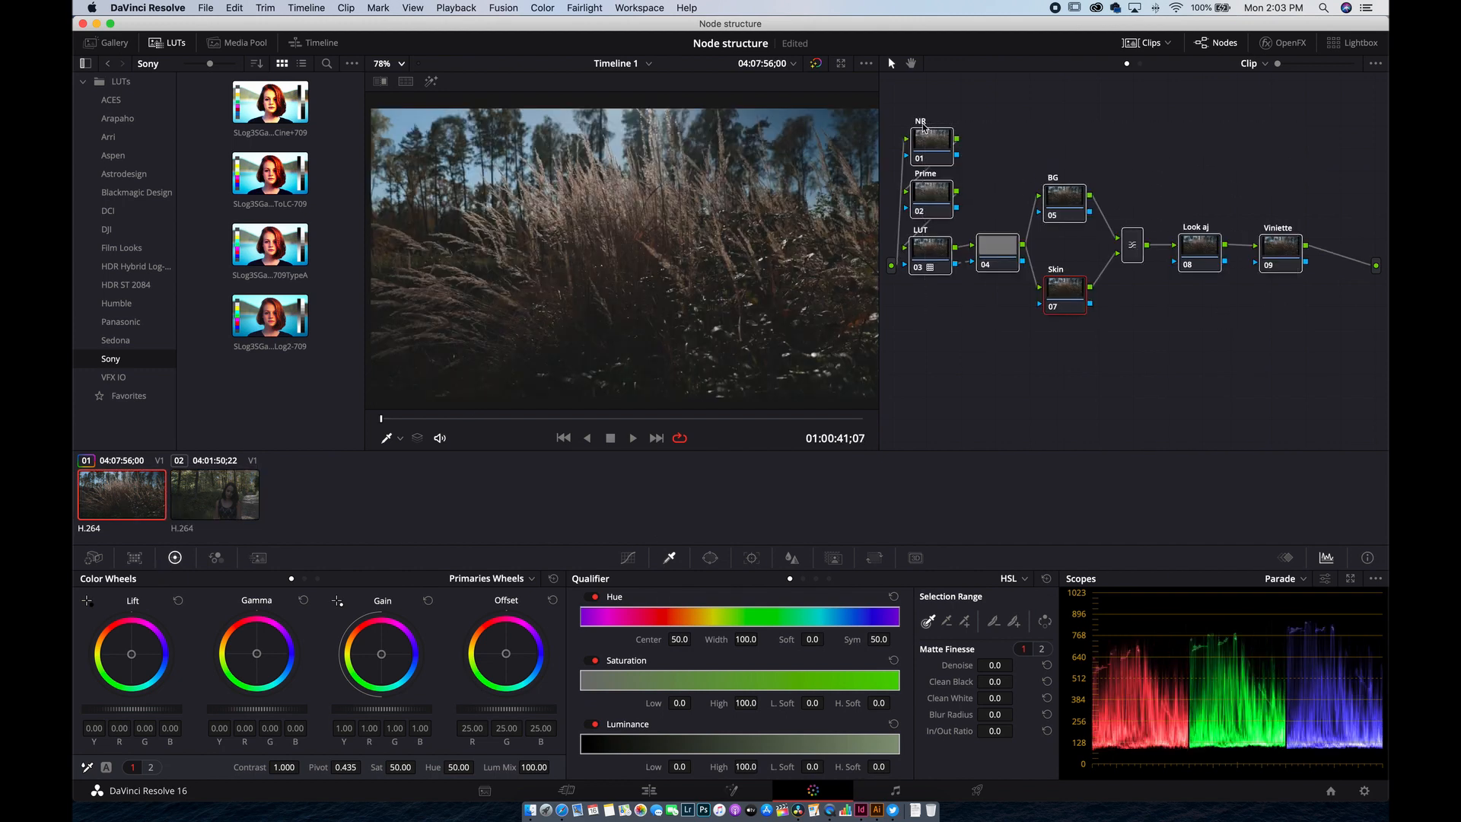
{"action": "left_click", "coordinate": [214, 493]}
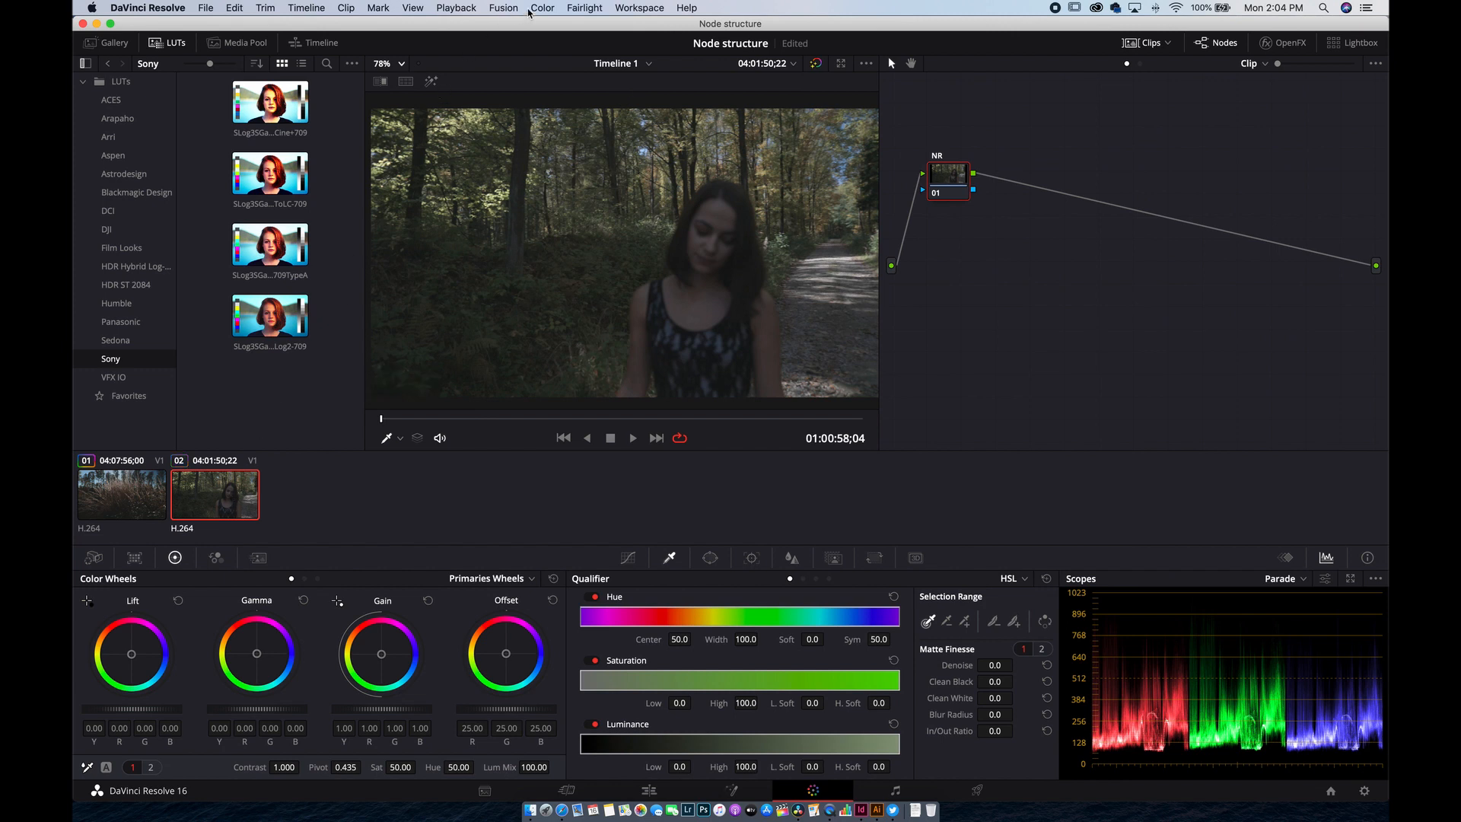
{"action": "left_click", "coordinate": [542, 8]}
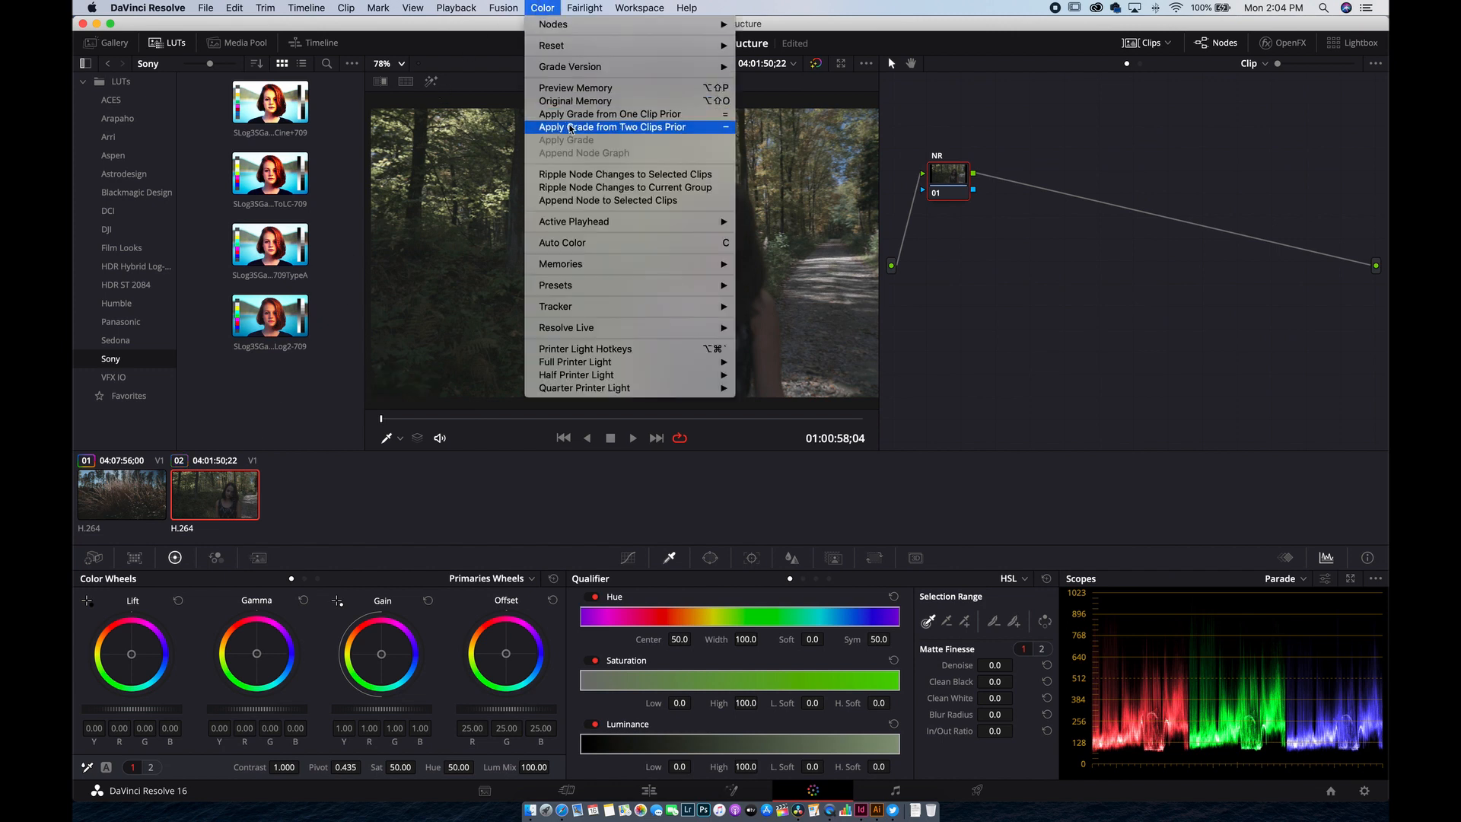
{"action": "left_click", "coordinate": [614, 126]}
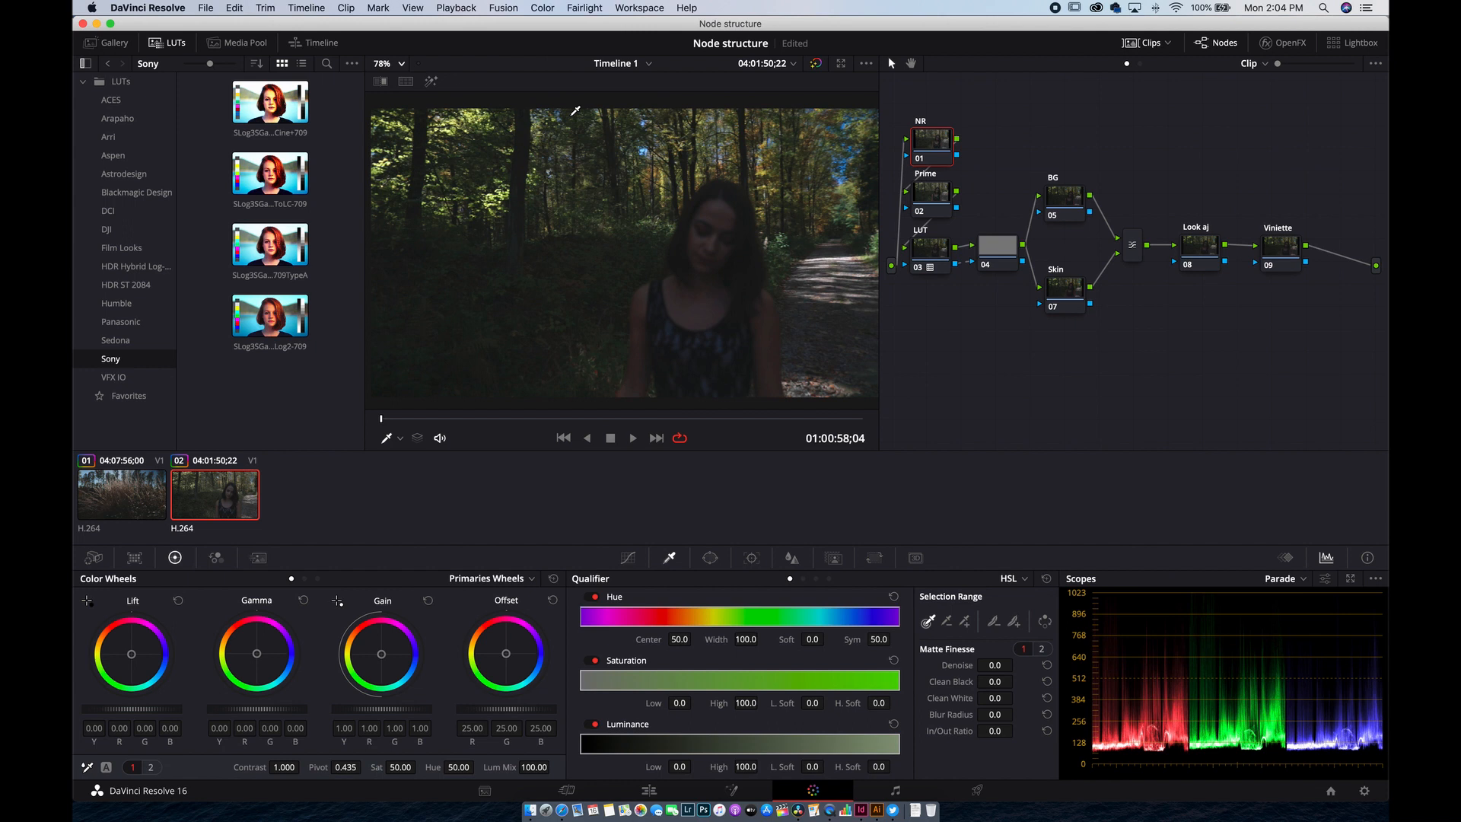
{"action": "mouse_move", "coordinate": [975, 299]}
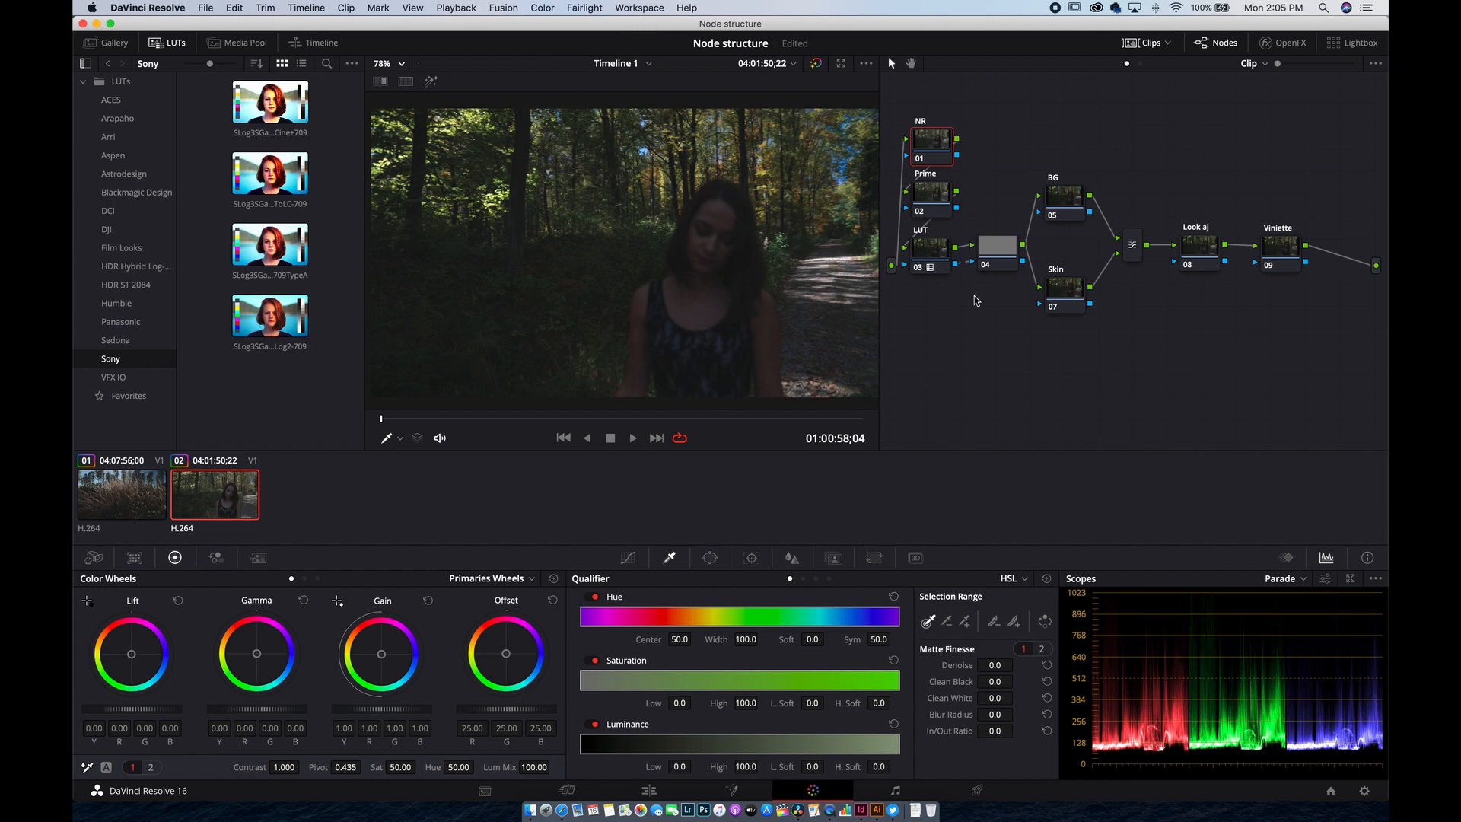
{"action": "mouse_move", "coordinate": [650, 274]}
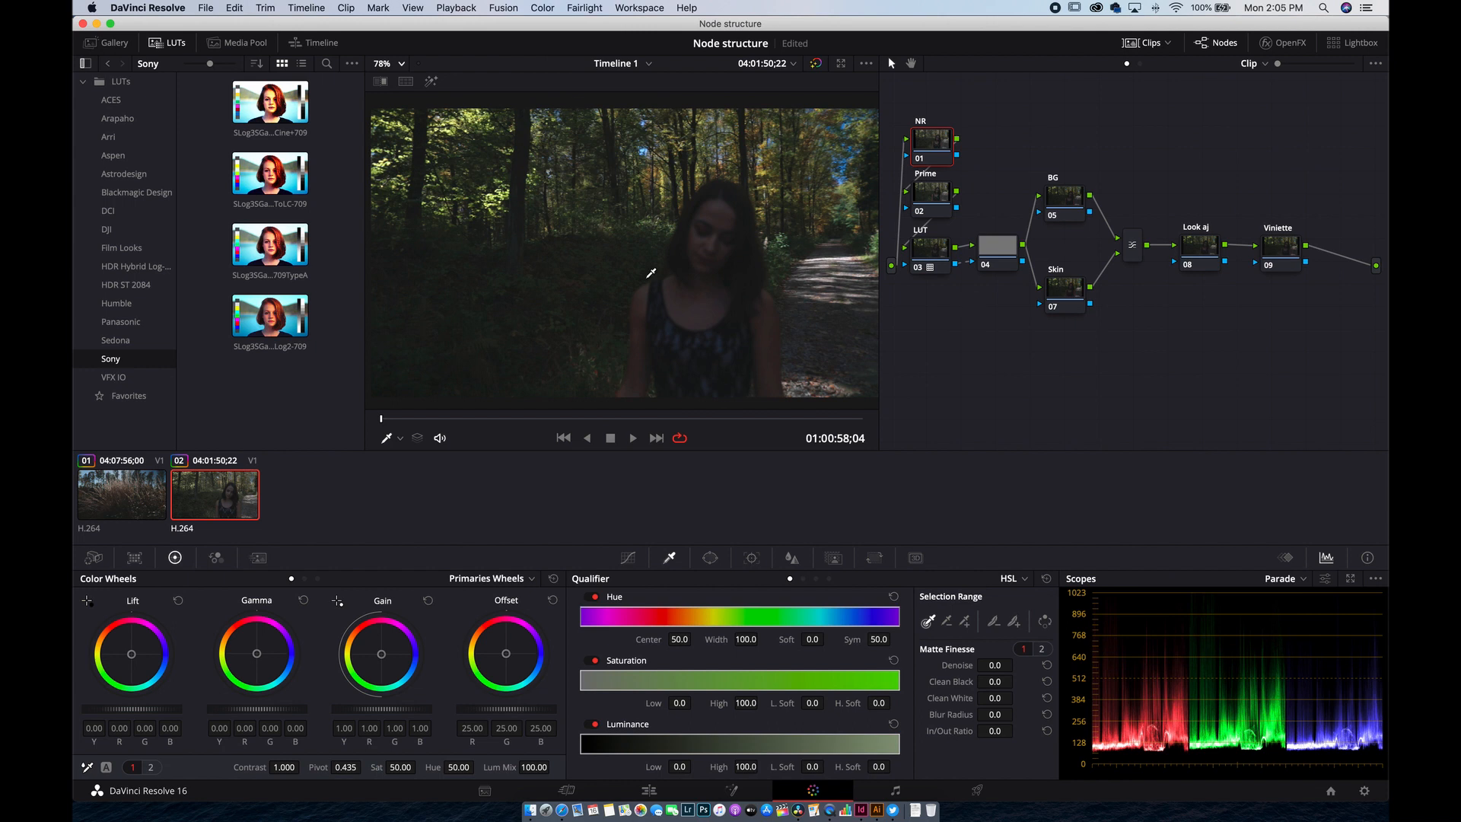
{"action": "mouse_move", "coordinate": [1176, 158]}
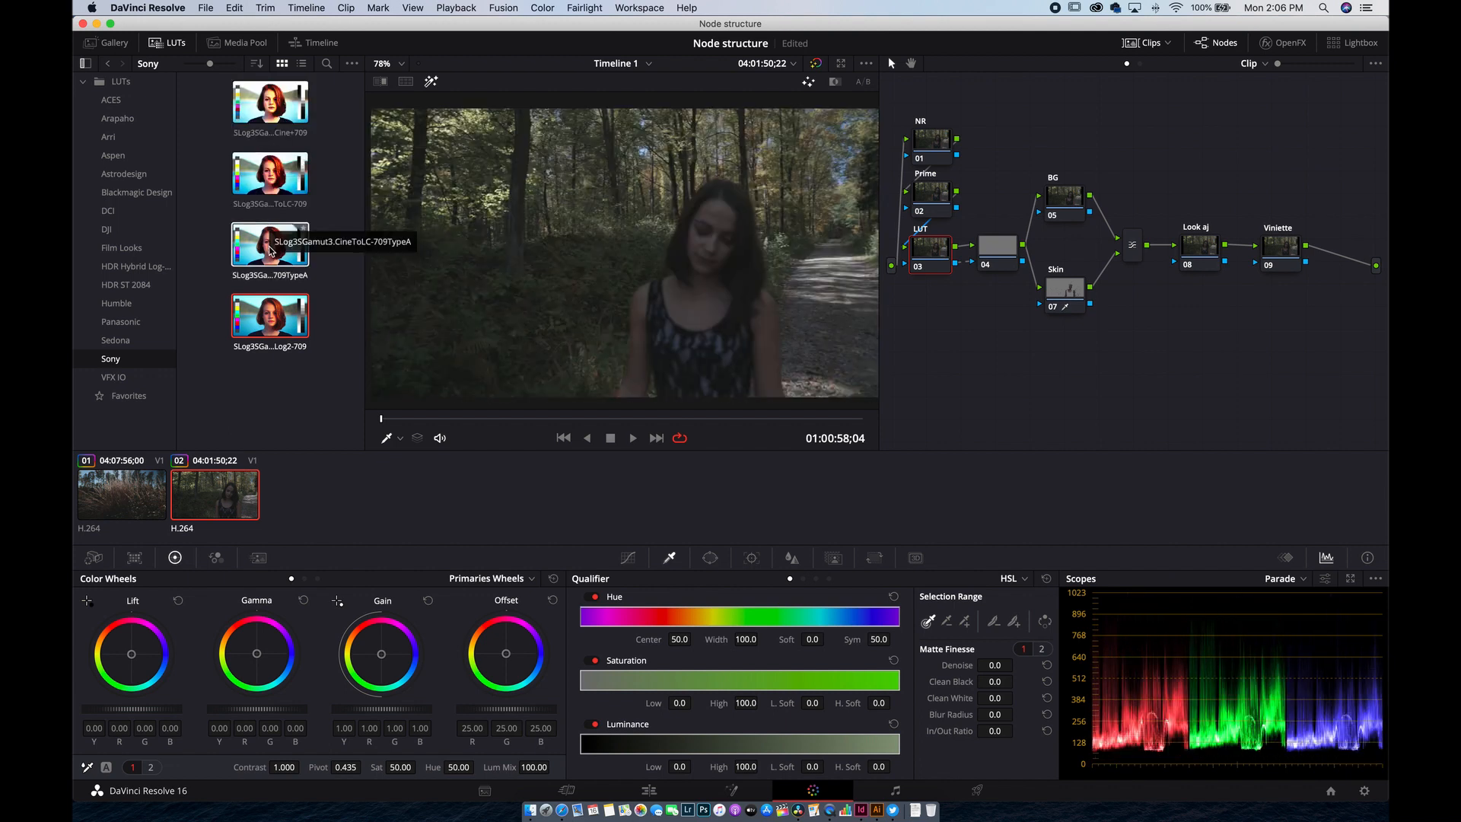
{"action": "mouse_move", "coordinate": [269, 316]}
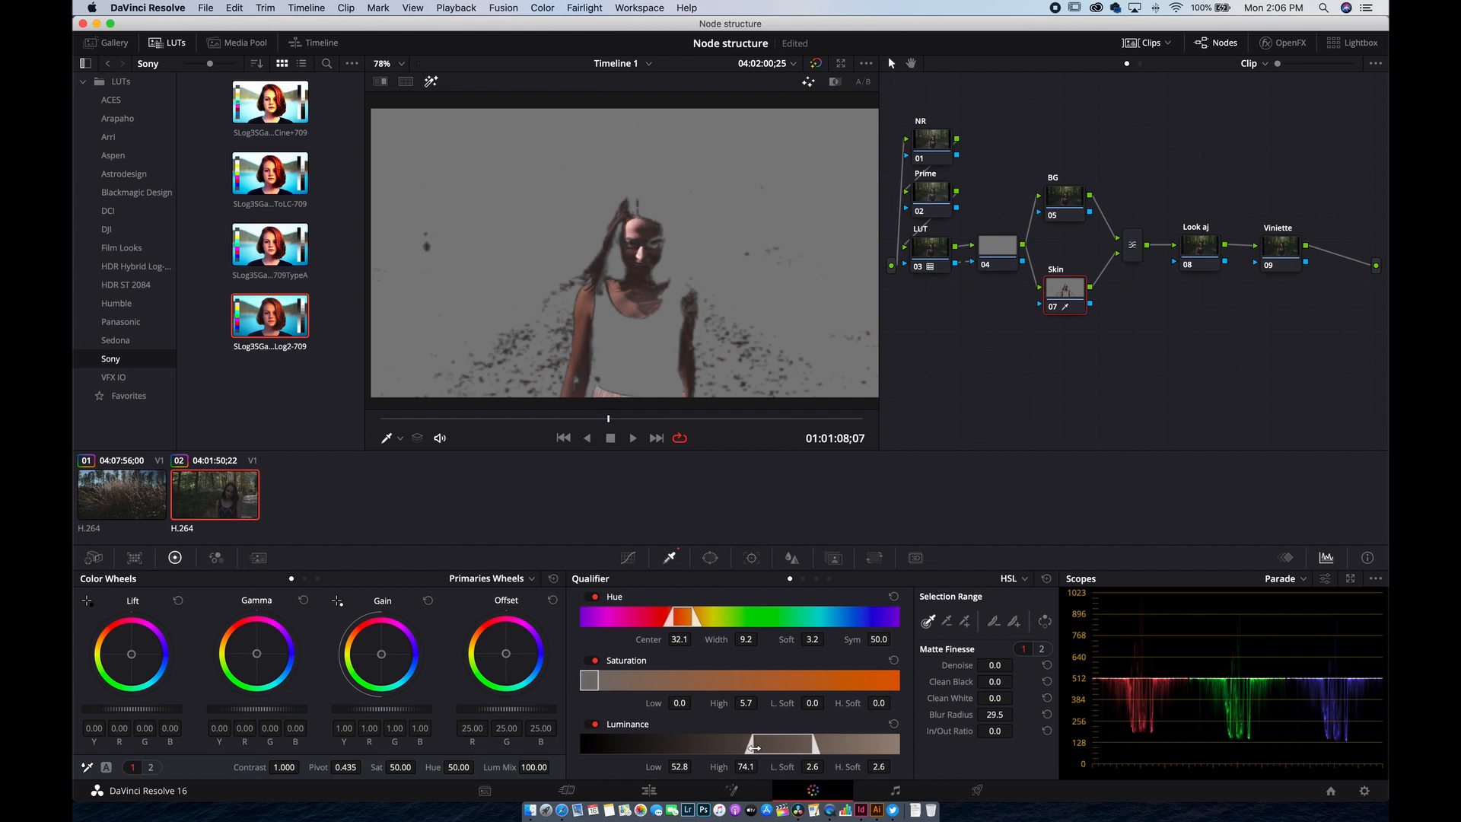
{"action": "mouse_move", "coordinate": [881, 738]}
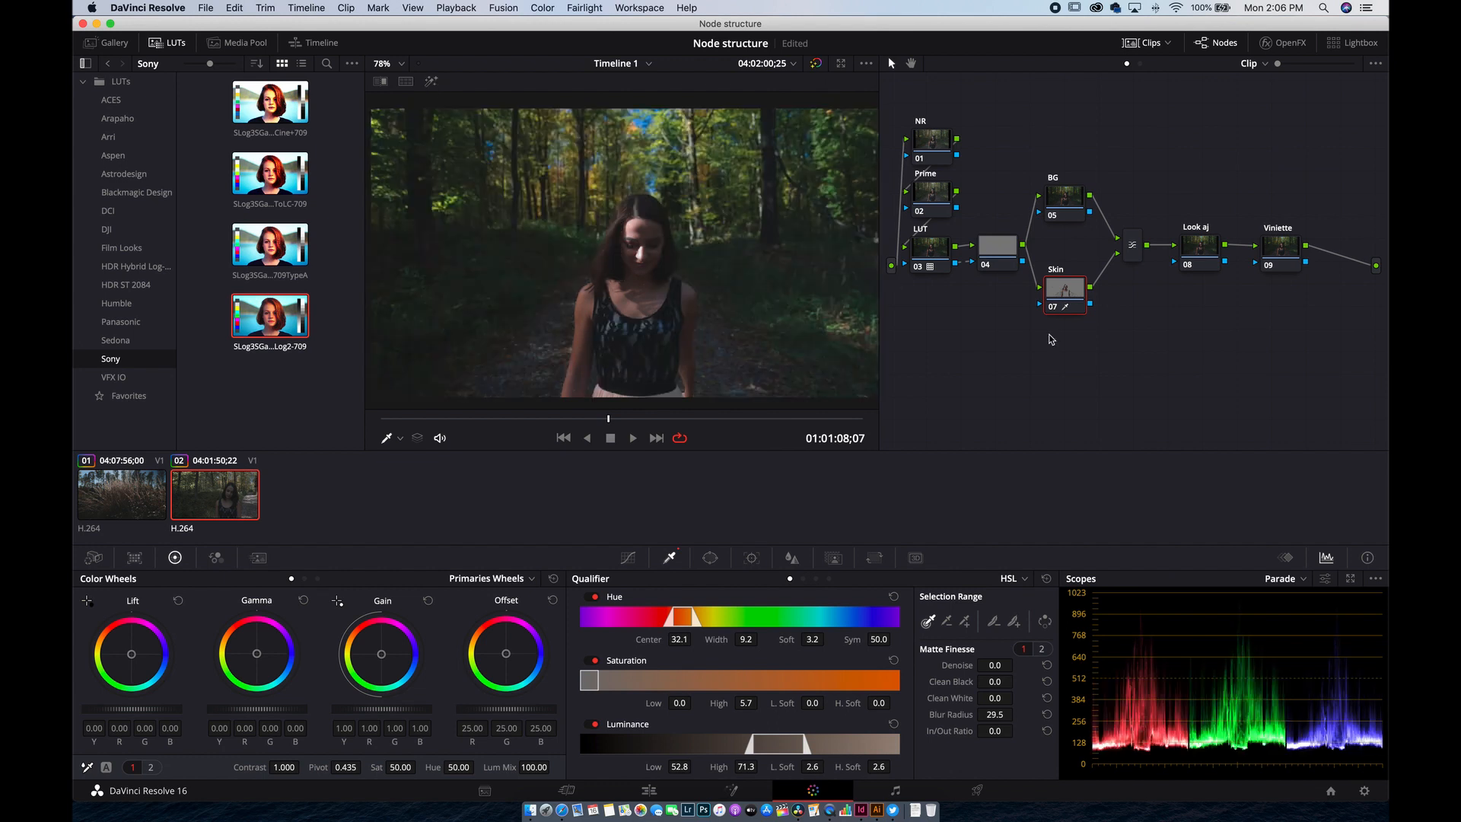
{"action": "mouse_move", "coordinate": [1072, 305]}
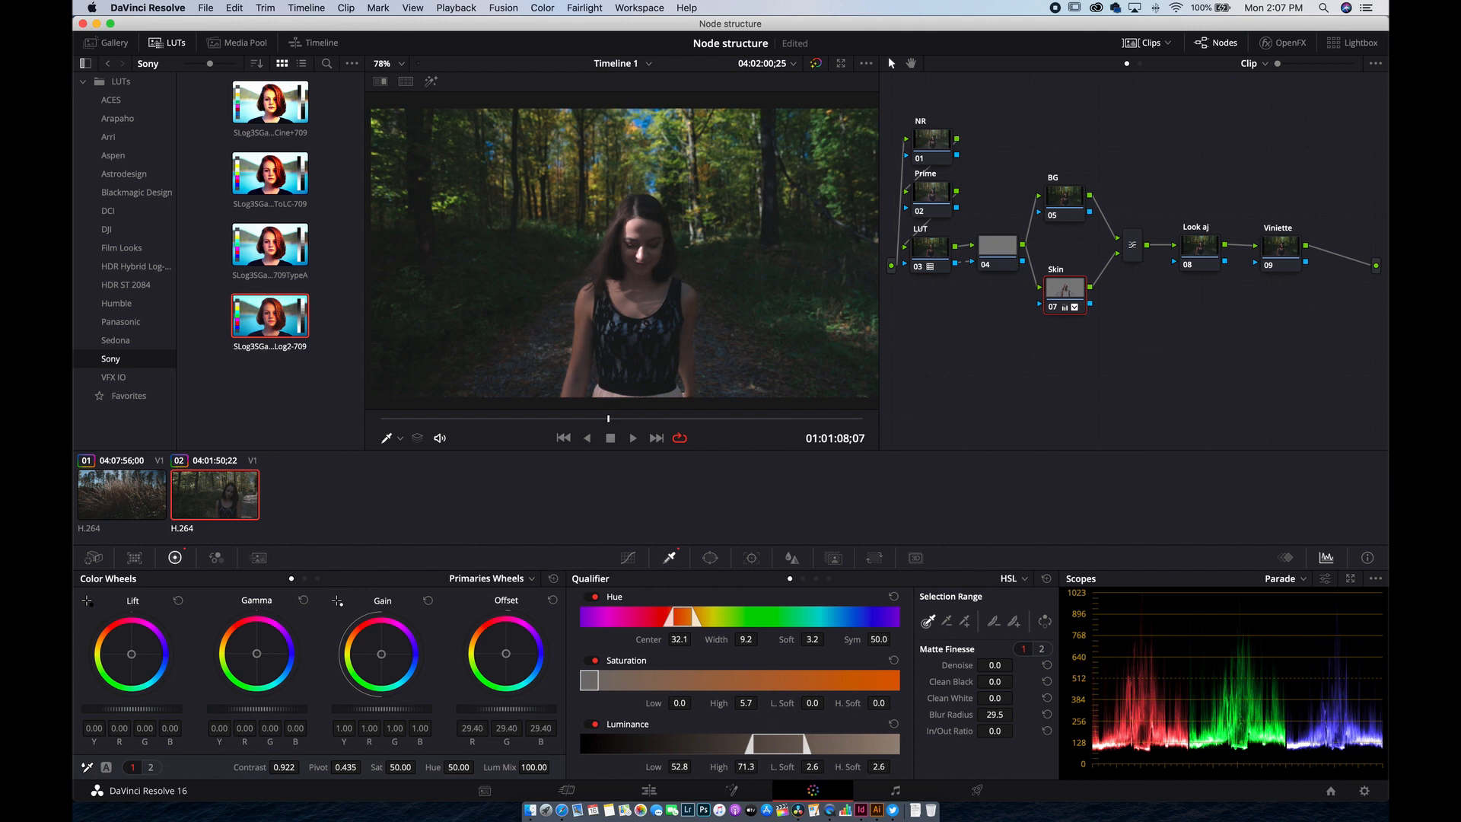
{"action": "mouse_move", "coordinate": [527, 715]}
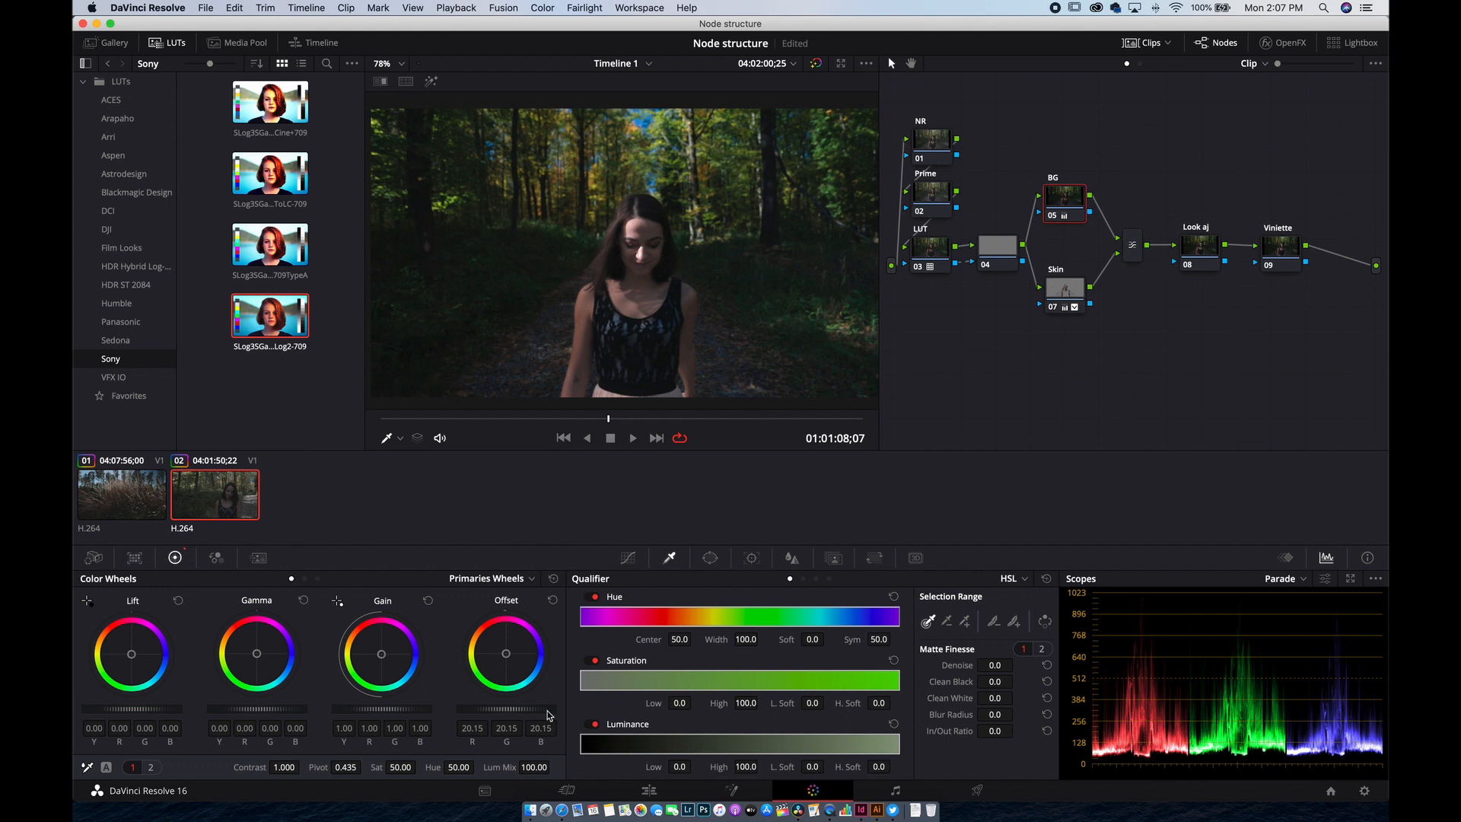
Step: Compare against the grass clip, return to the portrait and select its Look aj node
{"action": "left_click", "coordinate": [122, 493]}
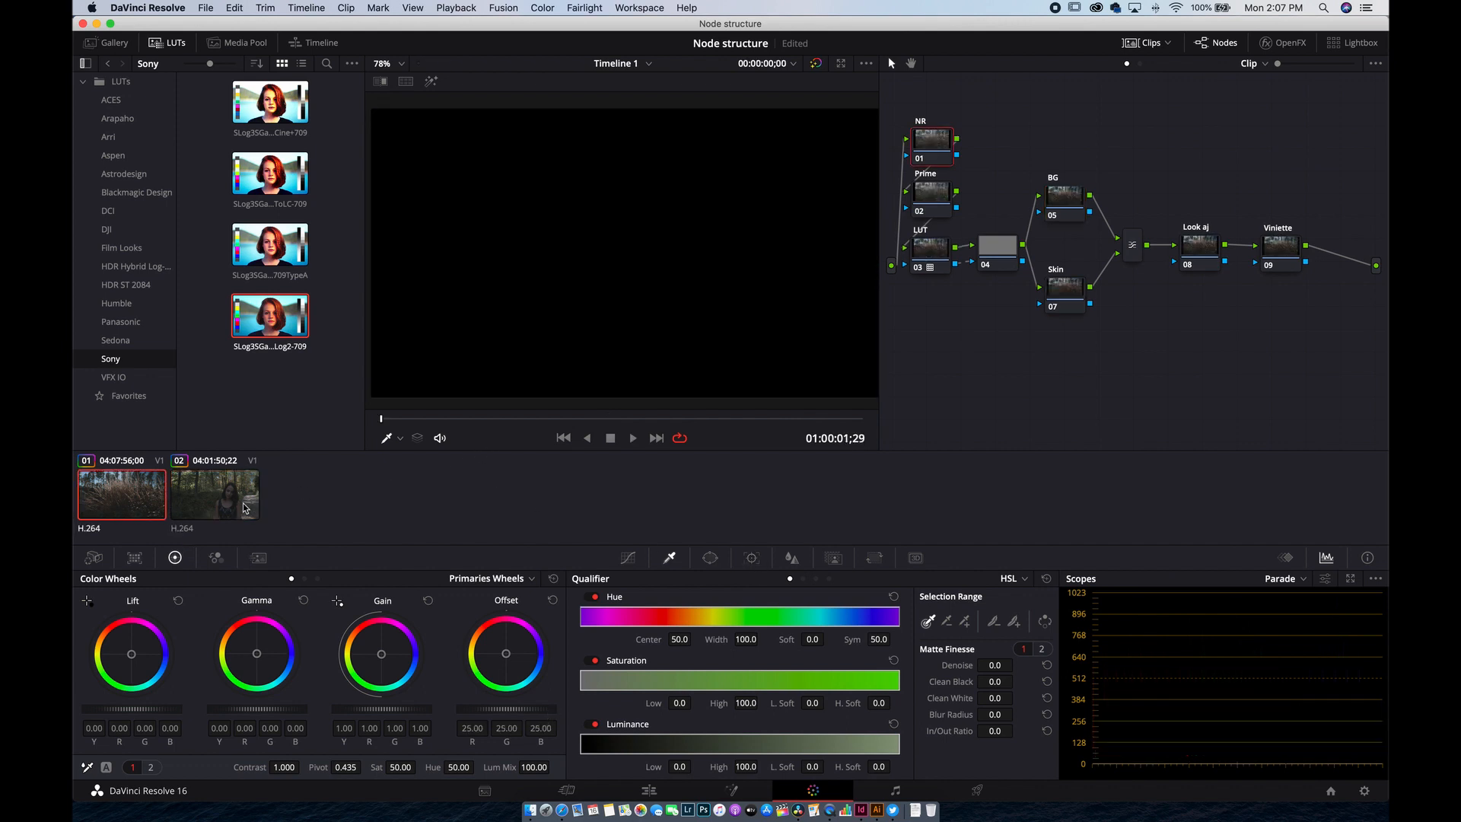
{"action": "left_click", "coordinate": [215, 493]}
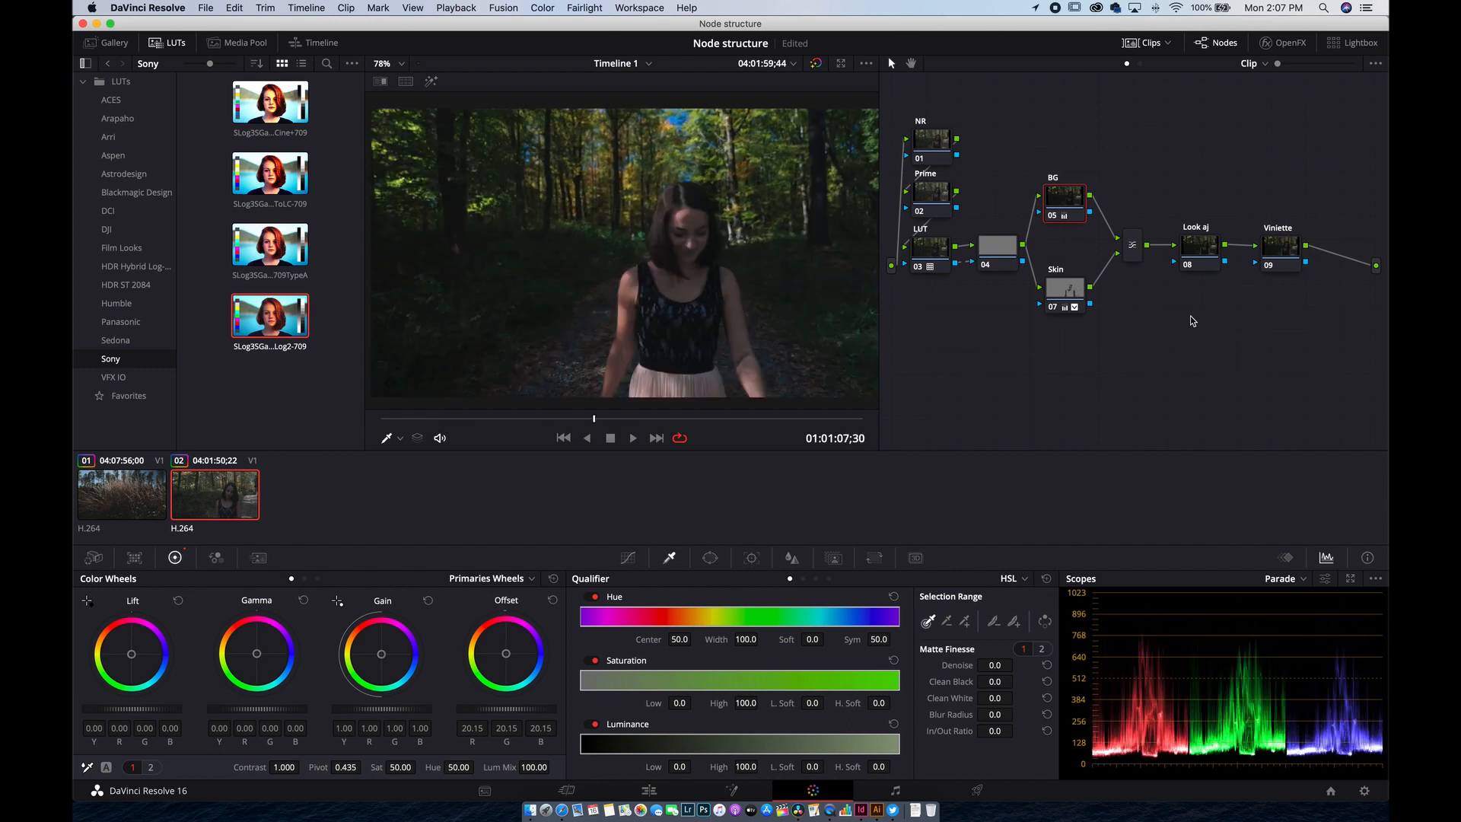
{"action": "mouse_move", "coordinate": [1035, 316]}
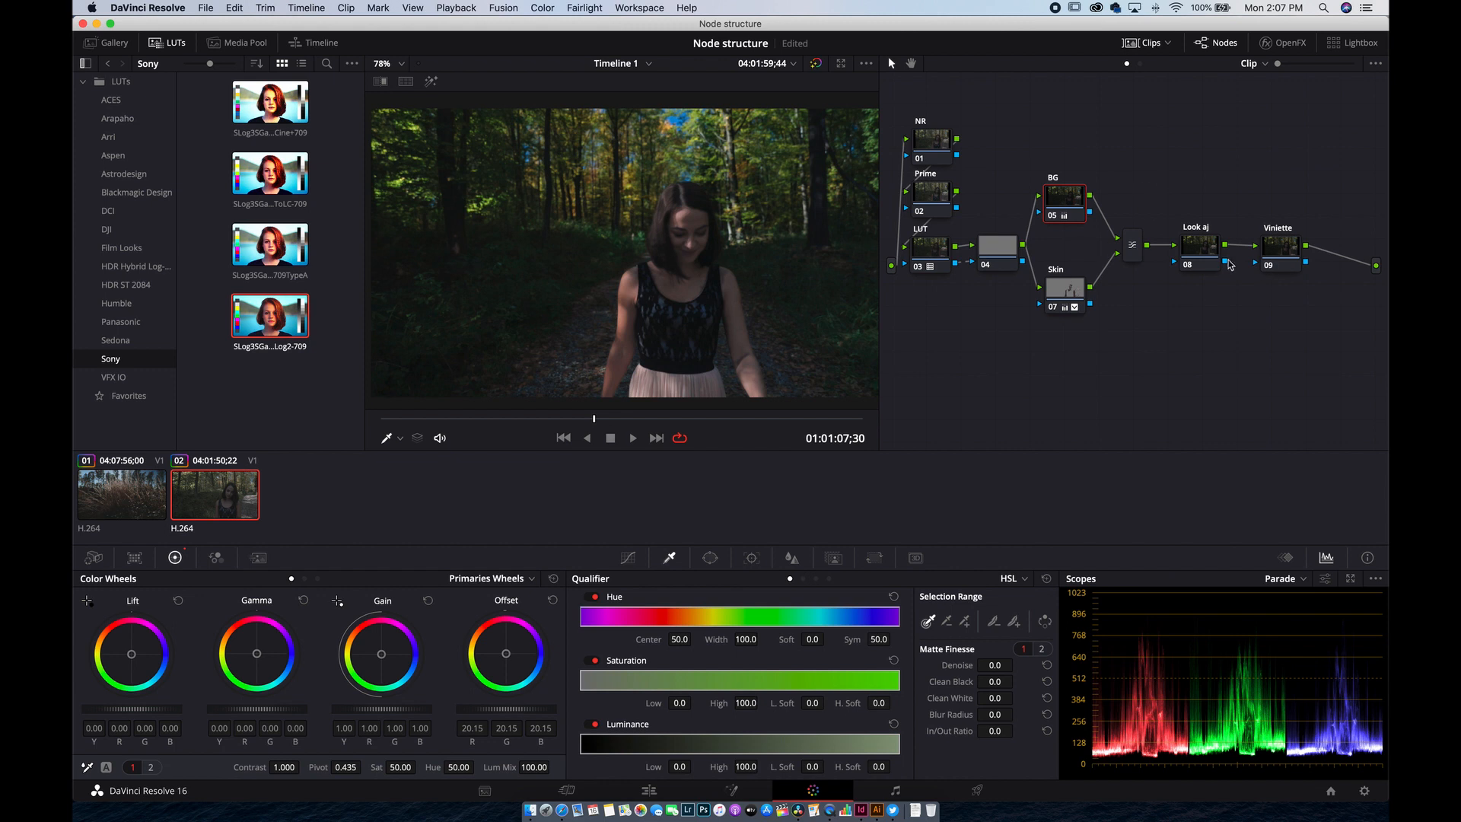
{"action": "left_click", "coordinate": [1198, 245]}
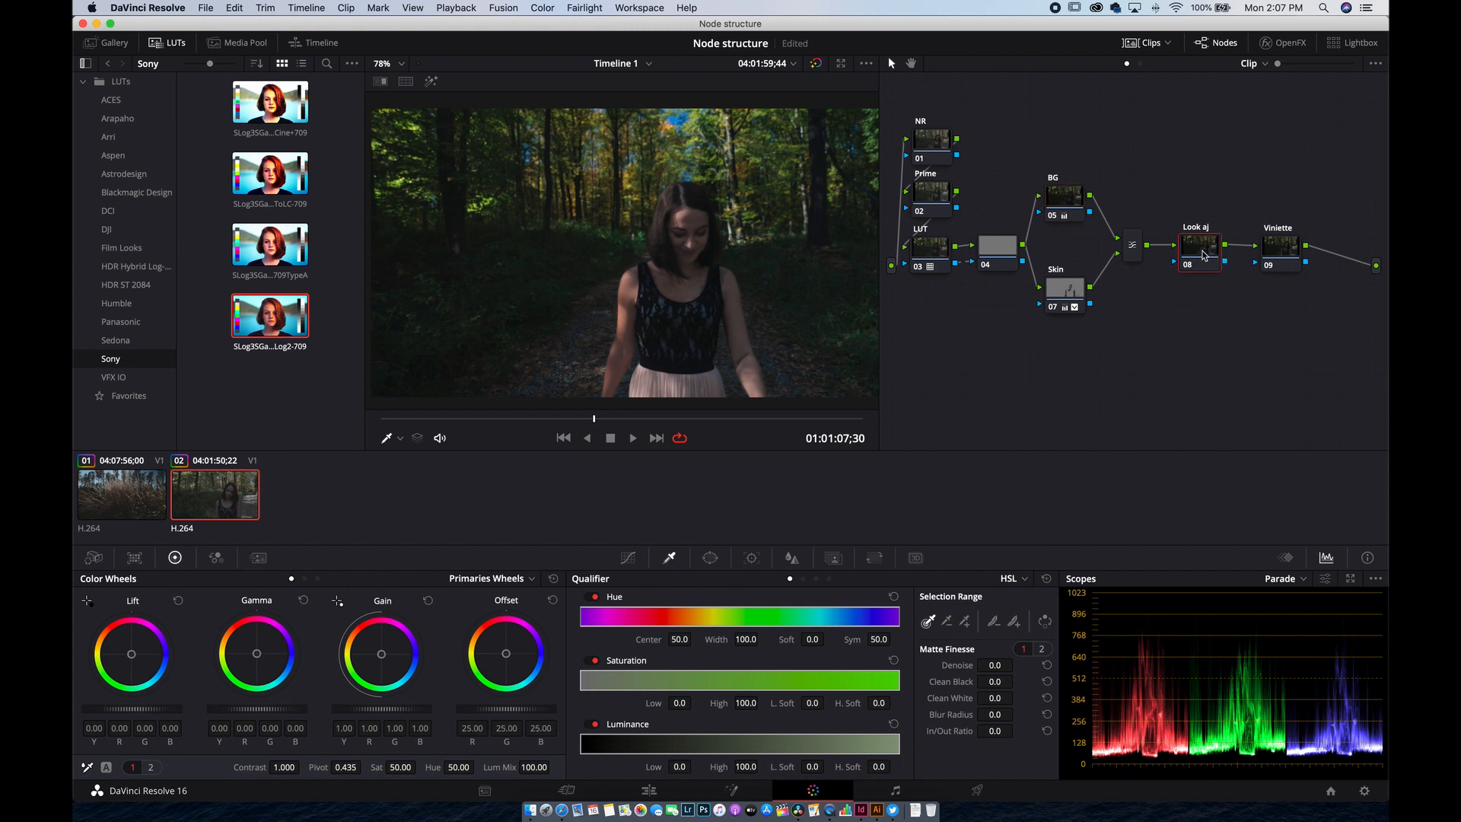